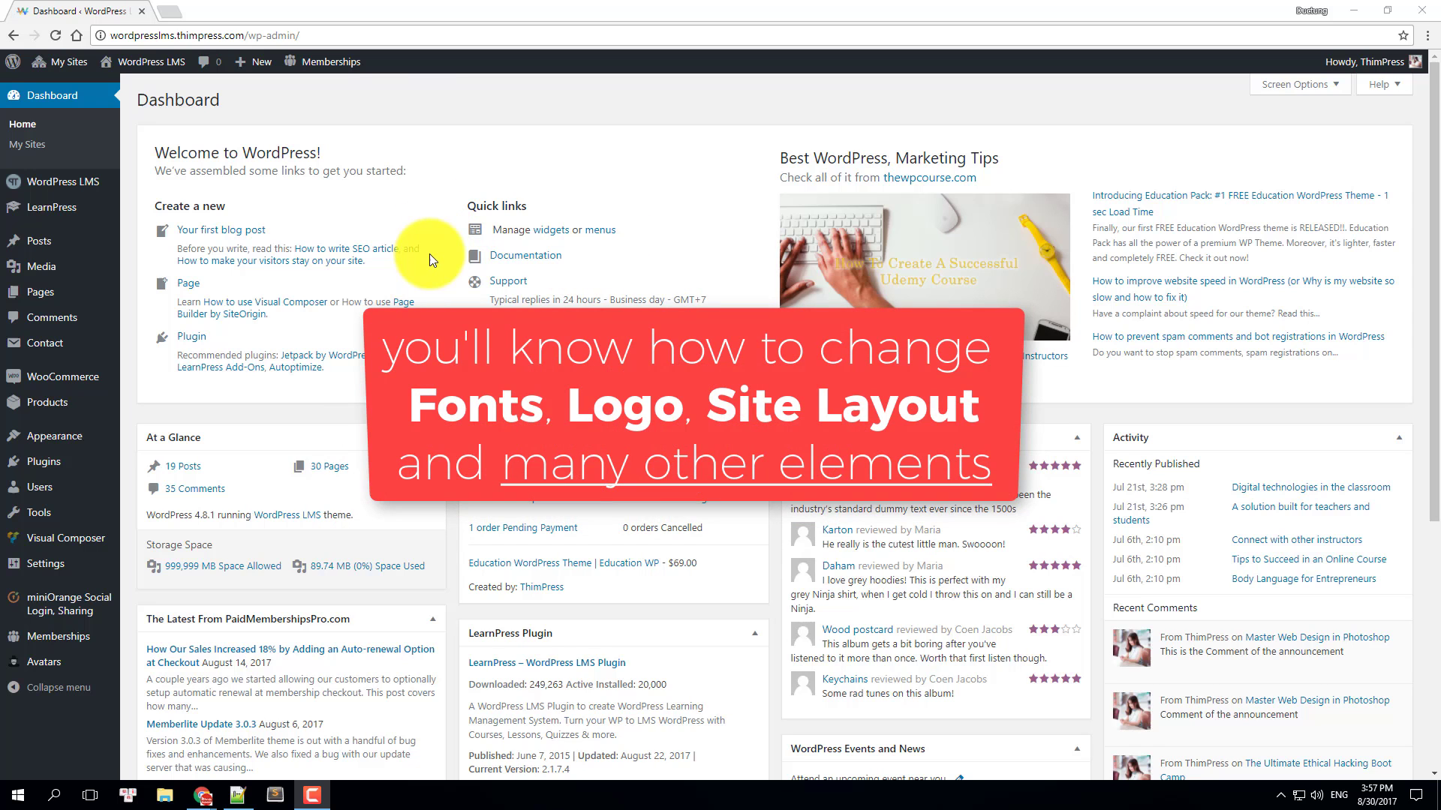
pyautogui.moveTo(503, 275)
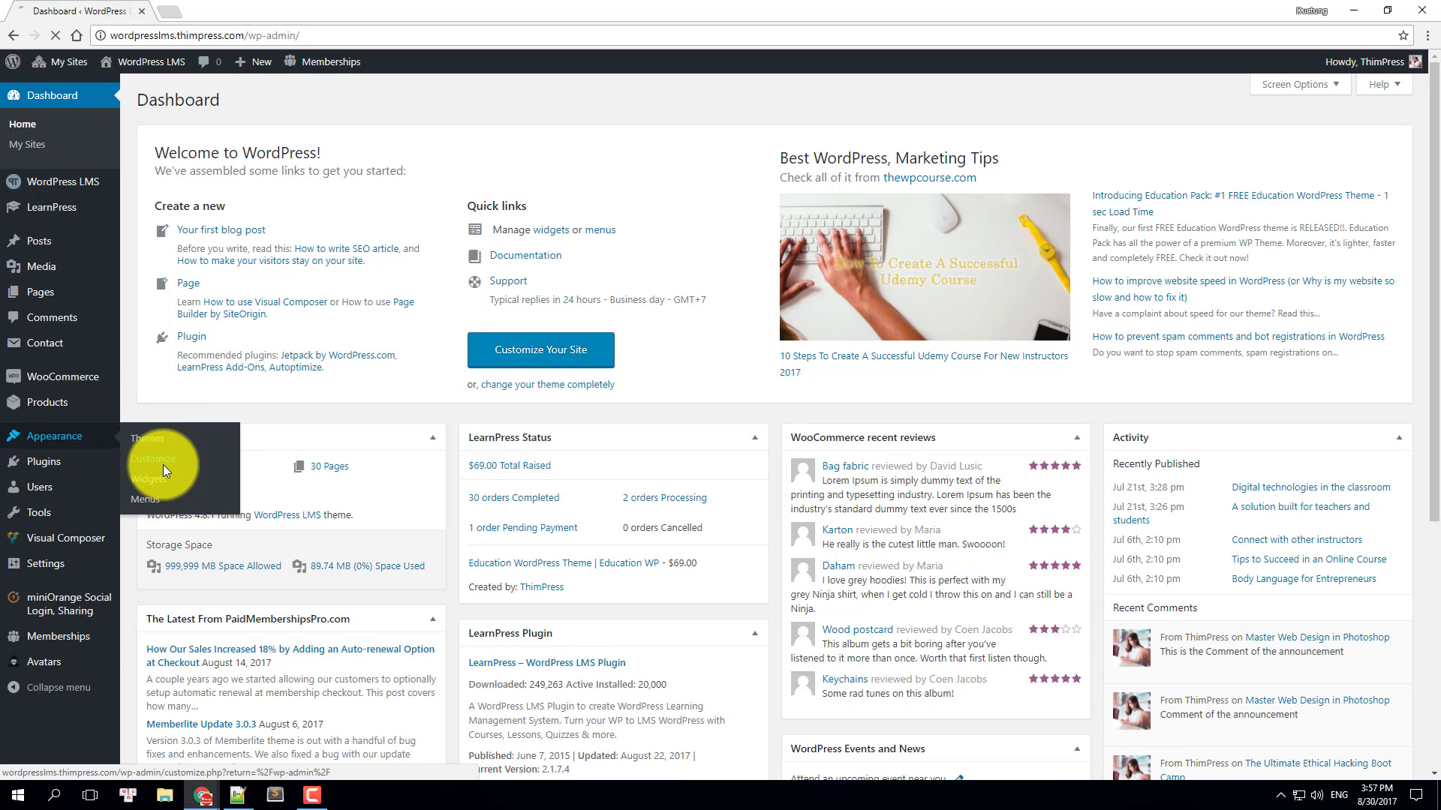
# - Enter the theme Customizer and go to its General settings section
pyautogui.click(159, 464)
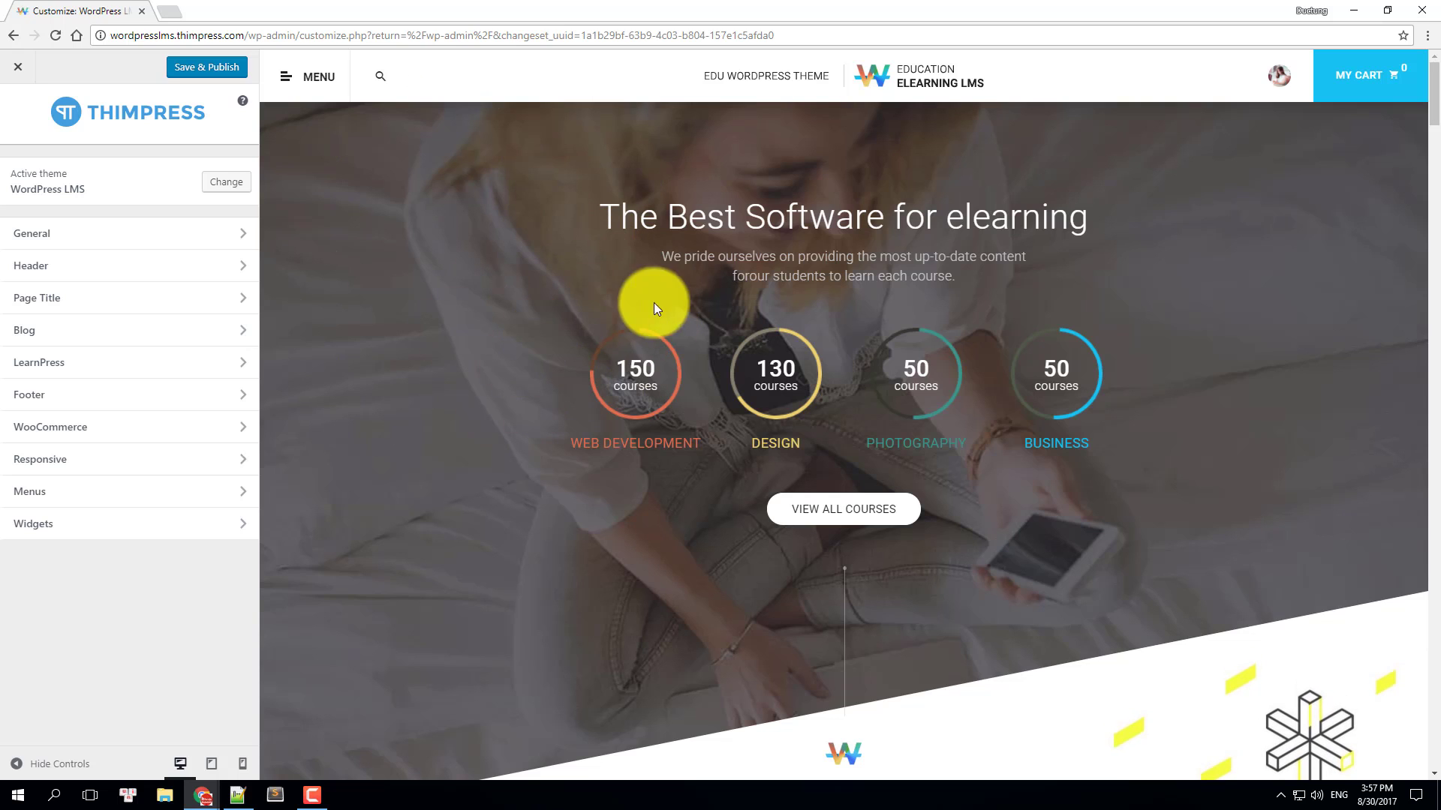
pyautogui.moveTo(103, 300)
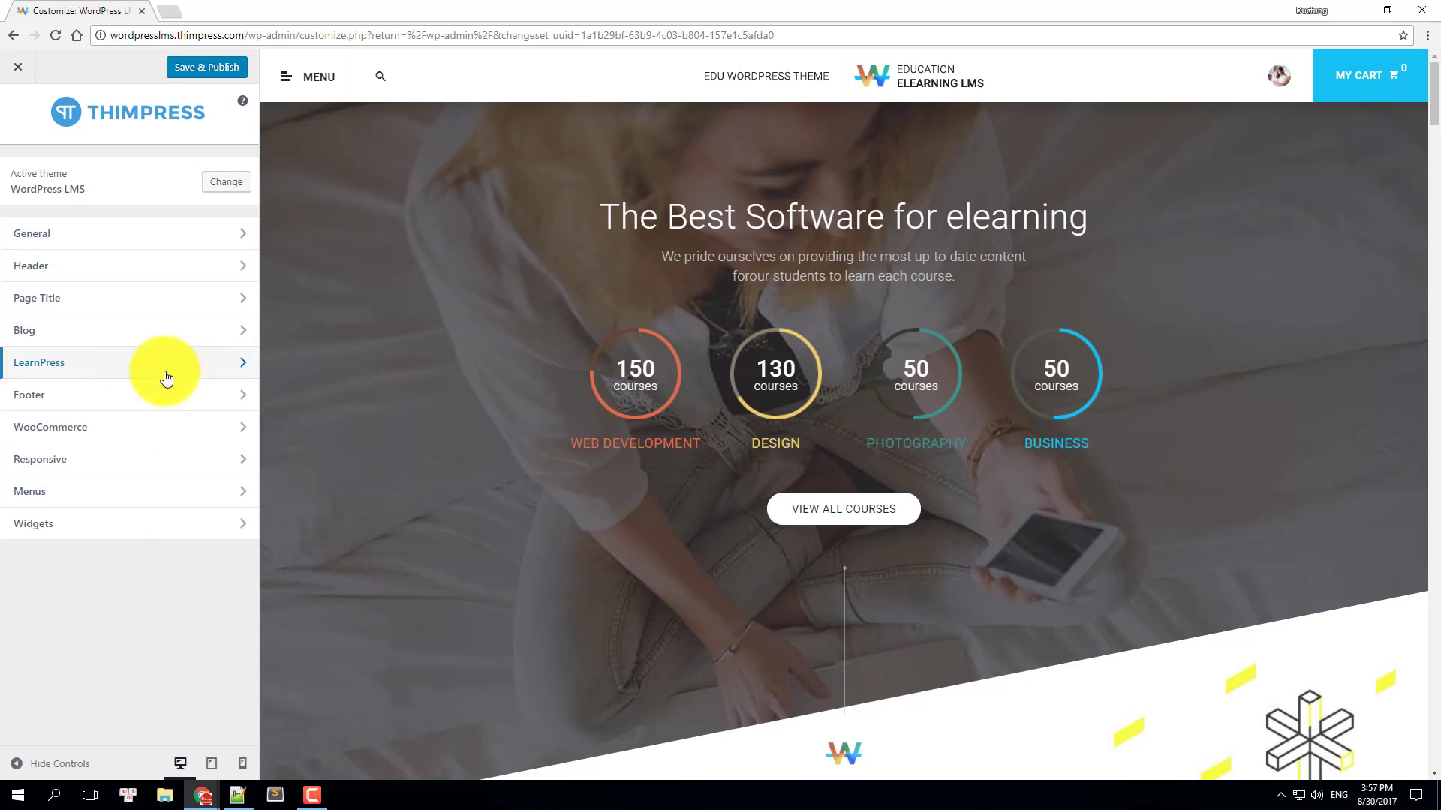
pyautogui.moveTo(237, 333)
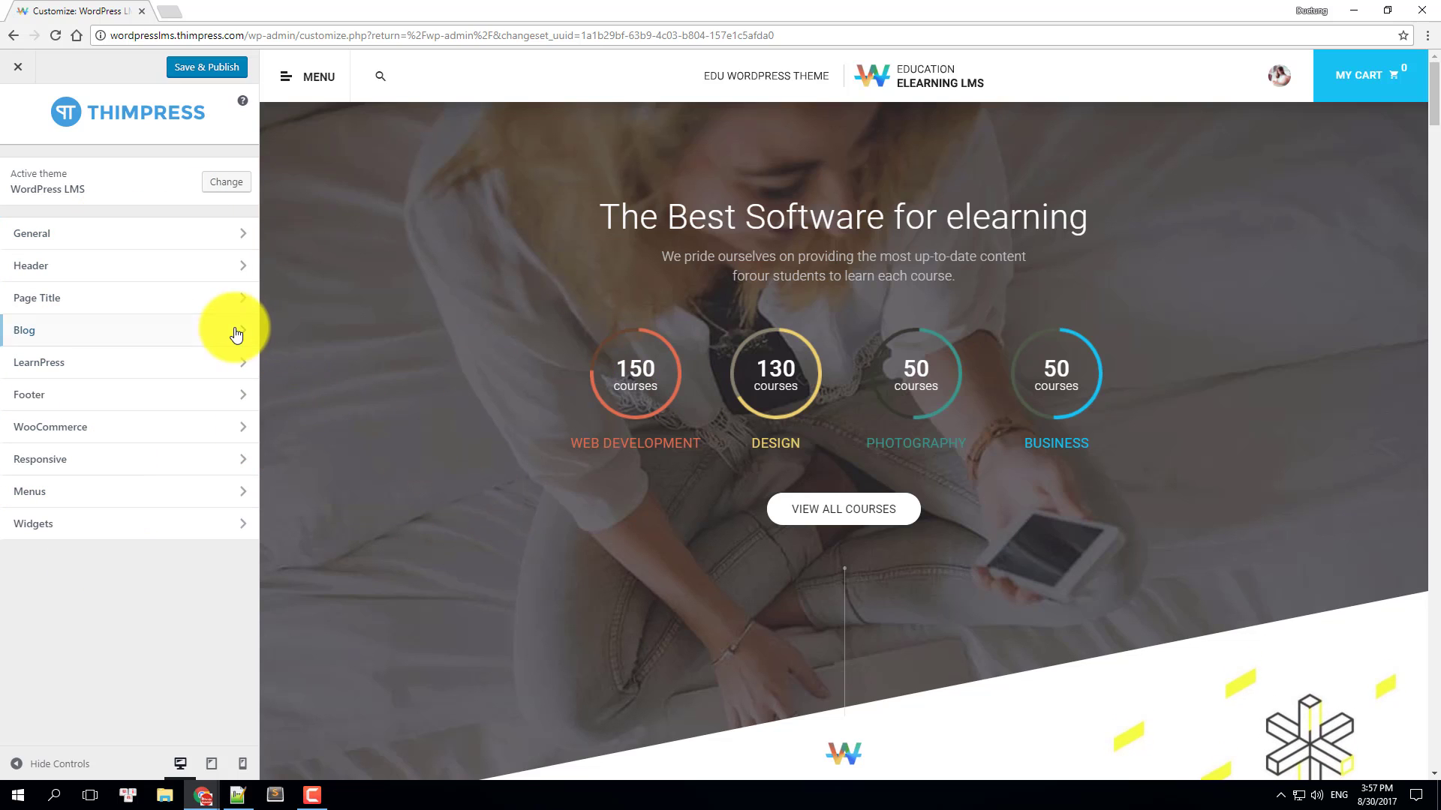
pyautogui.click(32, 233)
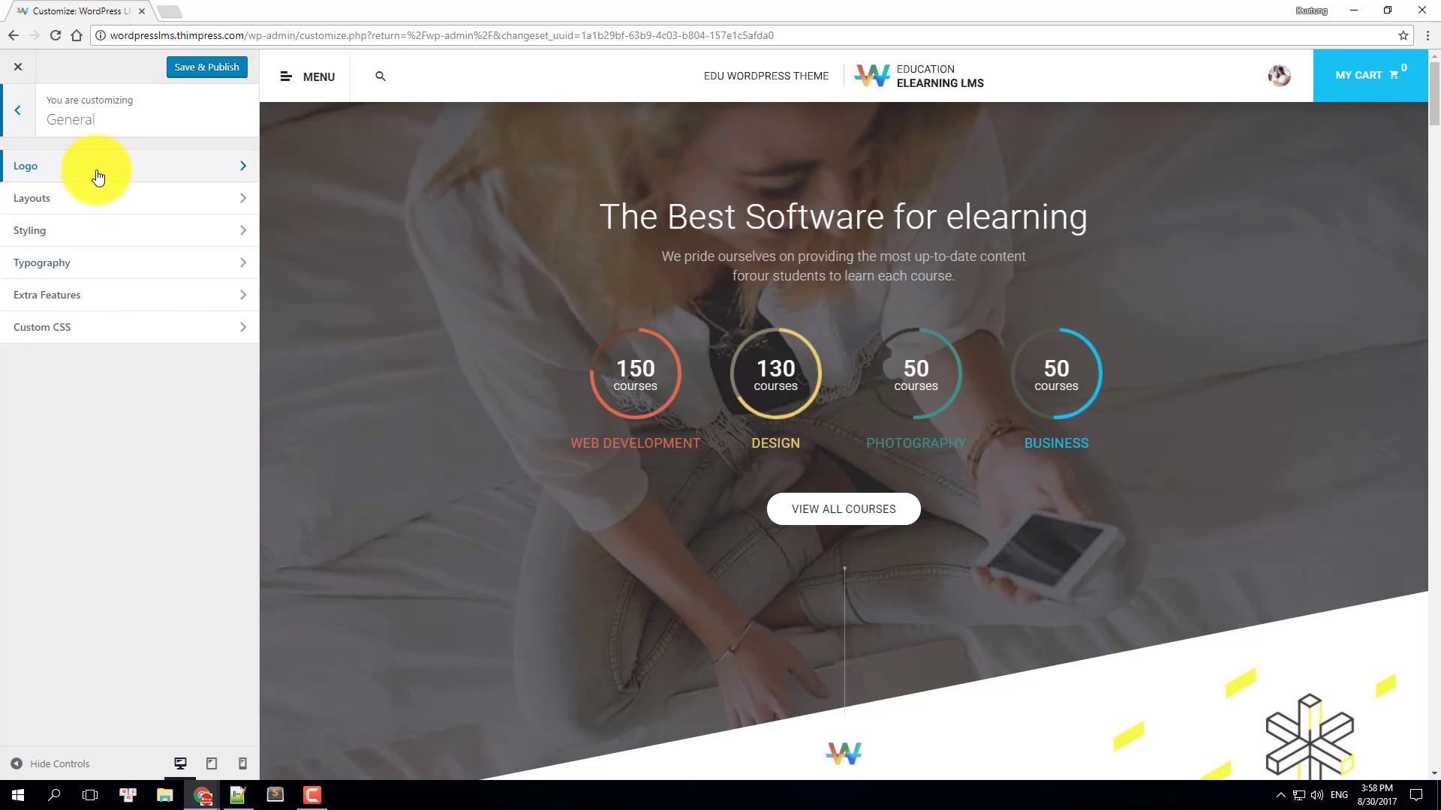
pyautogui.moveTo(98, 235)
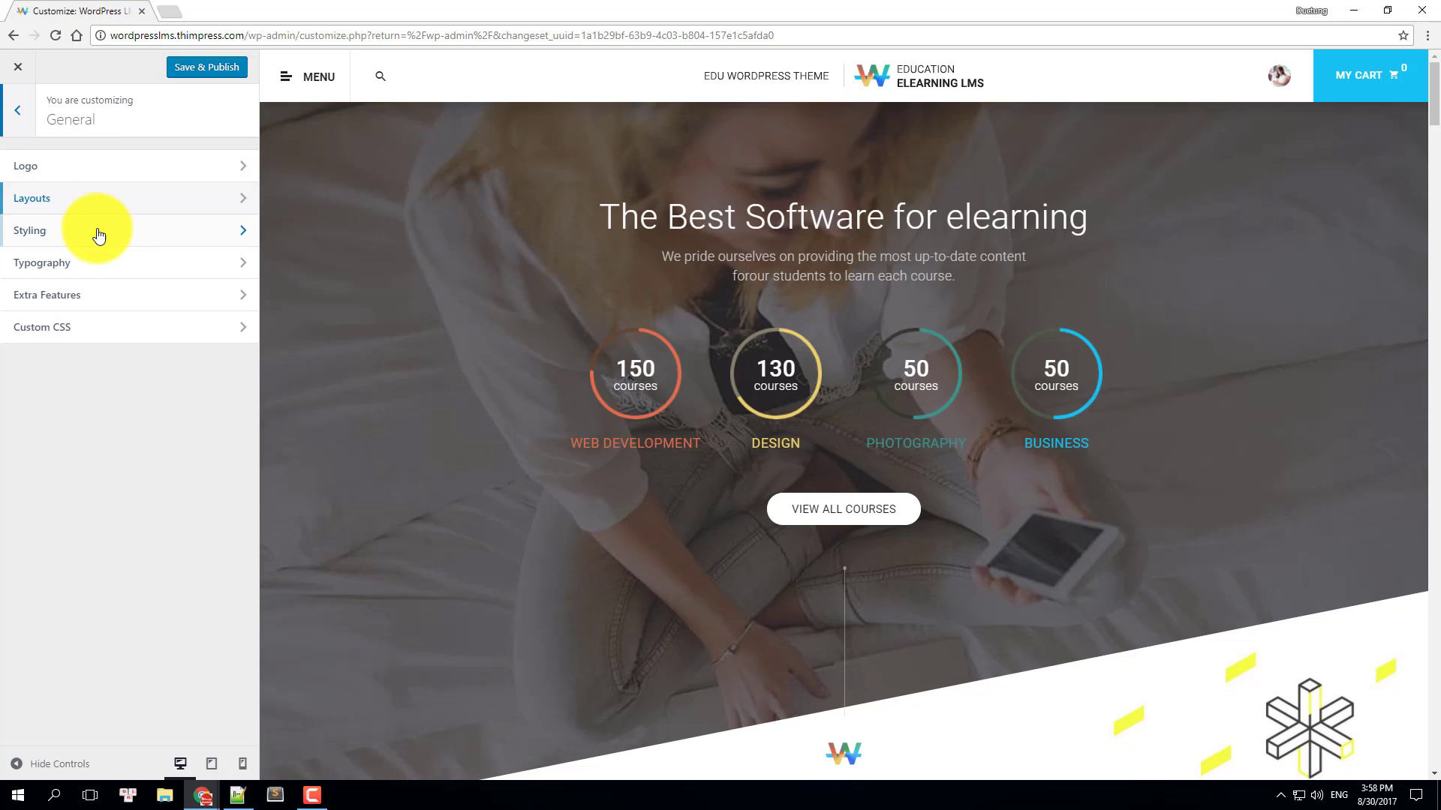
pyautogui.moveTo(99, 276)
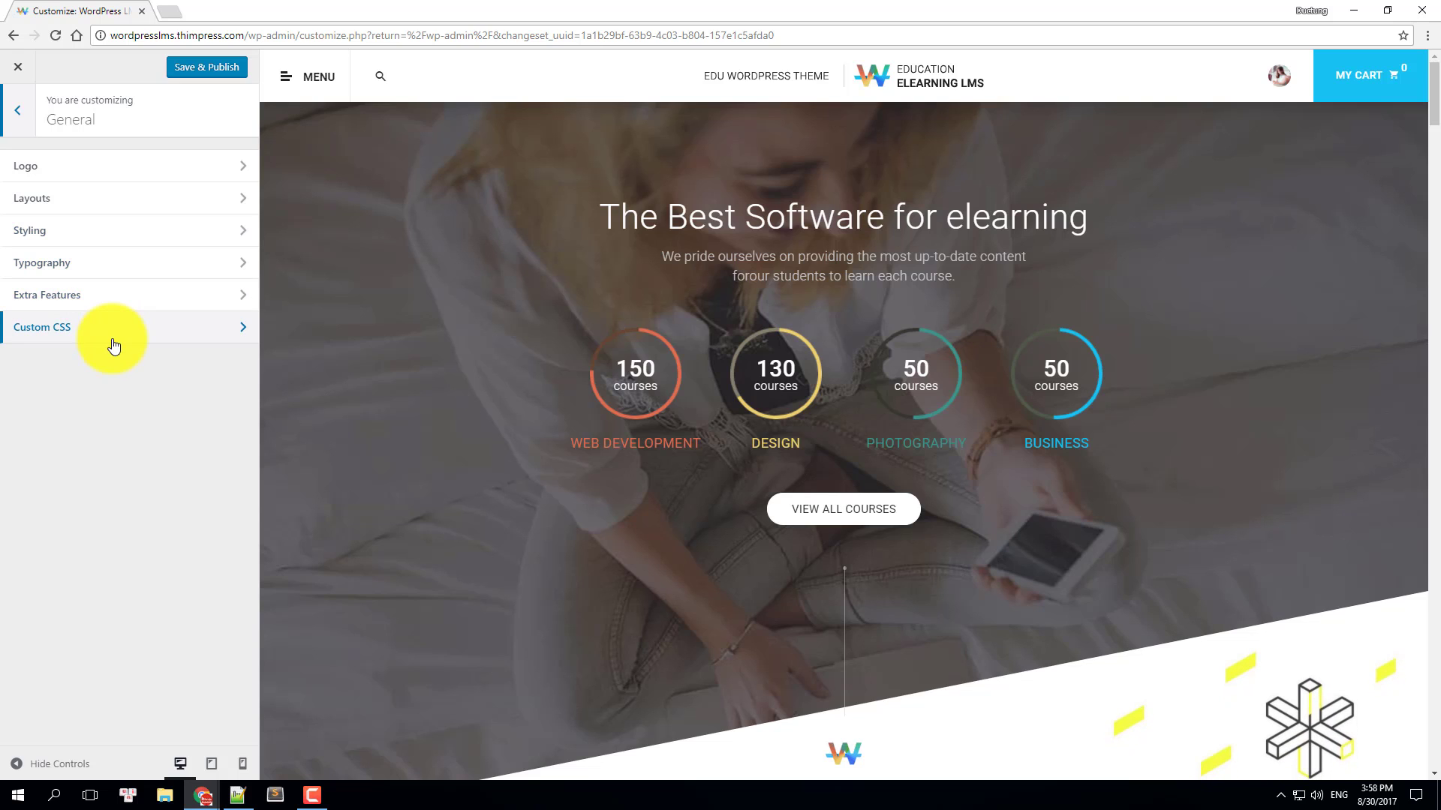
# - In Logo settings, try another site logo and restore the original Education Elearning LMS logo
pyautogui.click(26, 165)
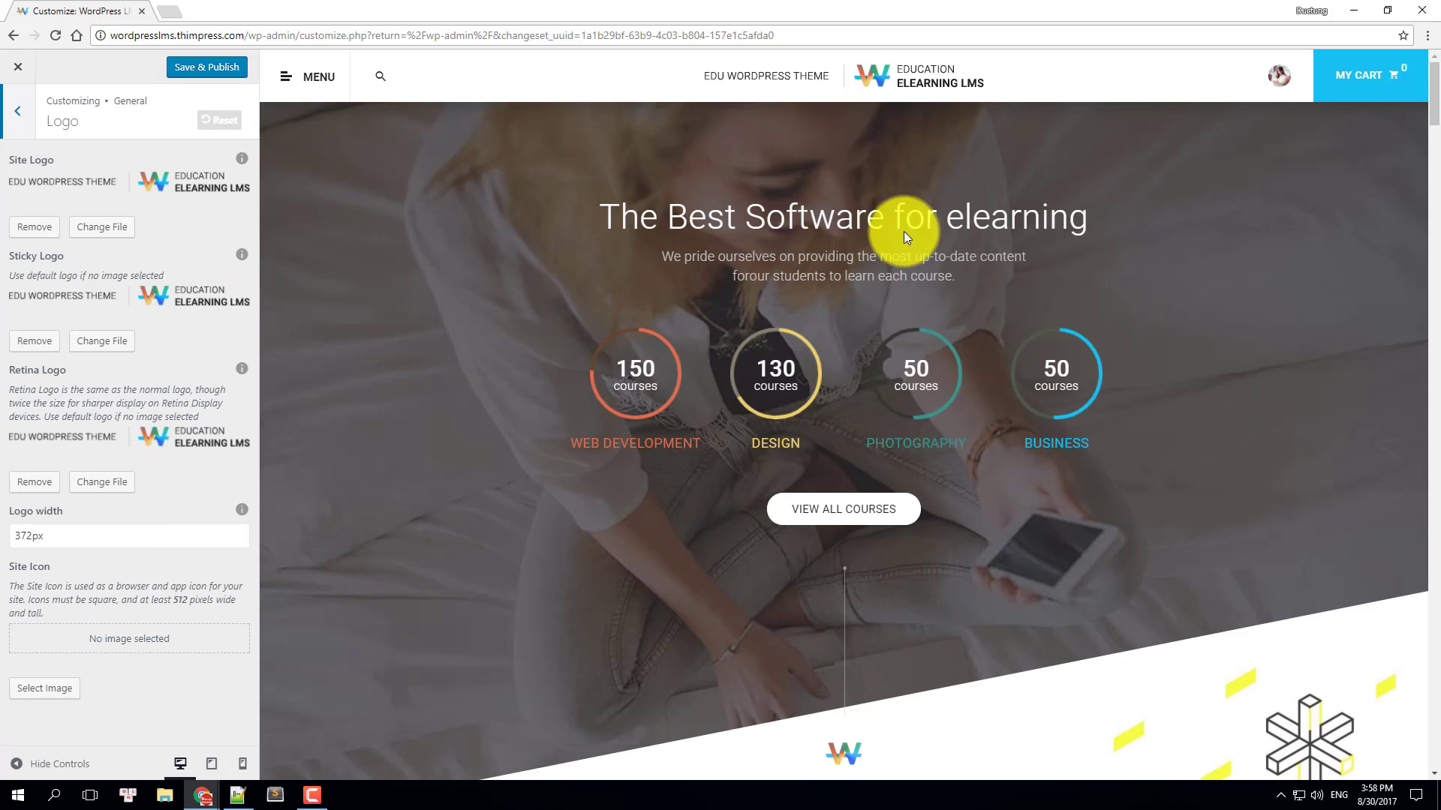
pyautogui.moveTo(862, 119)
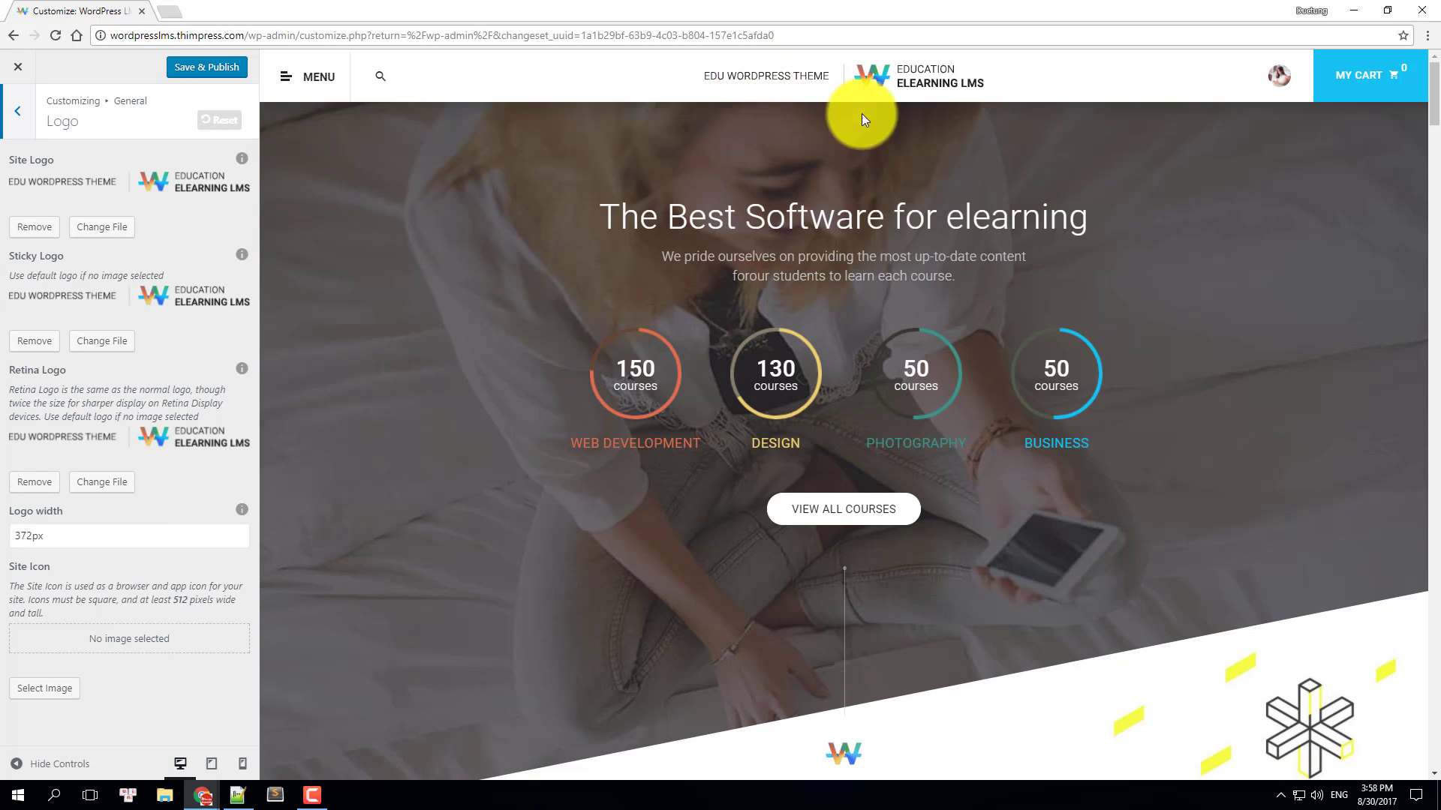
pyautogui.moveTo(846, 178)
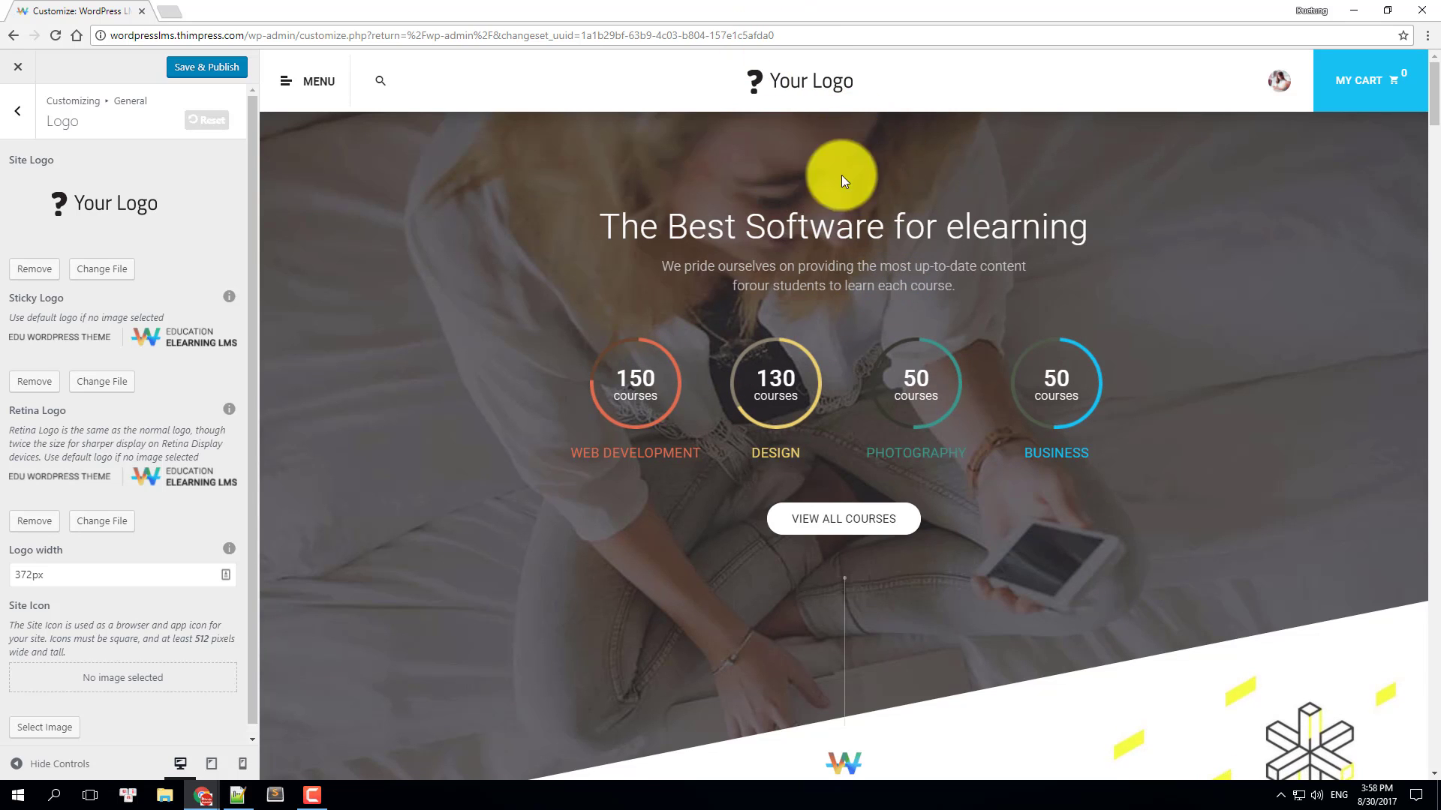
pyautogui.moveTo(790, 163)
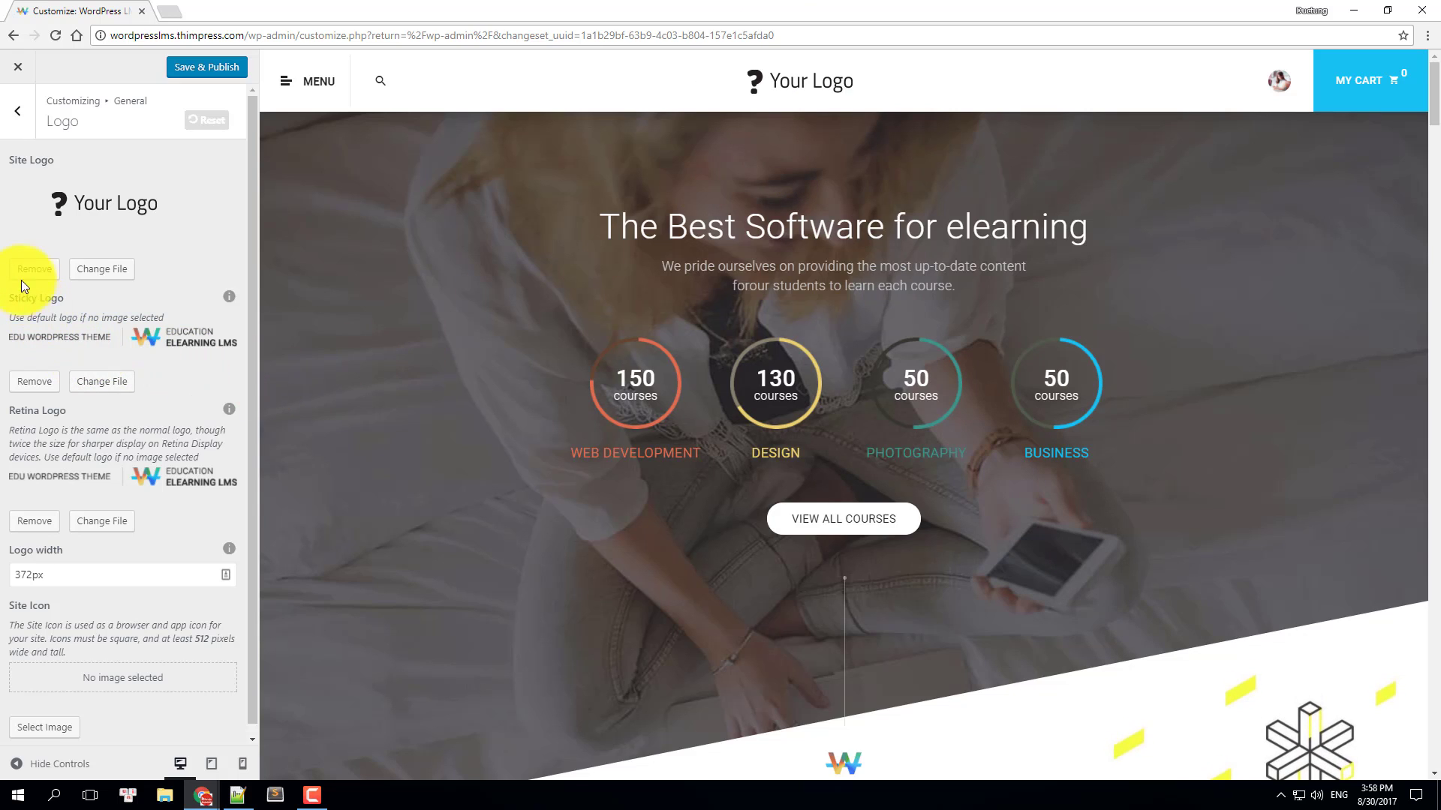
pyautogui.click(33, 269)
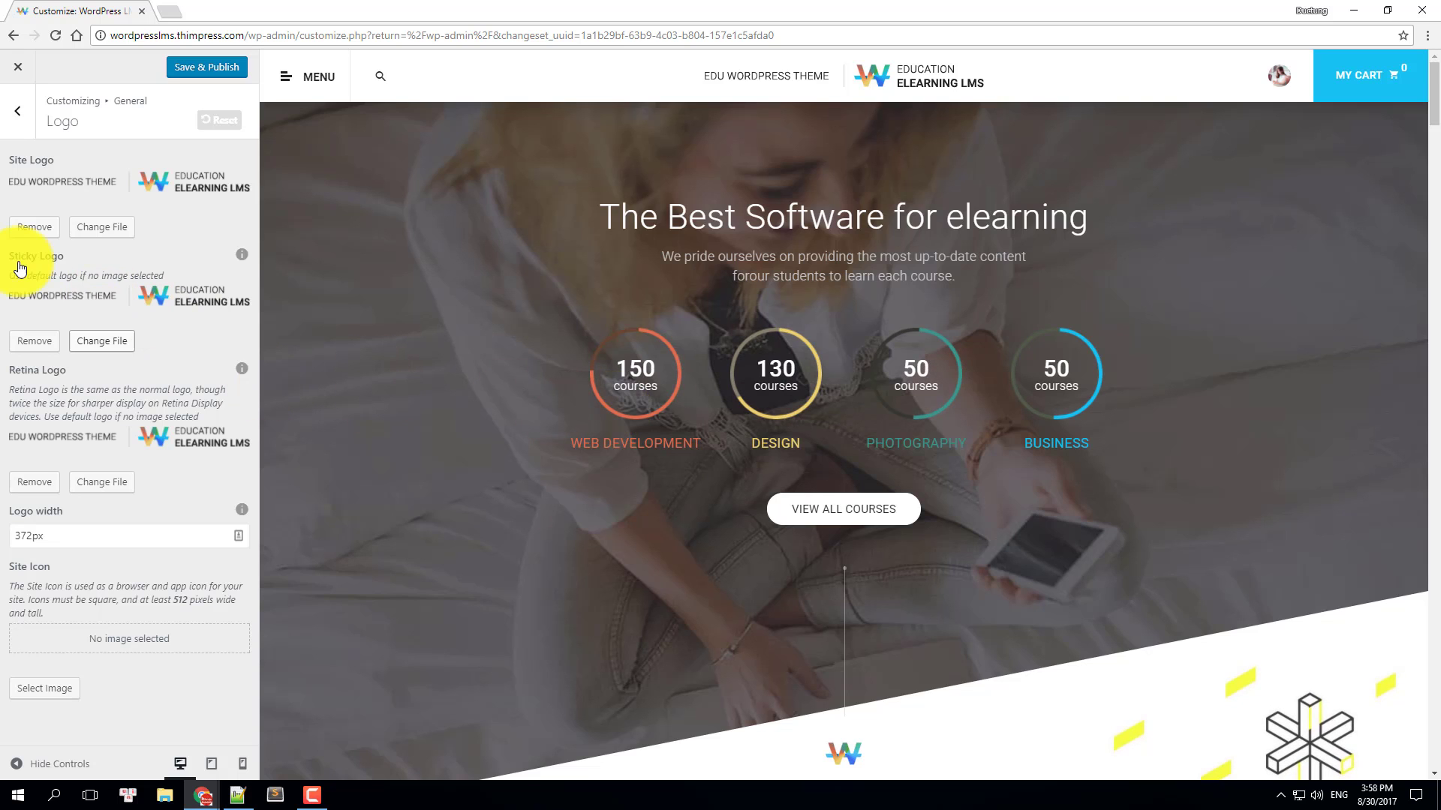
# - Assign the Your Logo image as sticky logo, then clear it so no file is selected
pyautogui.scroll(-3)
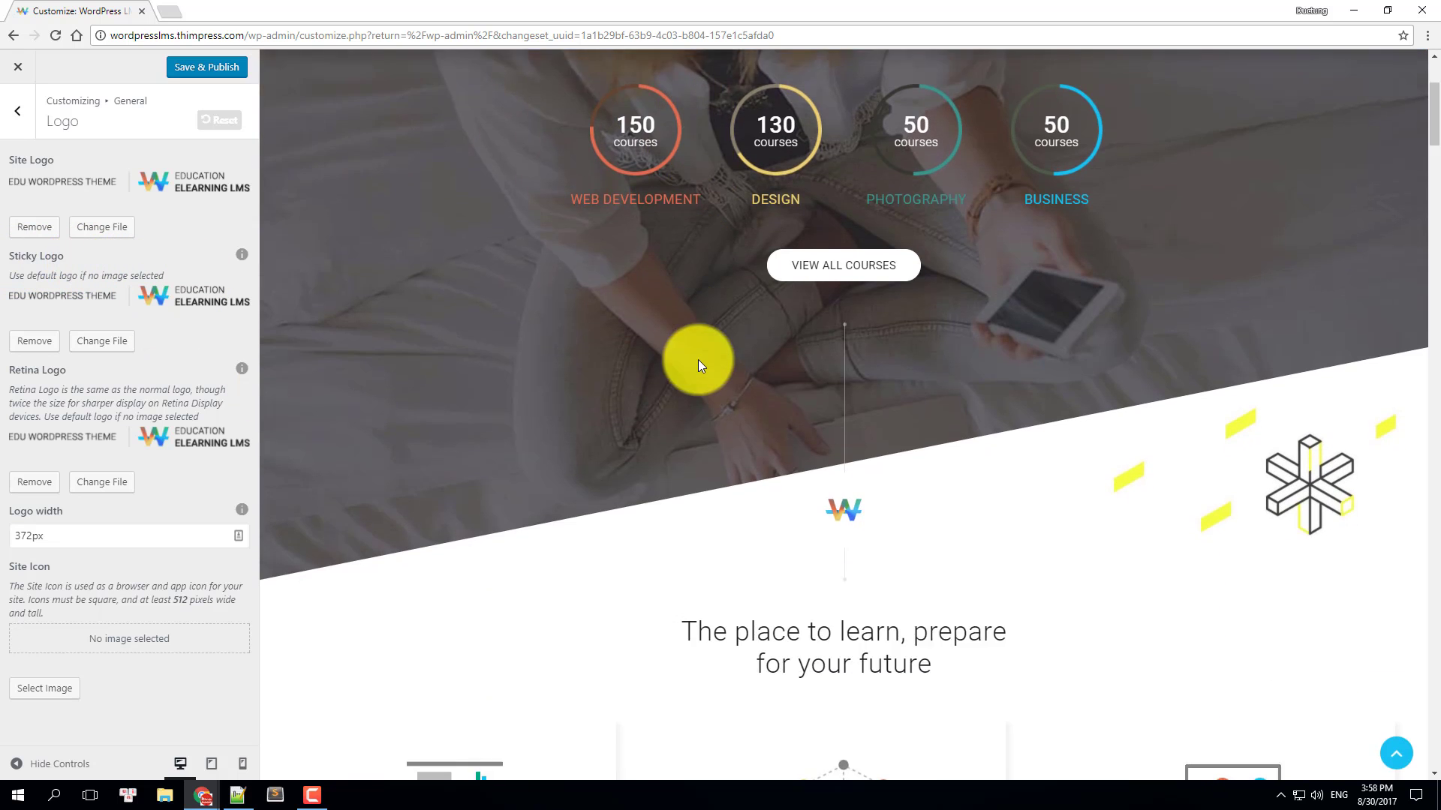
pyautogui.scroll(-3)
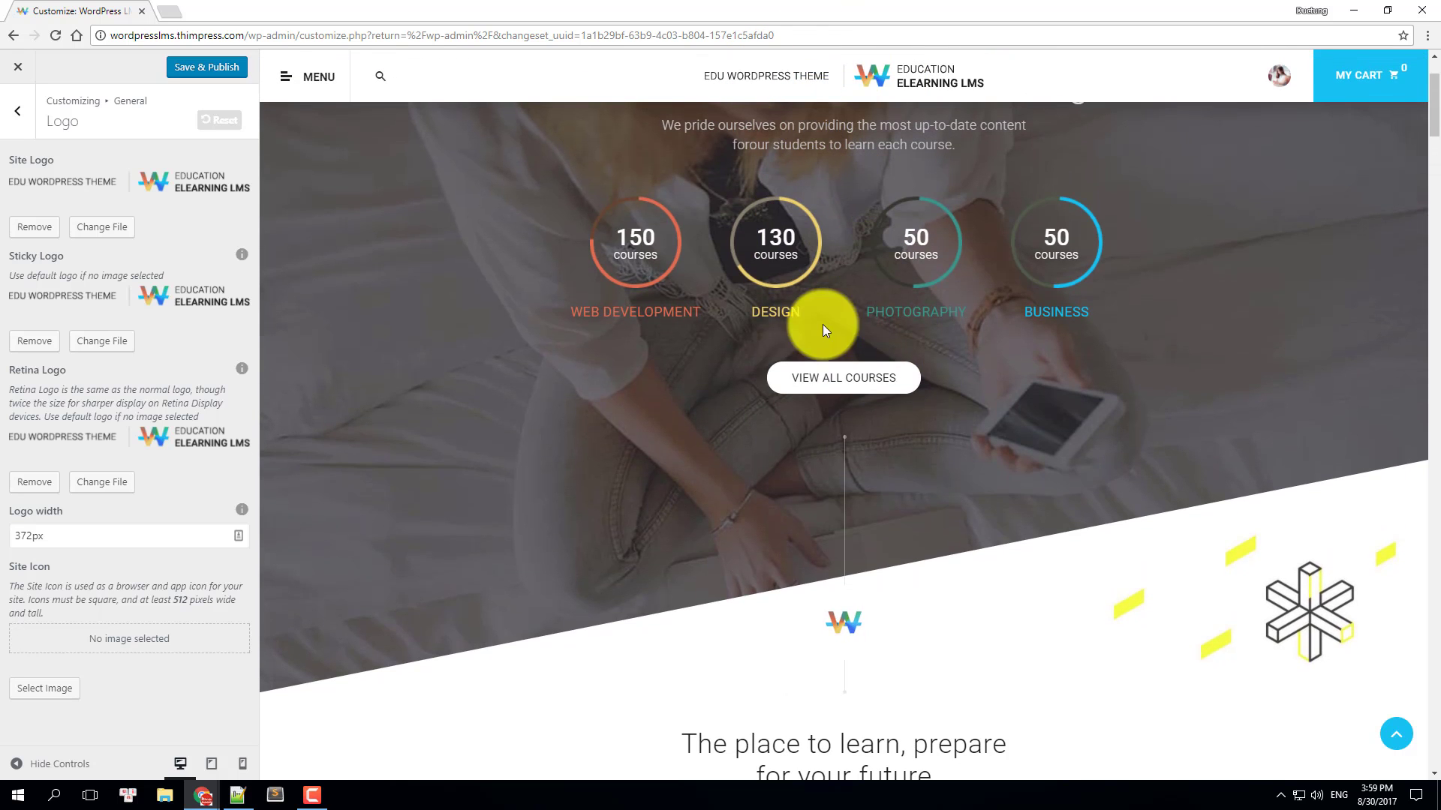
pyautogui.moveTo(138, 379)
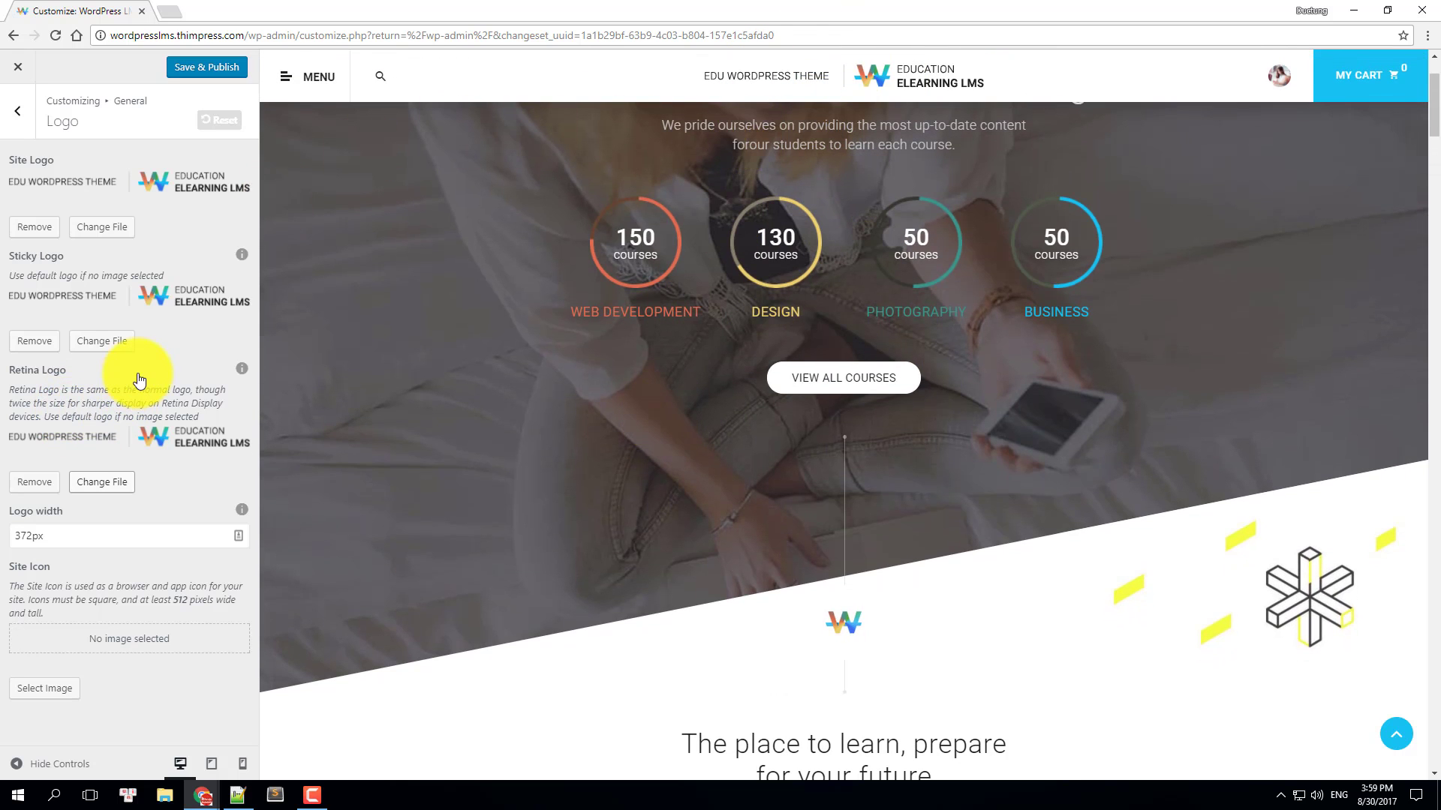
pyautogui.click(102, 340)
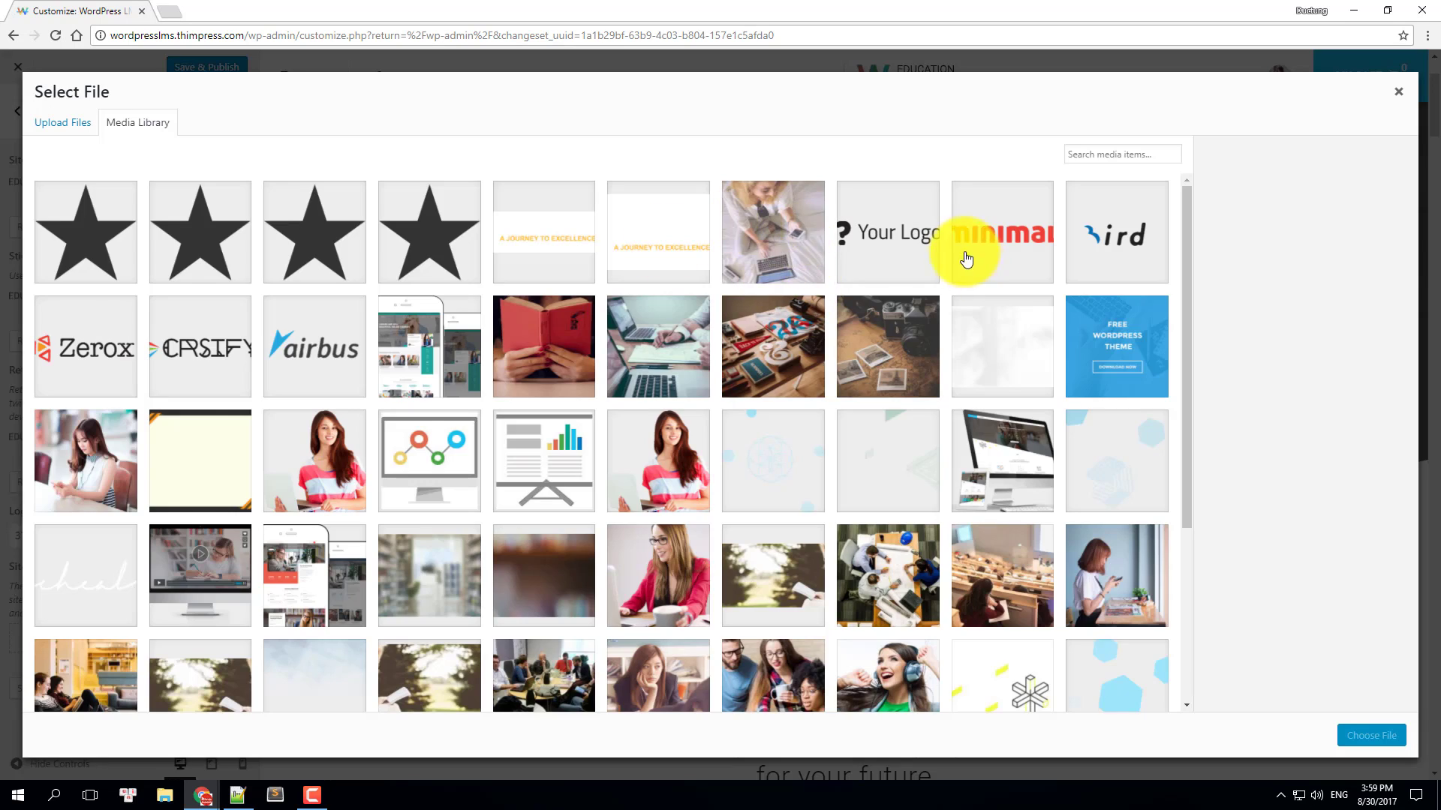
pyautogui.click(1397, 91)
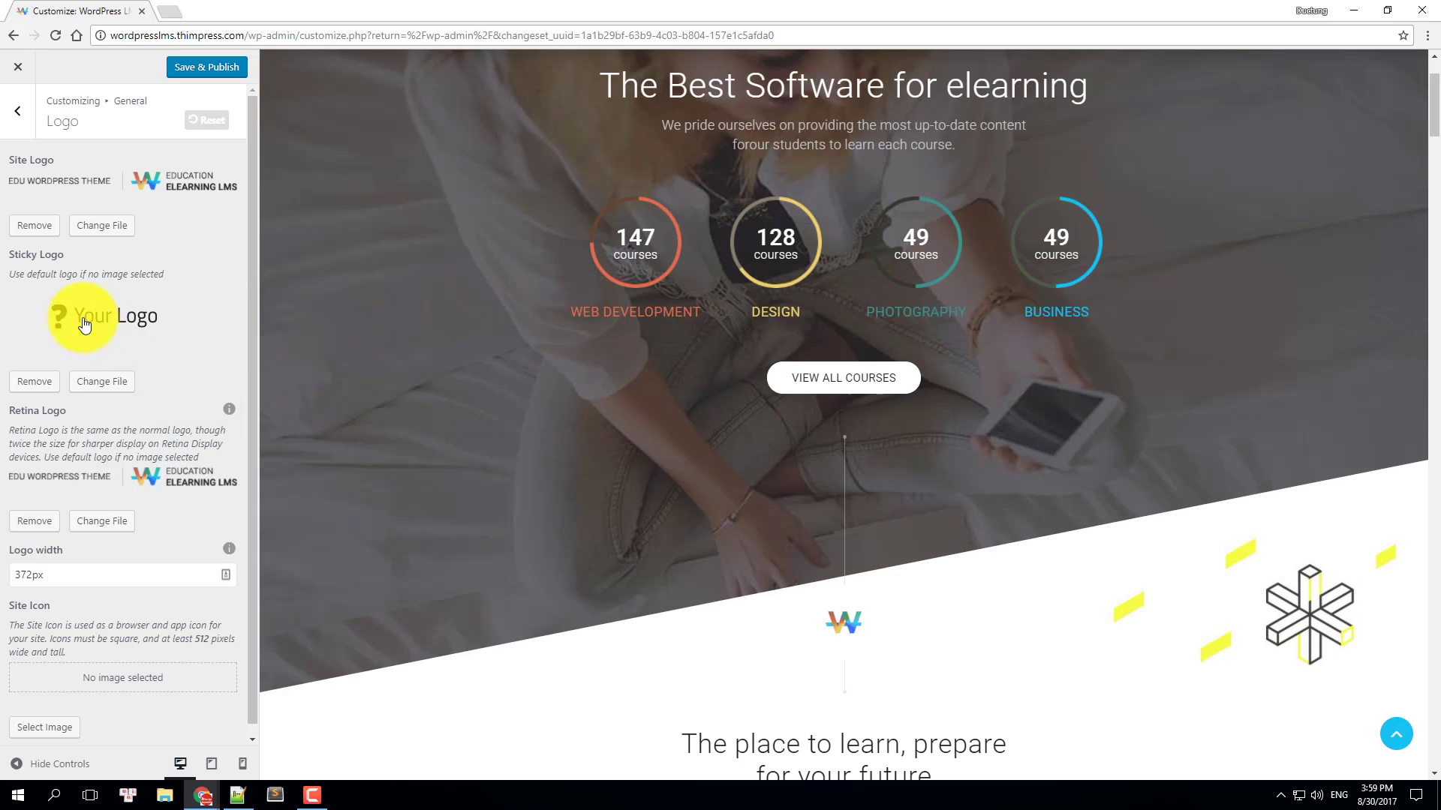
pyautogui.click(34, 381)
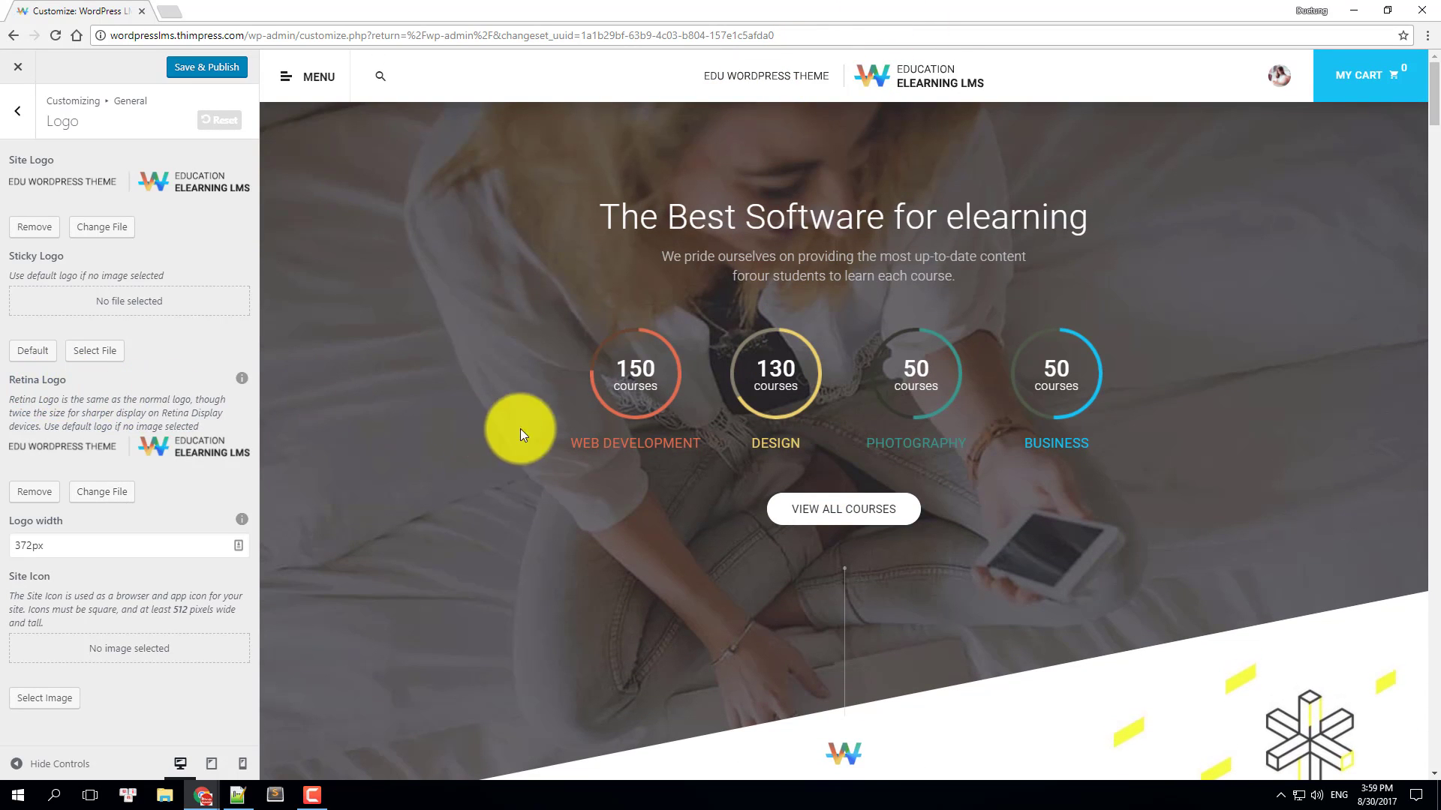
pyautogui.moveTo(836, 429)
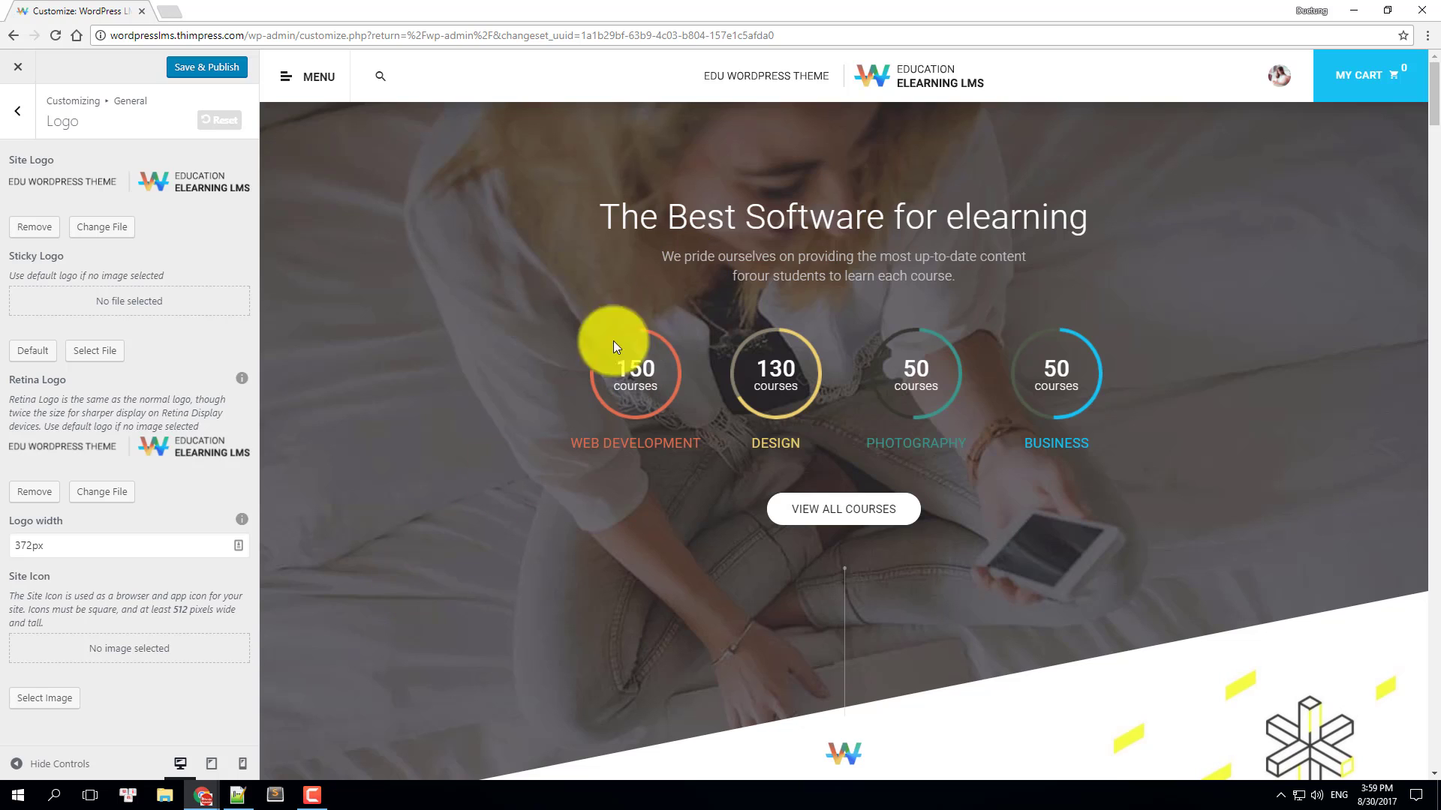
pyautogui.moveTo(193, 671)
pyautogui.write('200')
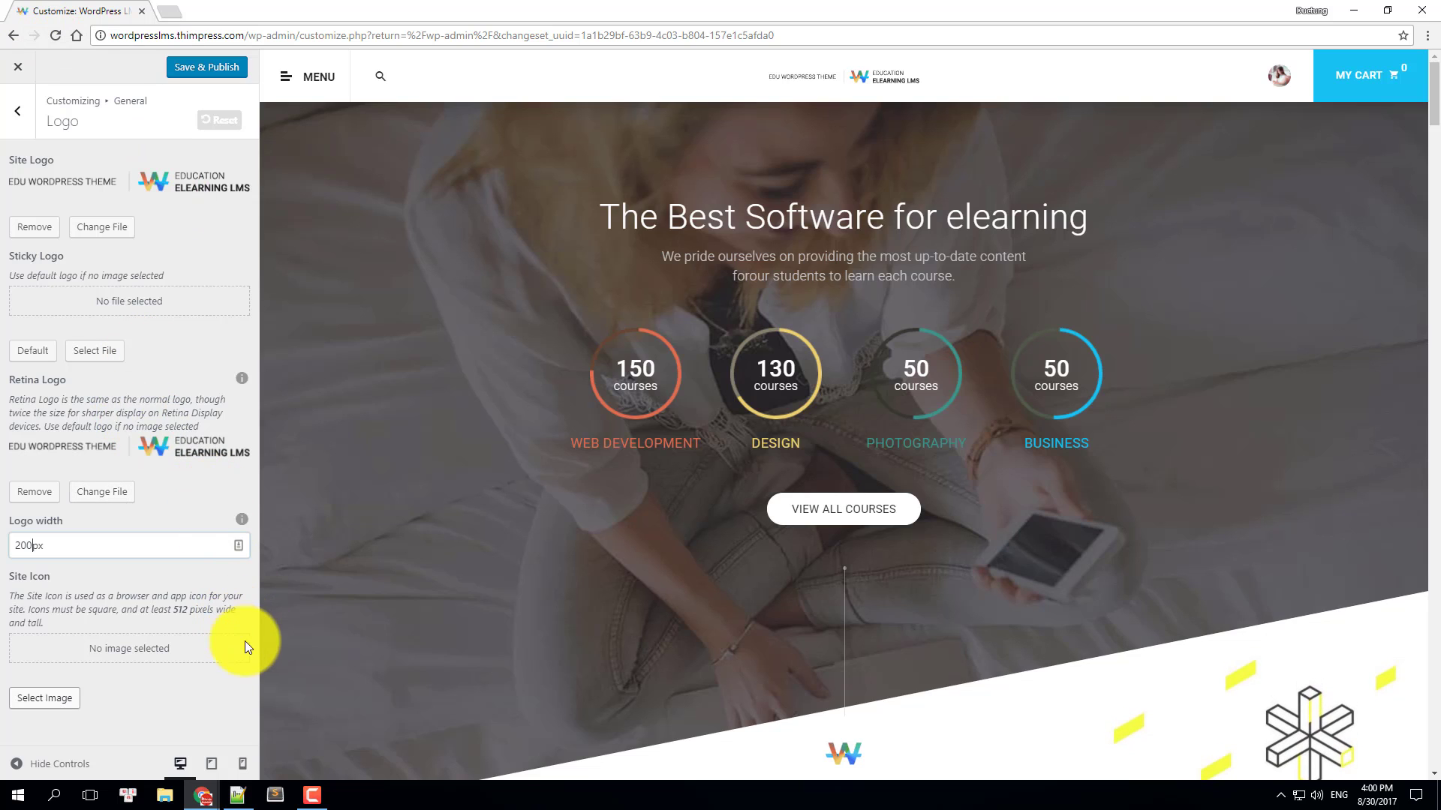
pyautogui.moveTo(138, 657)
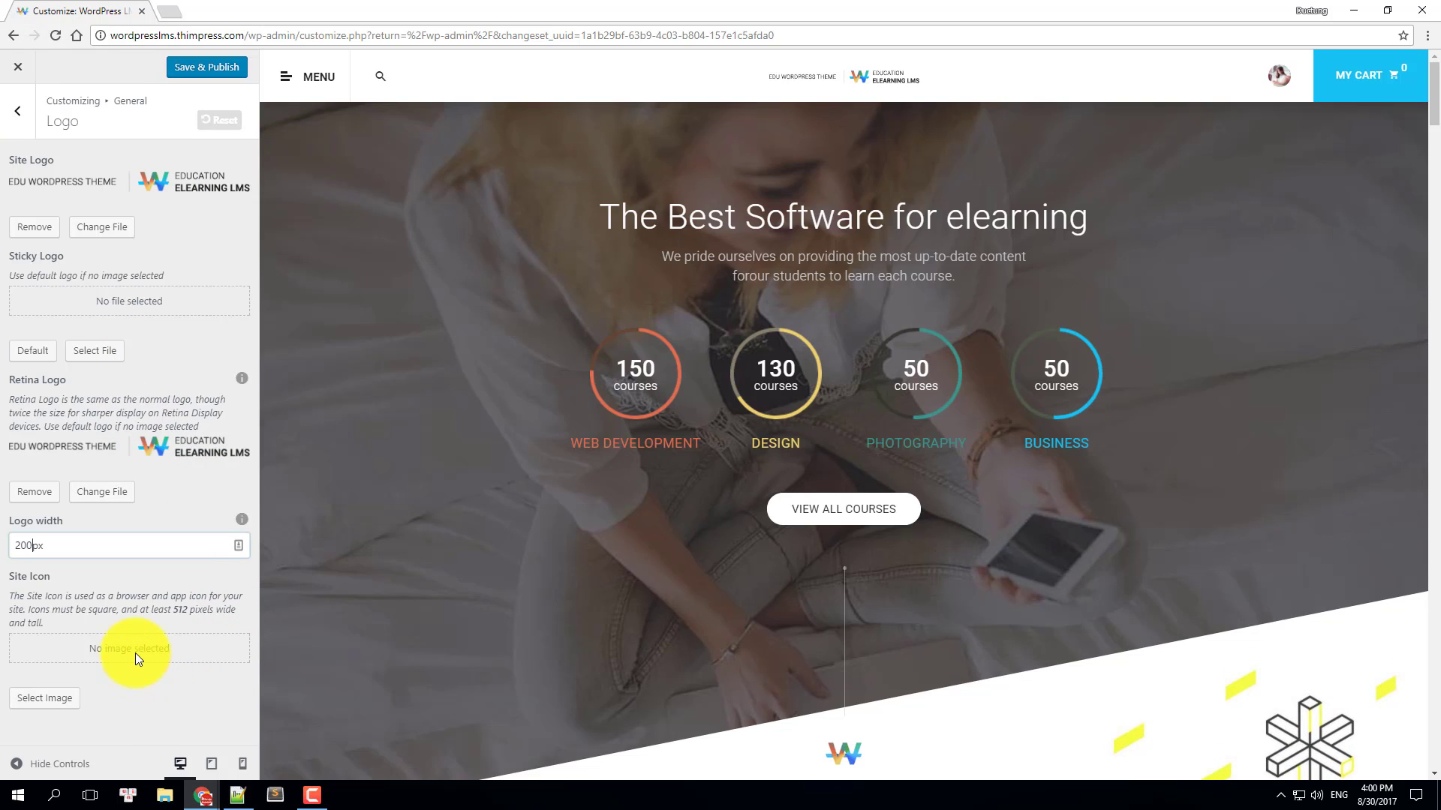
# - Set the black star image as the site icon and return to the General list
pyautogui.click(45, 697)
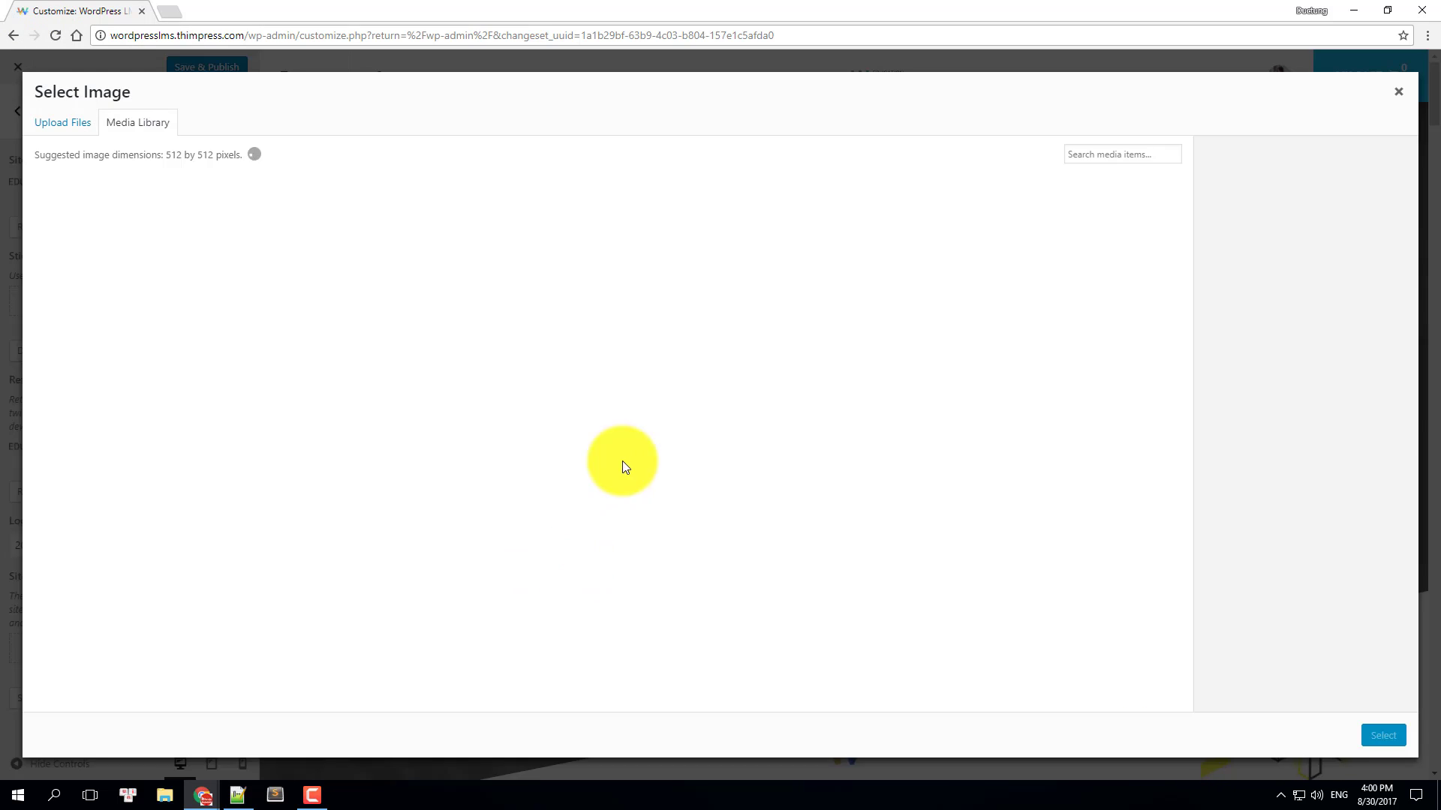
pyautogui.click(433, 231)
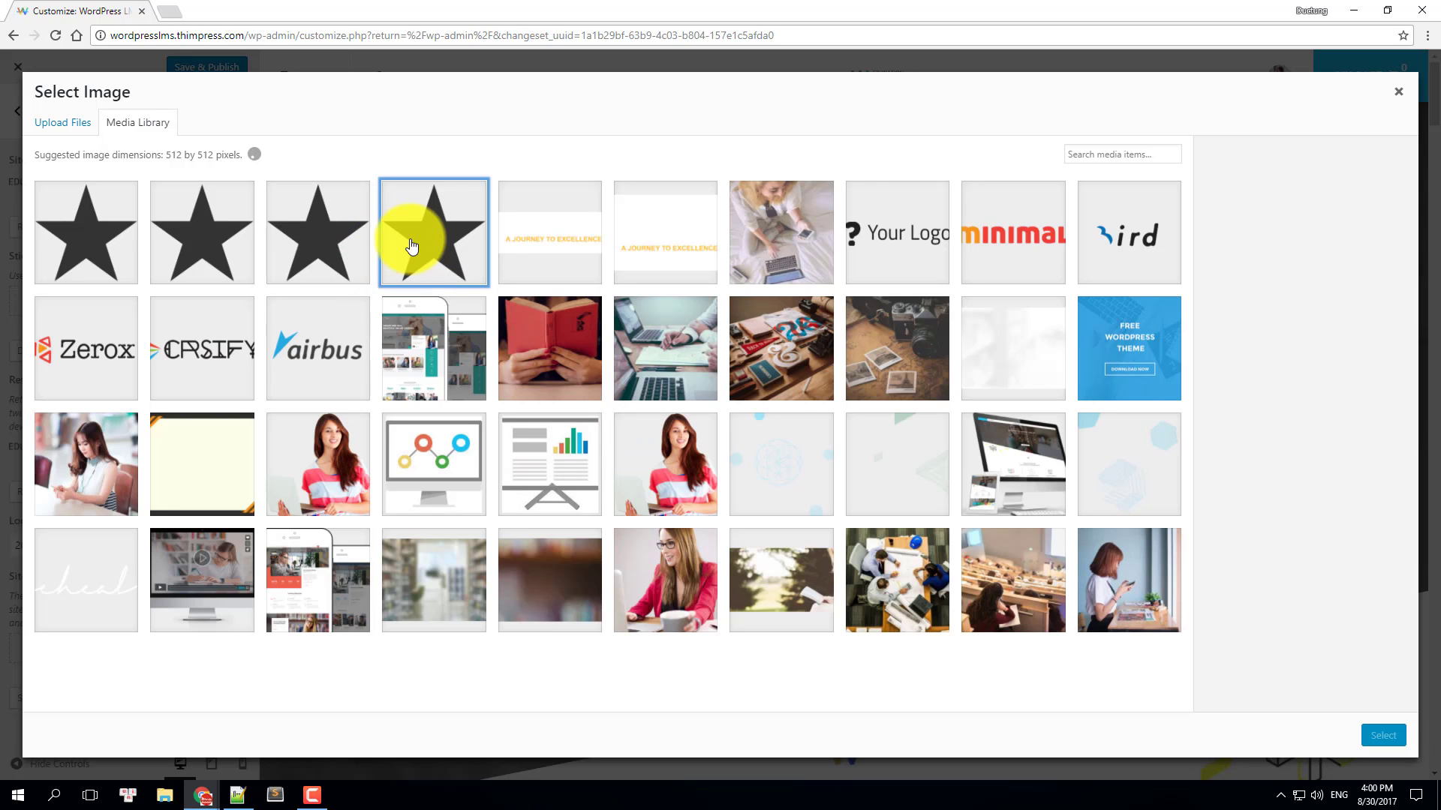
pyautogui.scroll(-3)
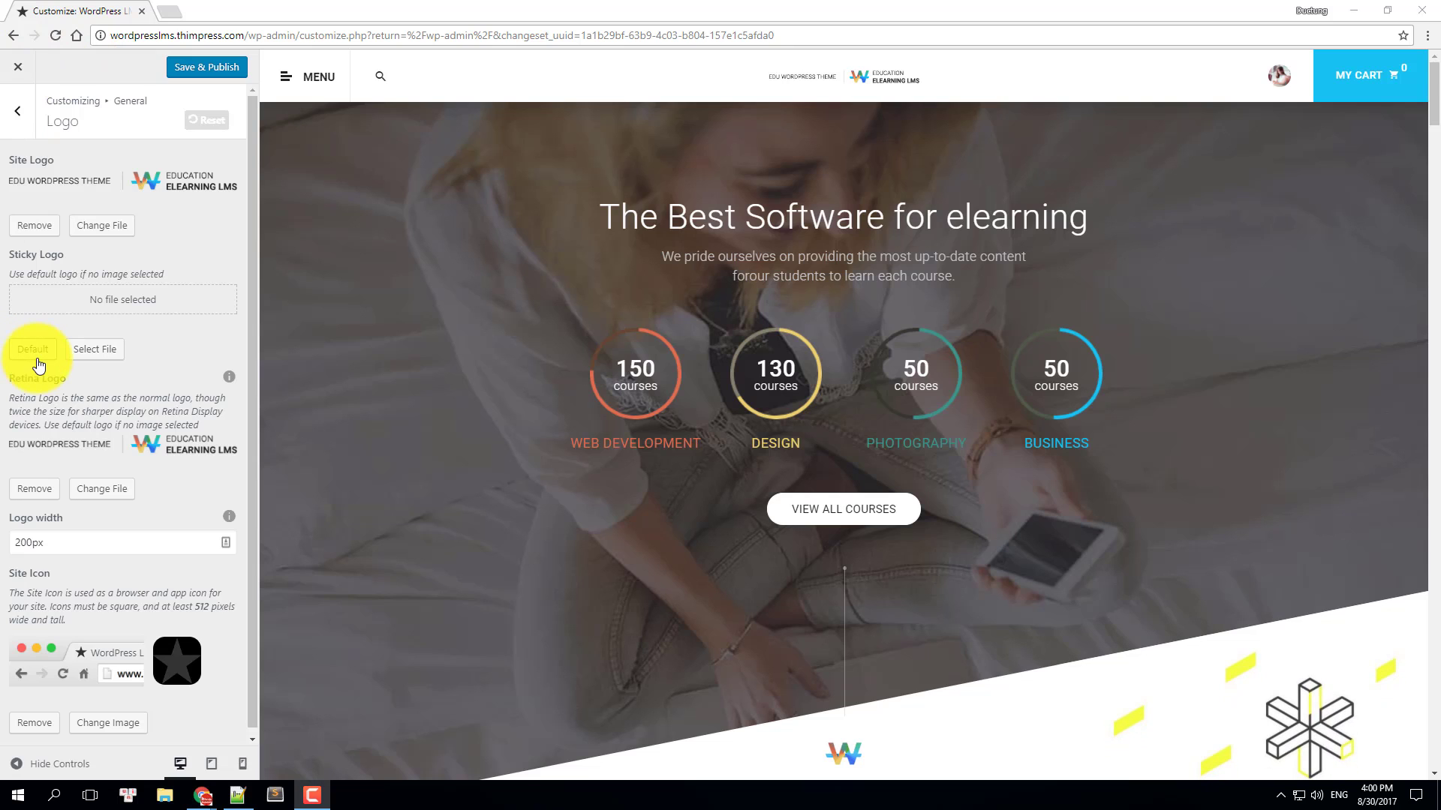
pyautogui.click(16, 110)
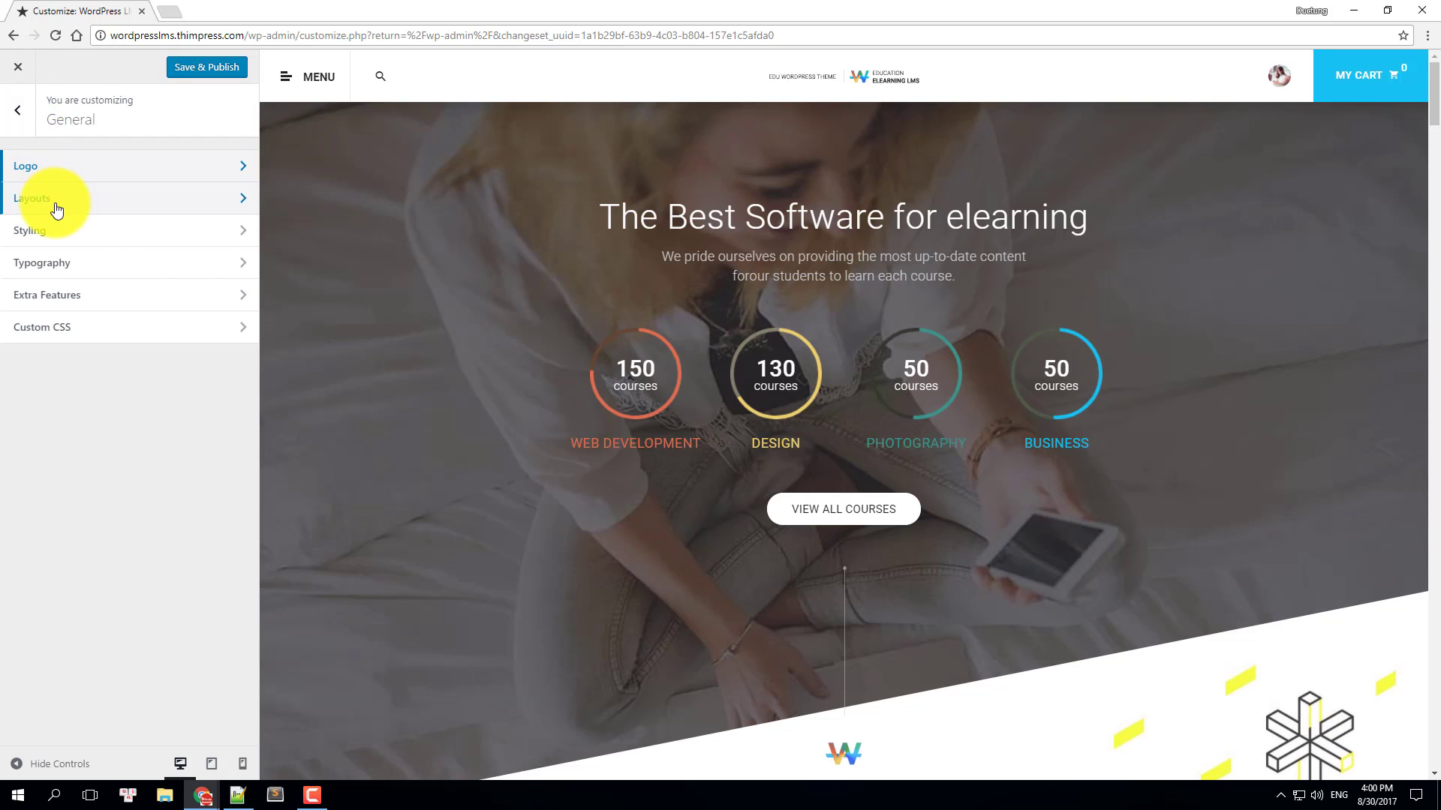
pyautogui.click(33, 197)
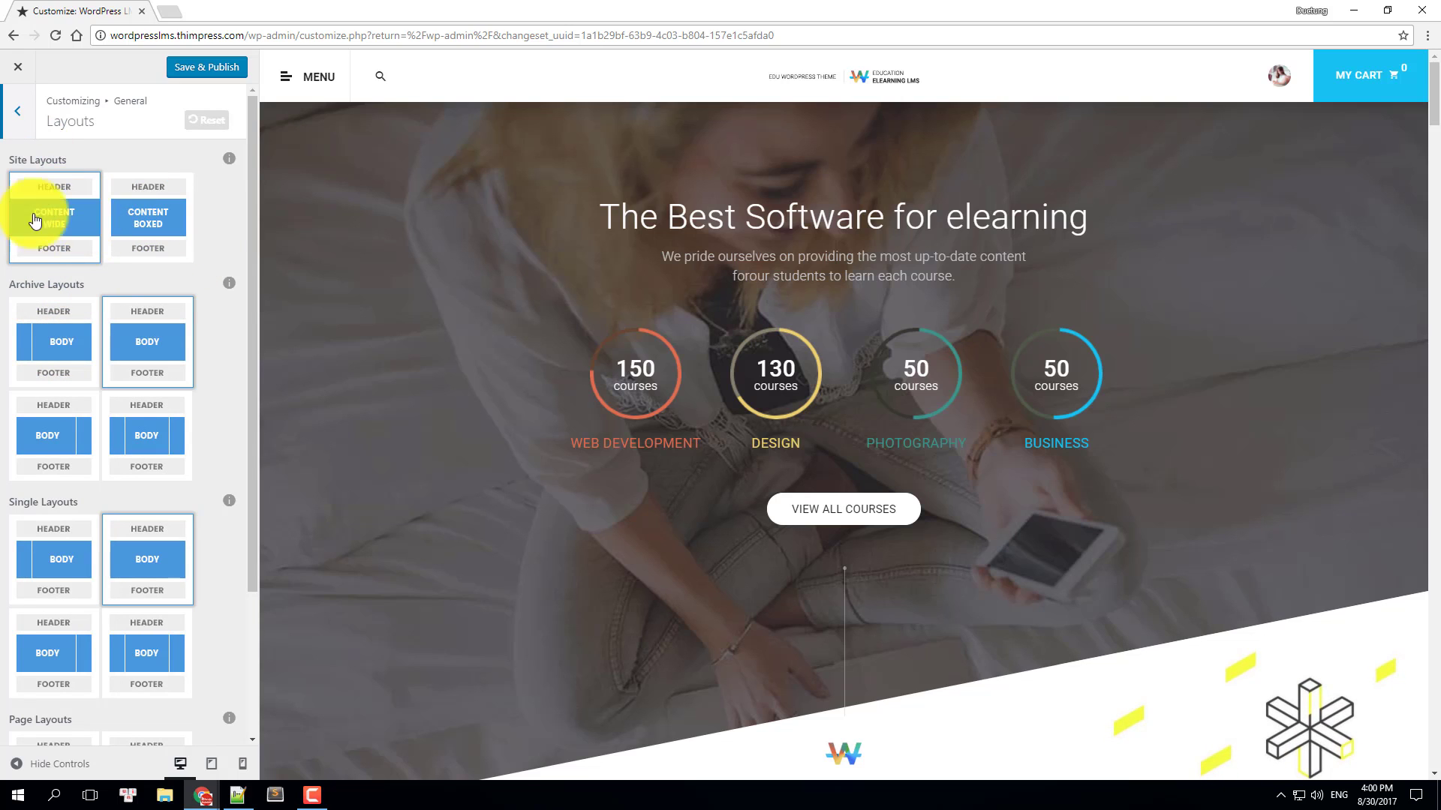
pyautogui.click(53, 217)
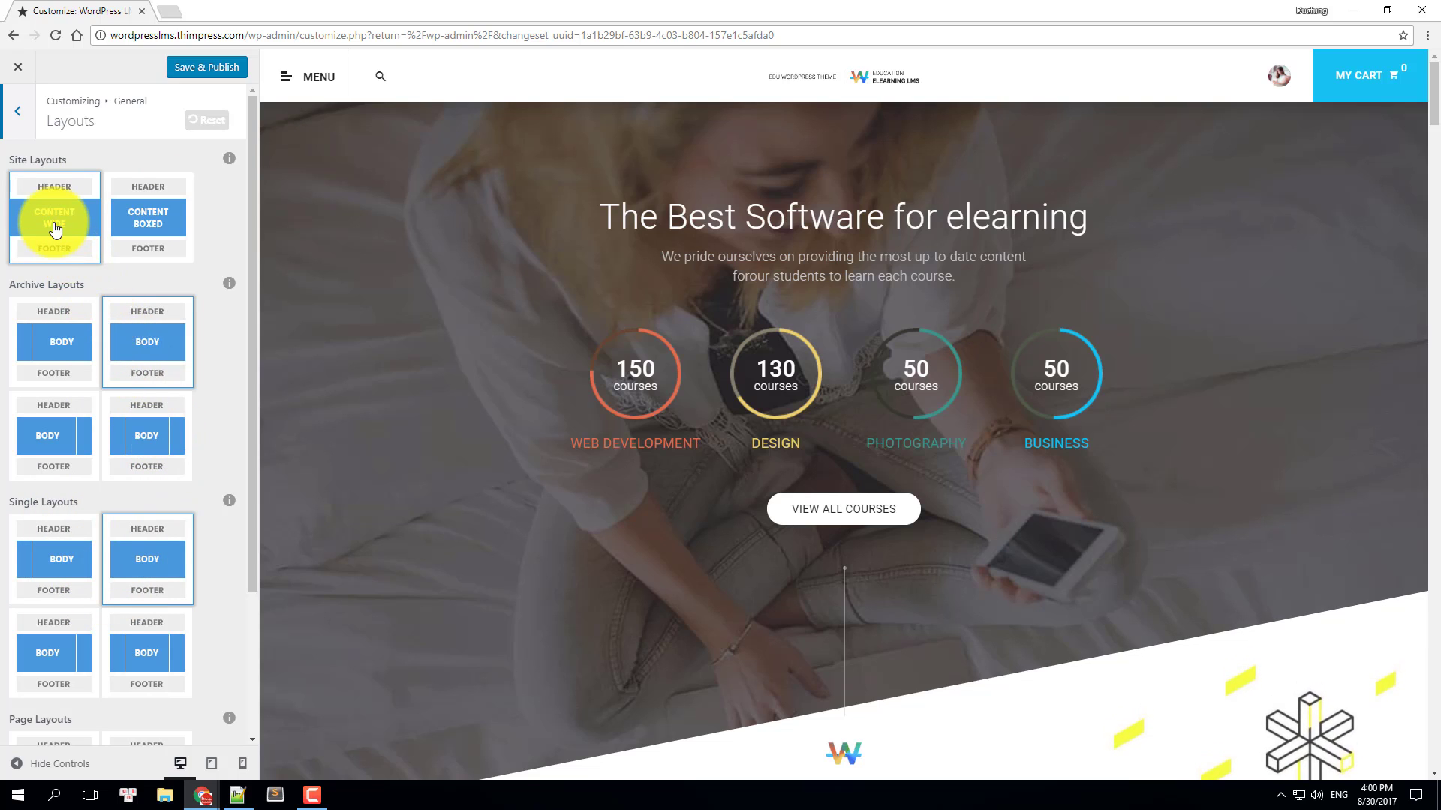
pyautogui.click(54, 217)
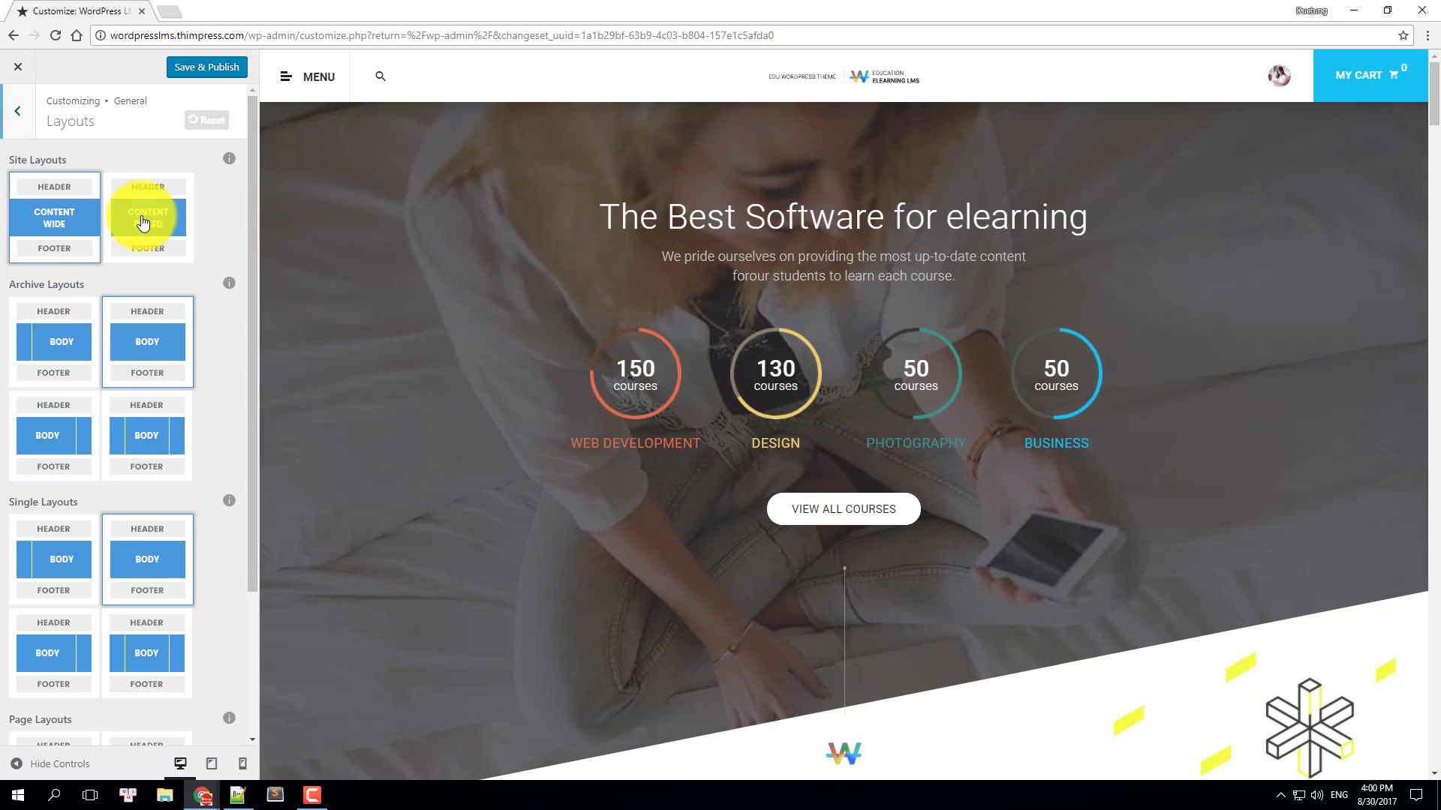
pyautogui.click(147, 218)
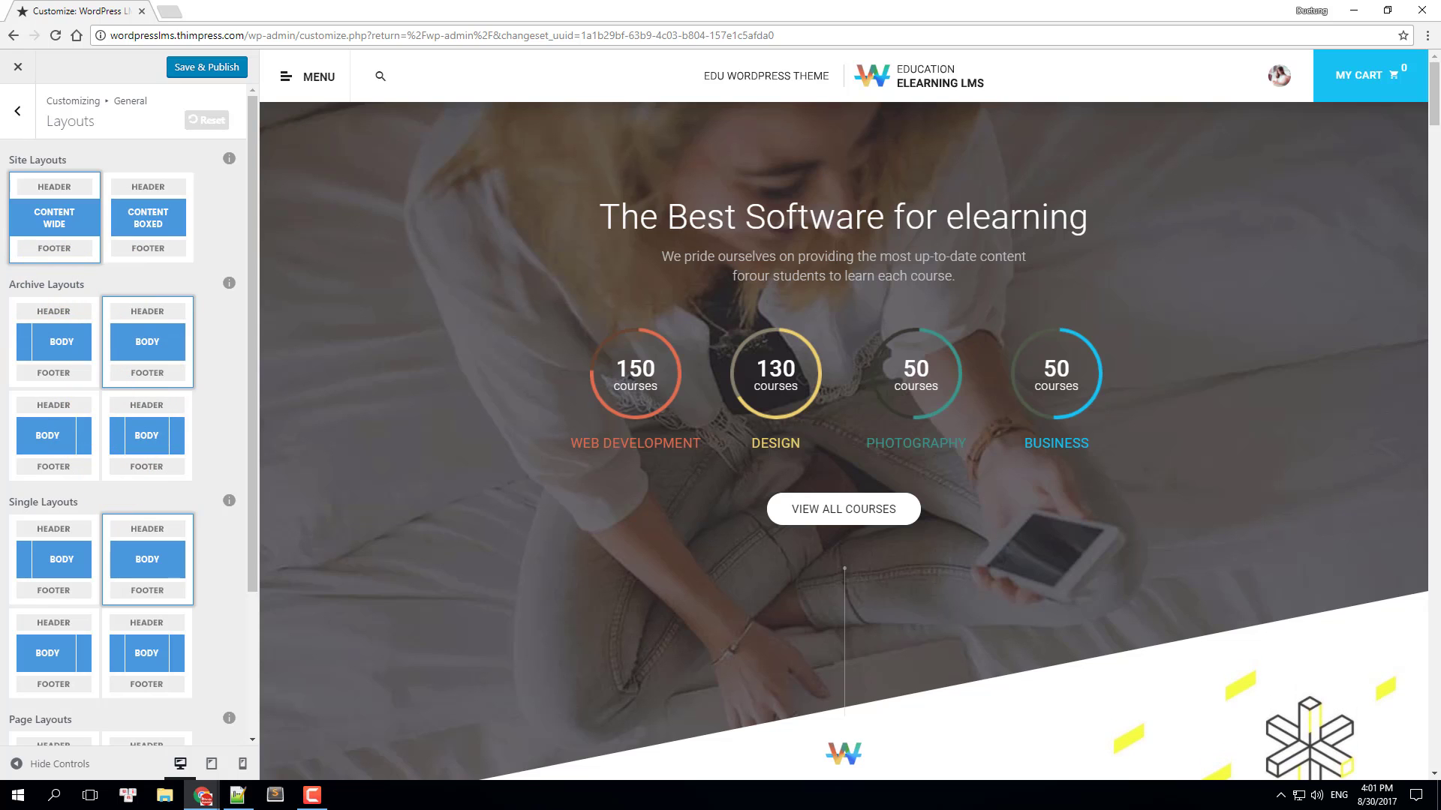
pyautogui.click(17, 111)
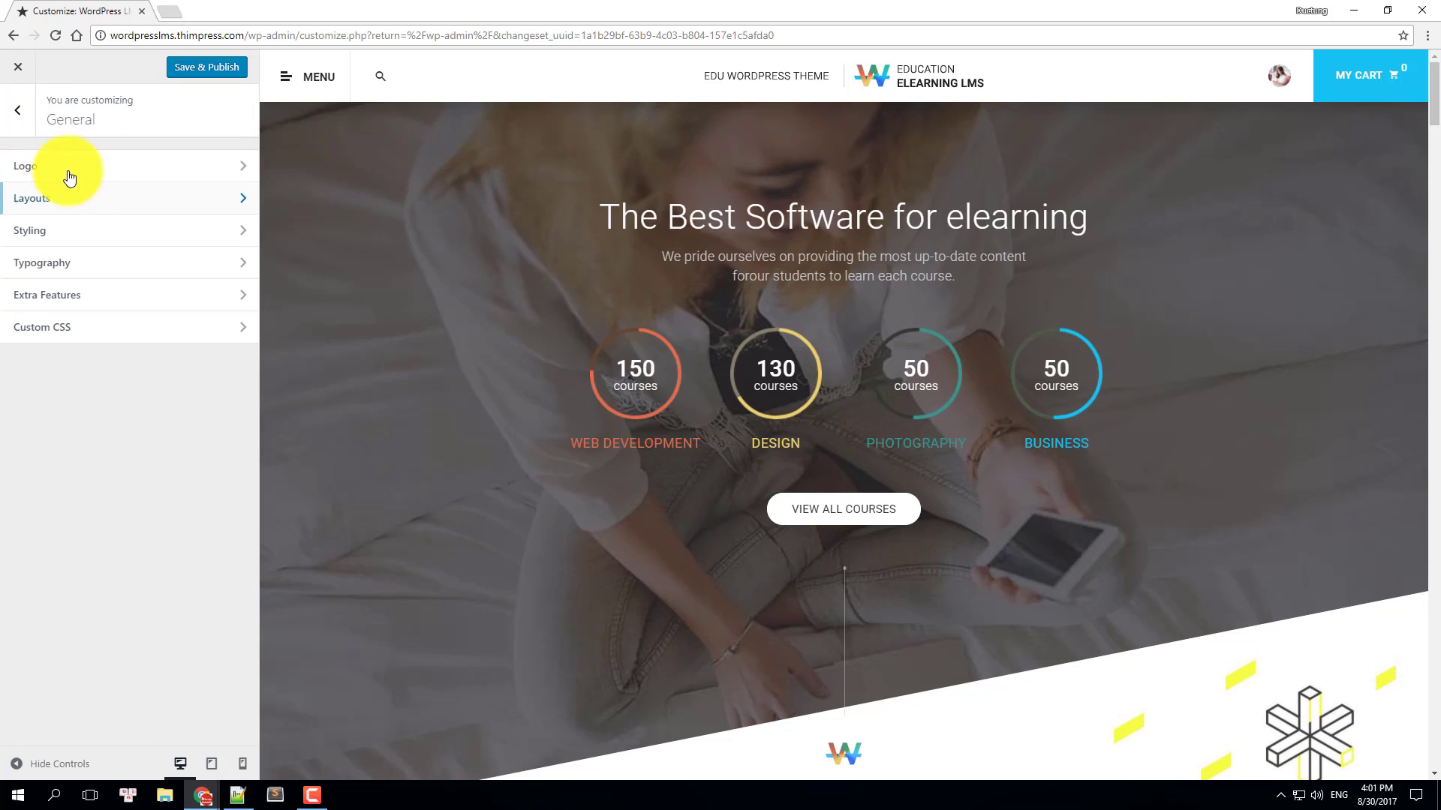
# - In Styling, try other primary colour swatches and revert to the default blue #18c1f0
pyautogui.click(30, 230)
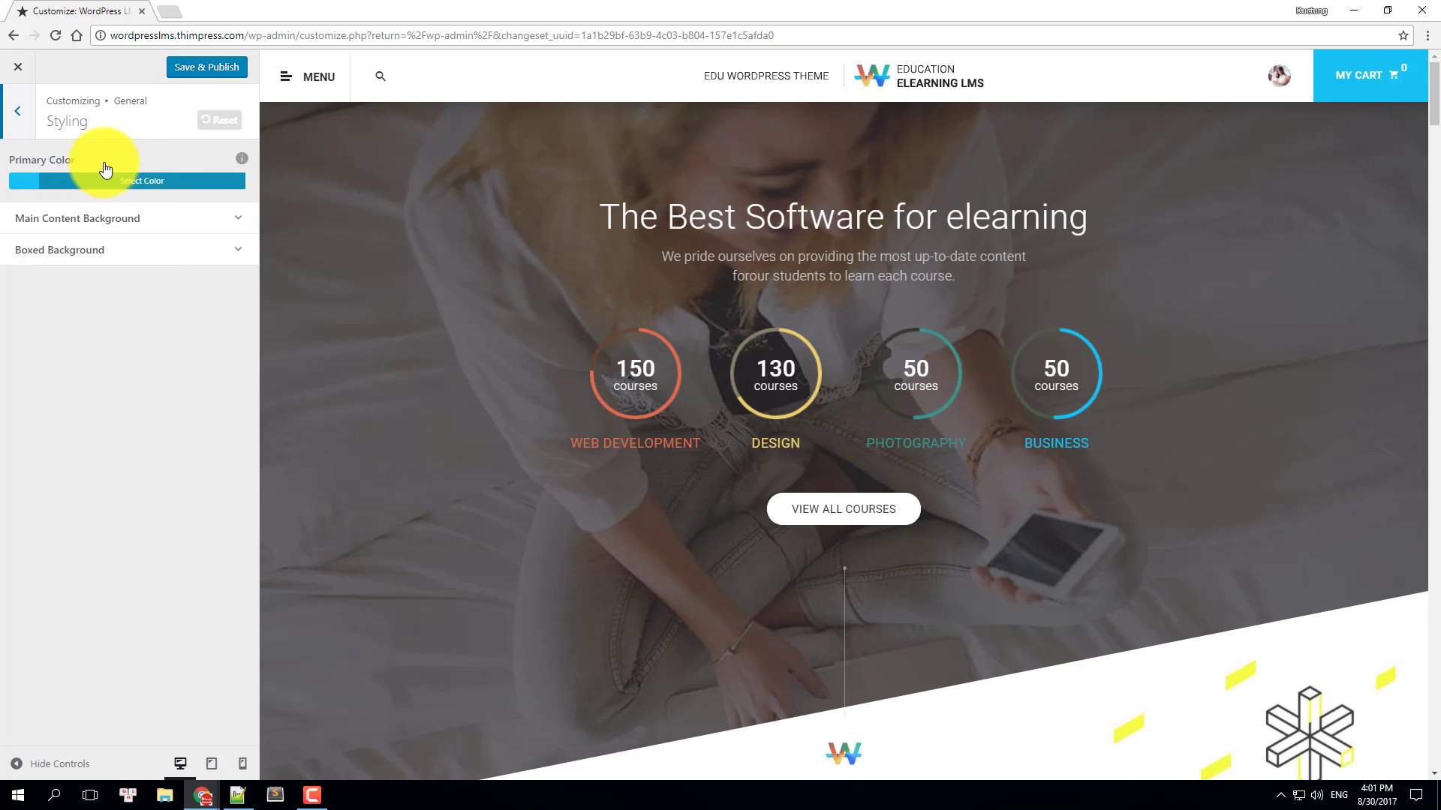
pyautogui.click(143, 180)
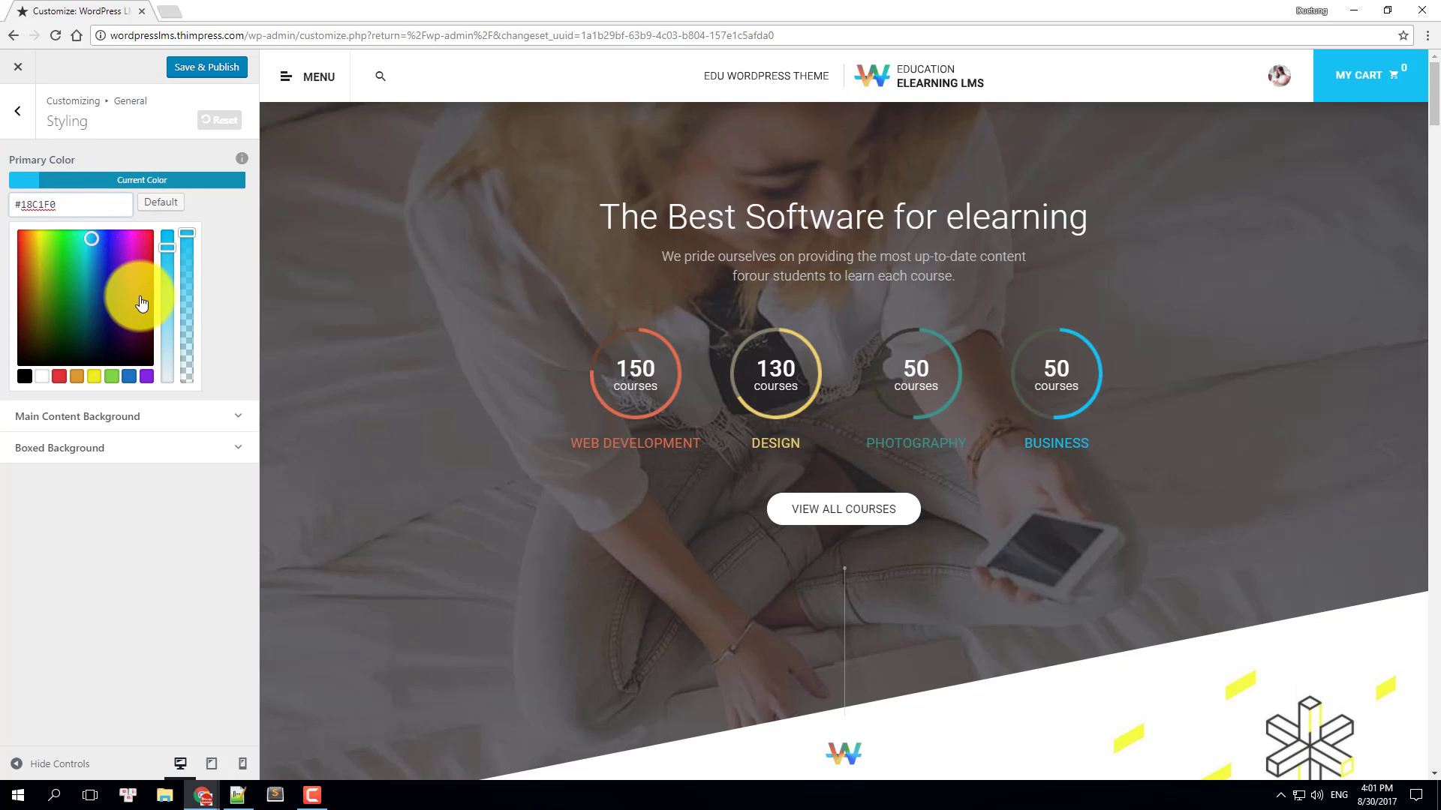
pyautogui.click(114, 377)
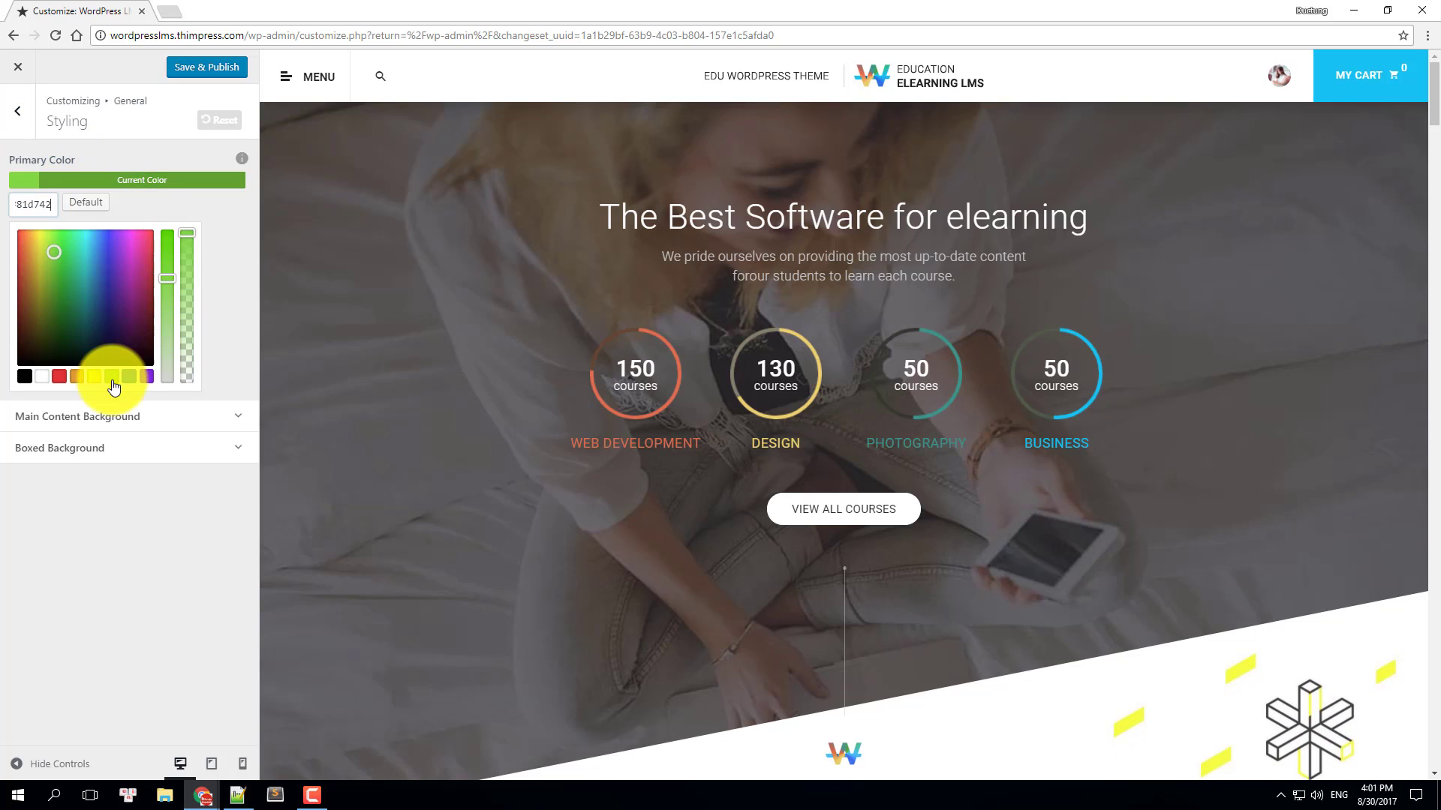
pyautogui.scroll(-3)
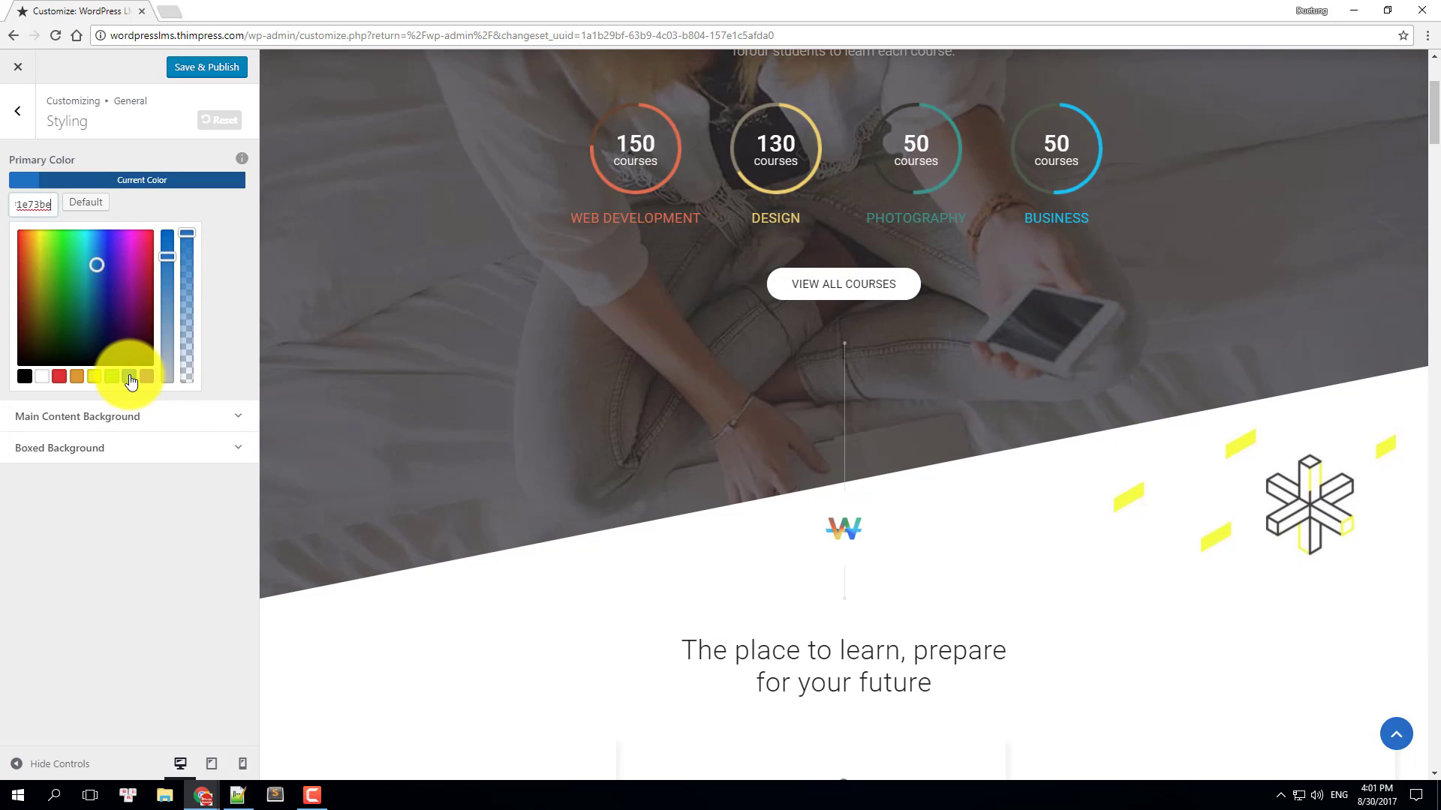
pyautogui.click(85, 202)
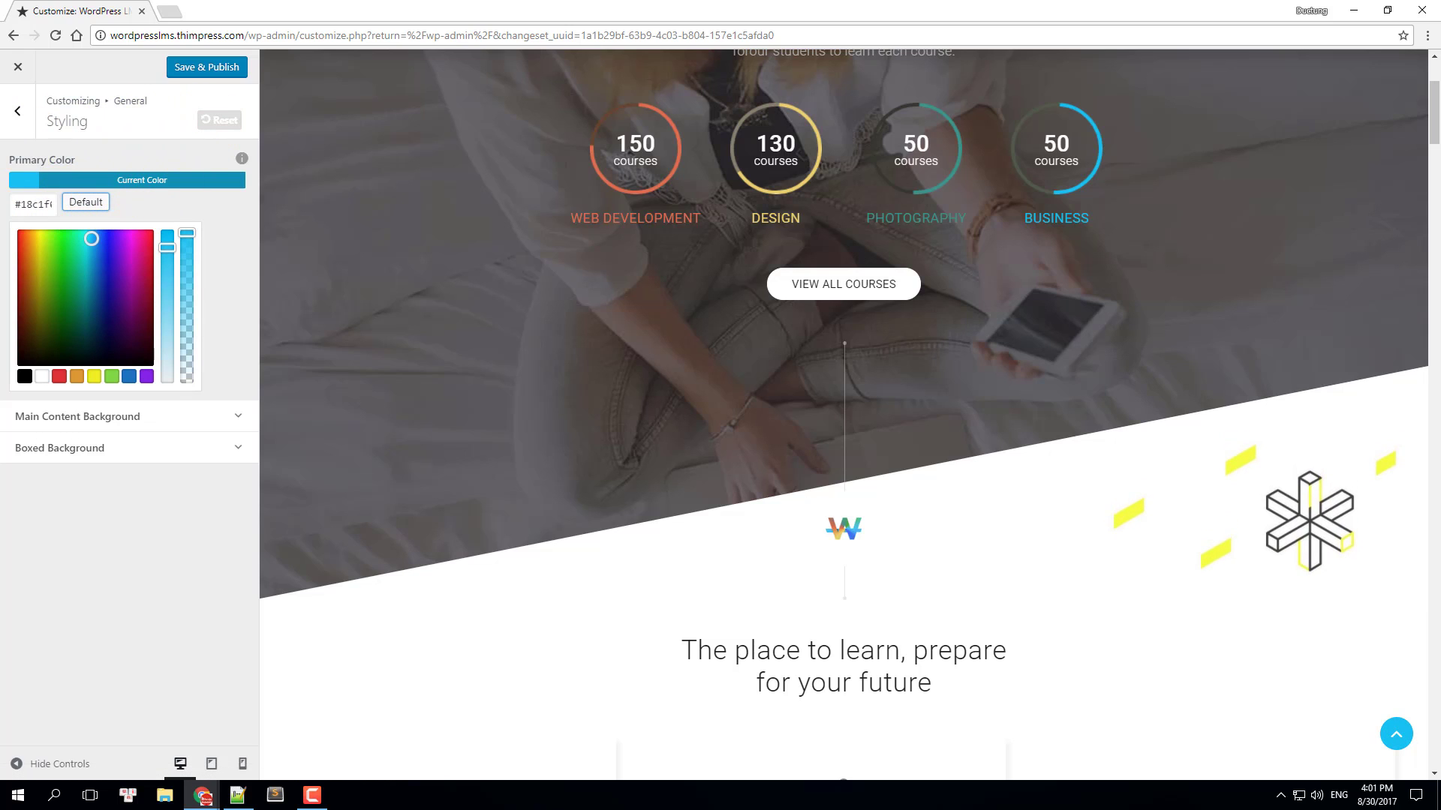
pyautogui.moveTo(184, 430)
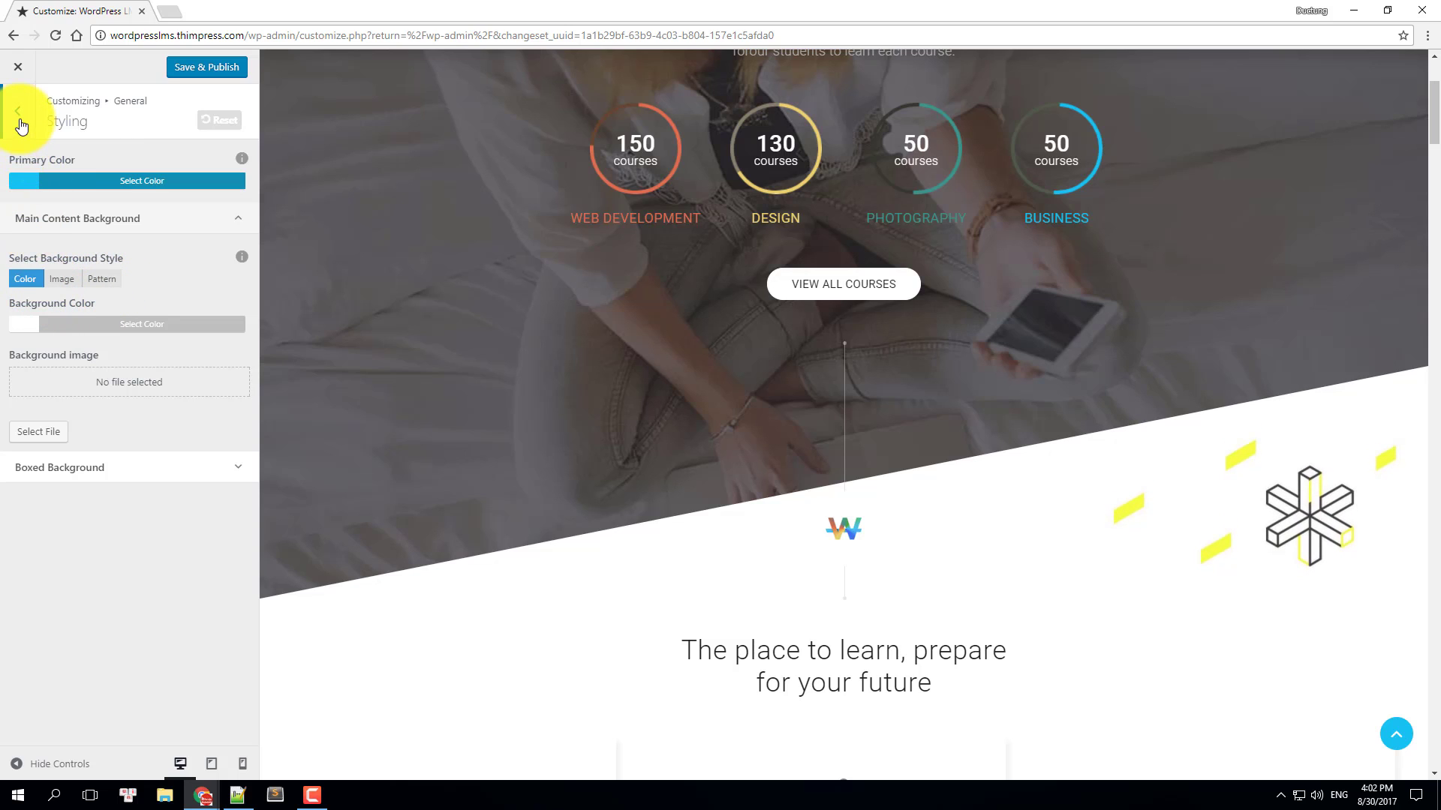
# - Switch the site layout to Content Boxed in the Layouts settings
pyautogui.click(17, 109)
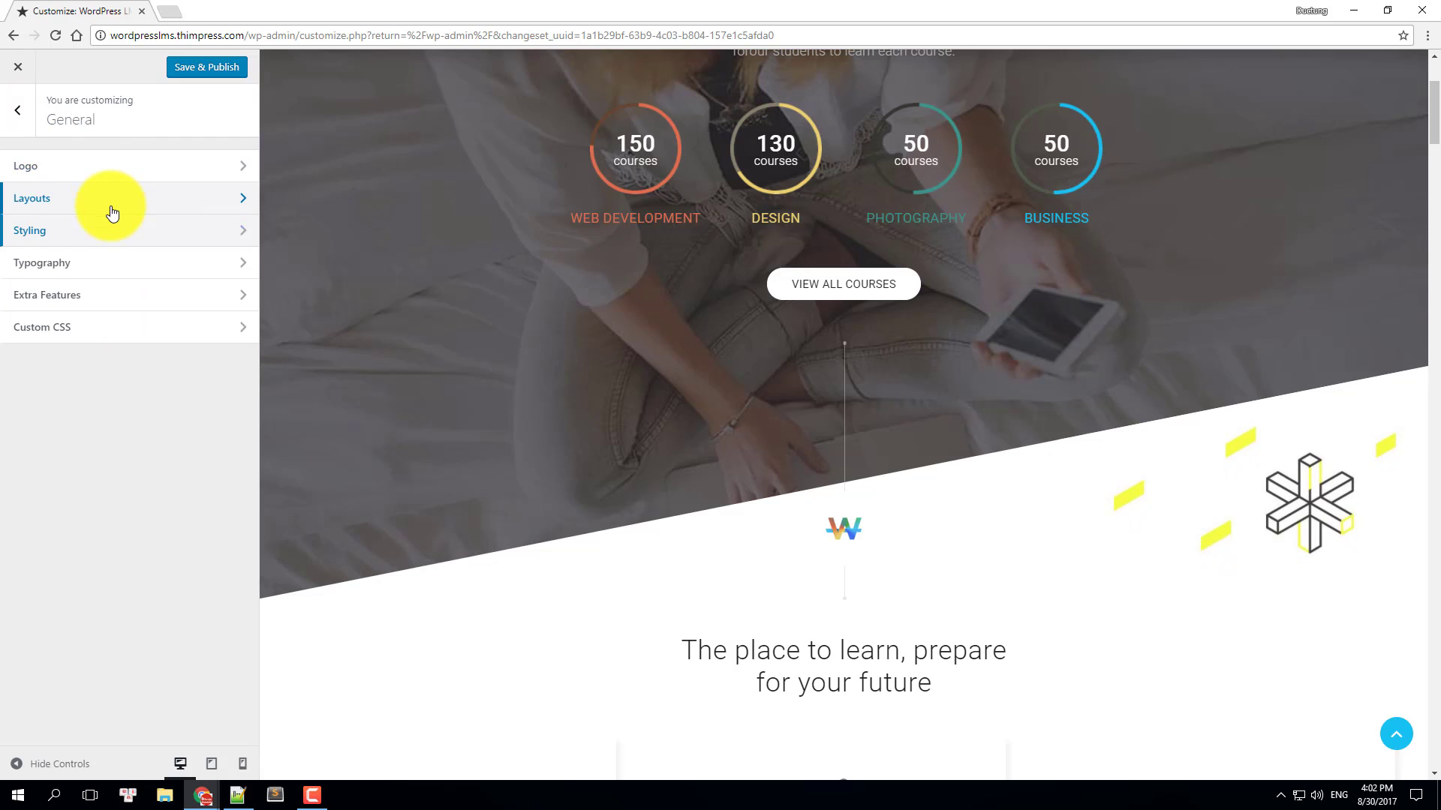
pyautogui.click(32, 198)
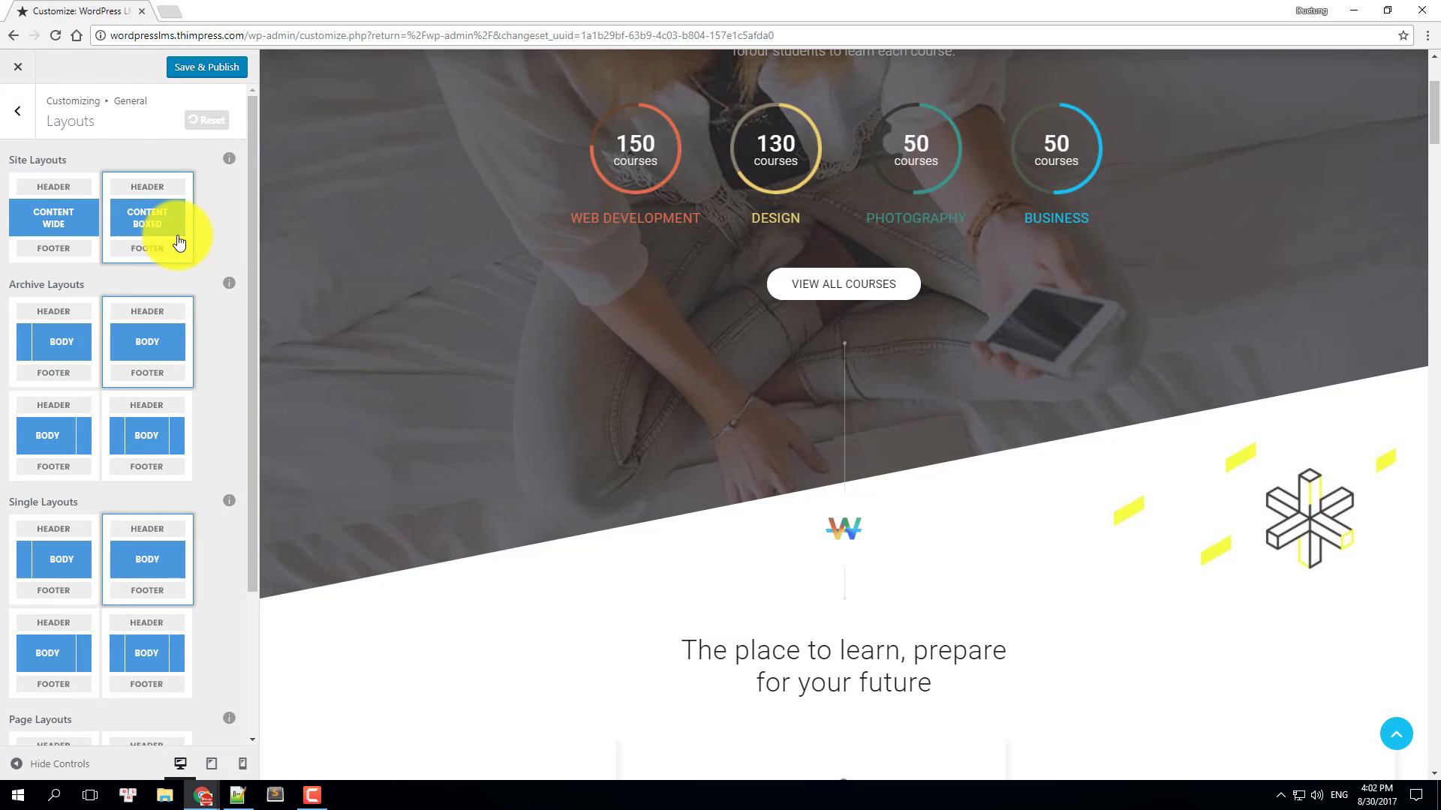
pyautogui.click(147, 218)
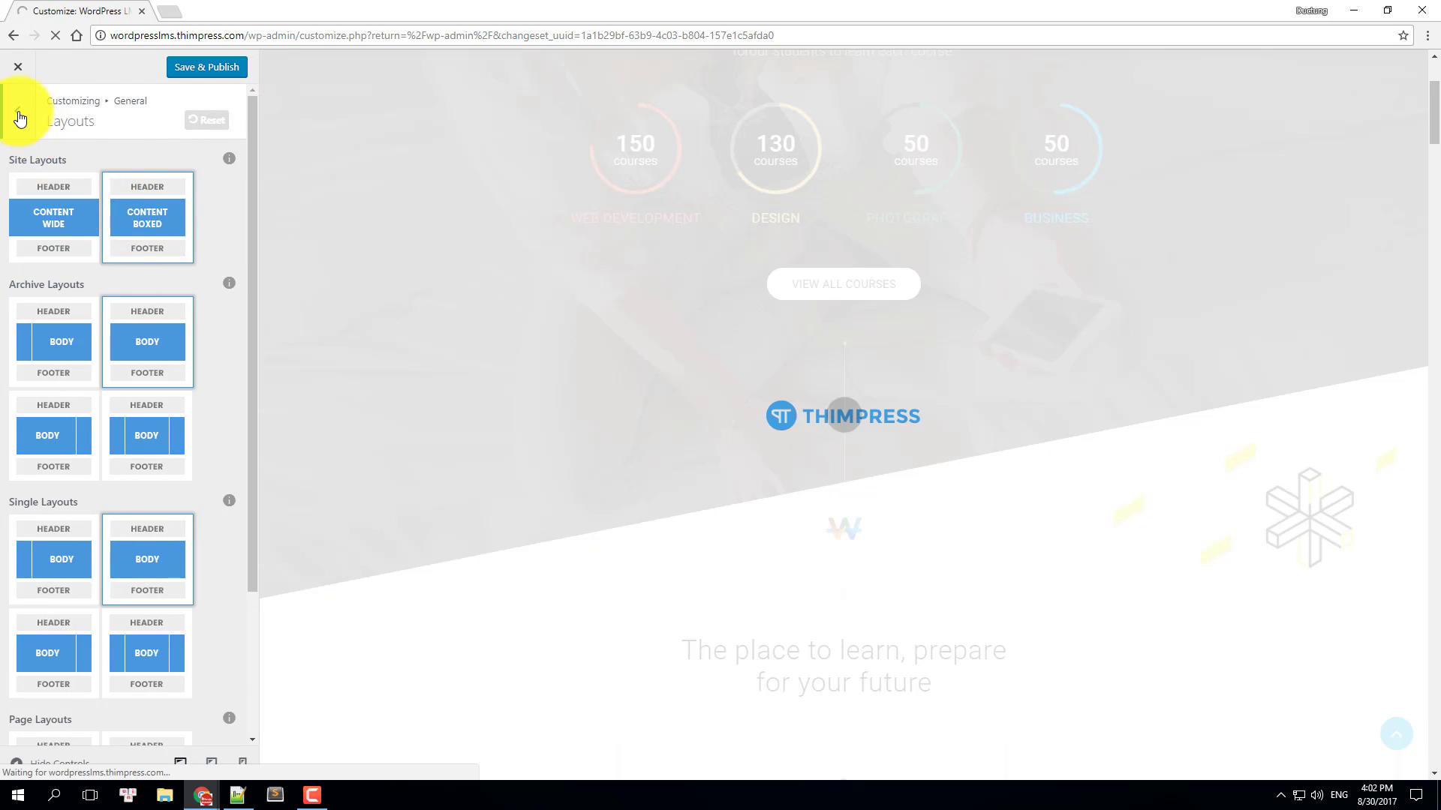
pyautogui.click(17, 110)
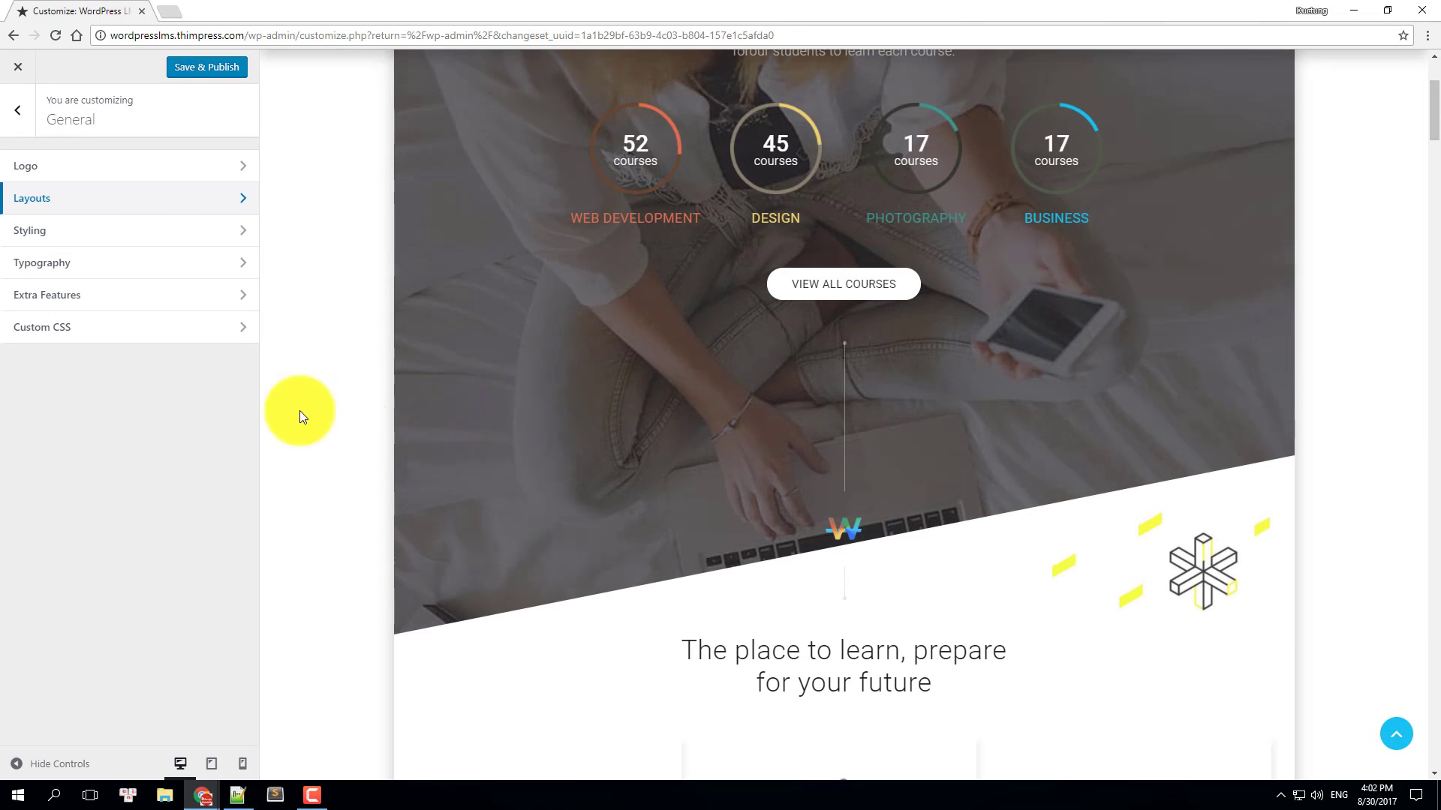
# - In Styling's Boxed Background options, toggle Boxed Layout Shadow off and back on
pyautogui.click(30, 230)
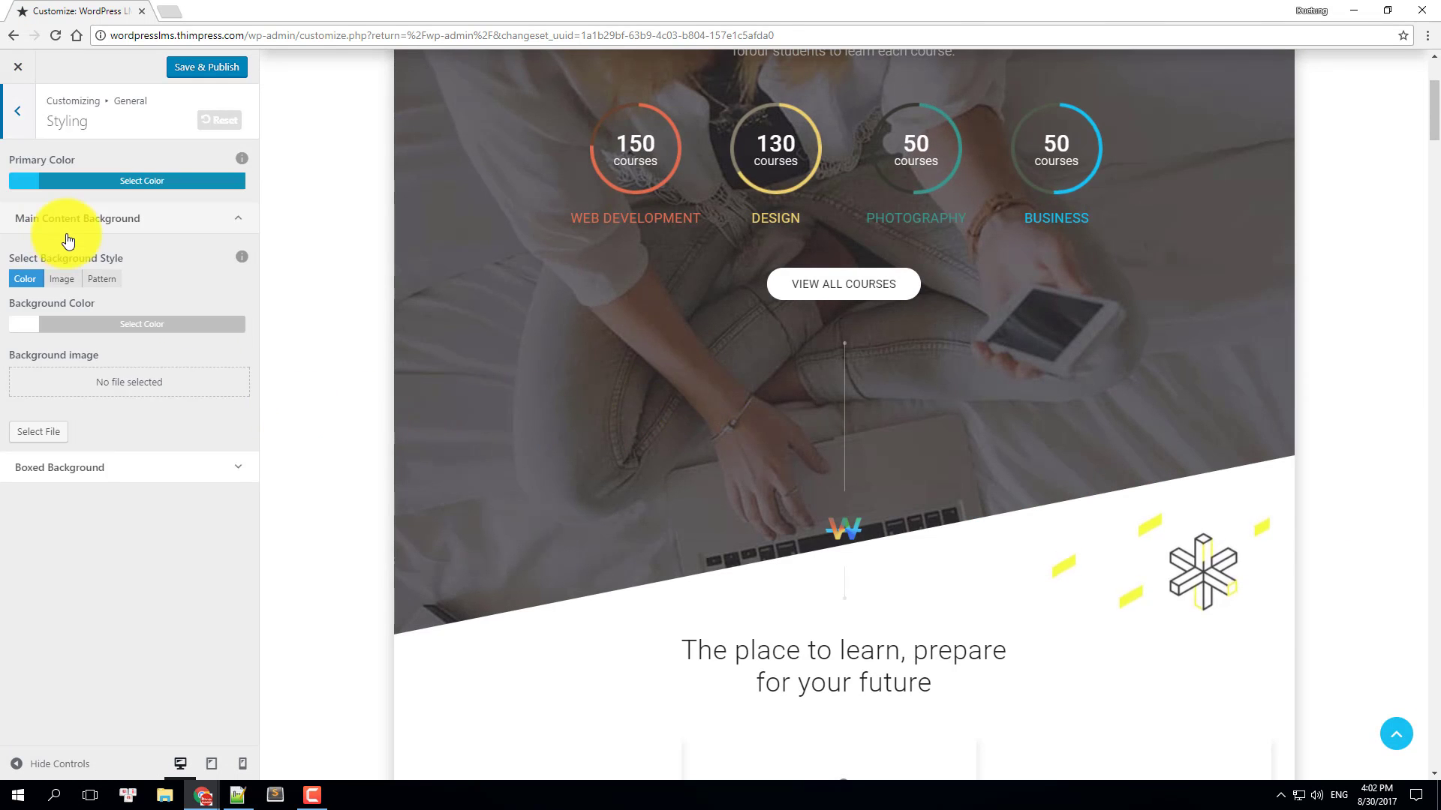
pyautogui.moveTo(104, 471)
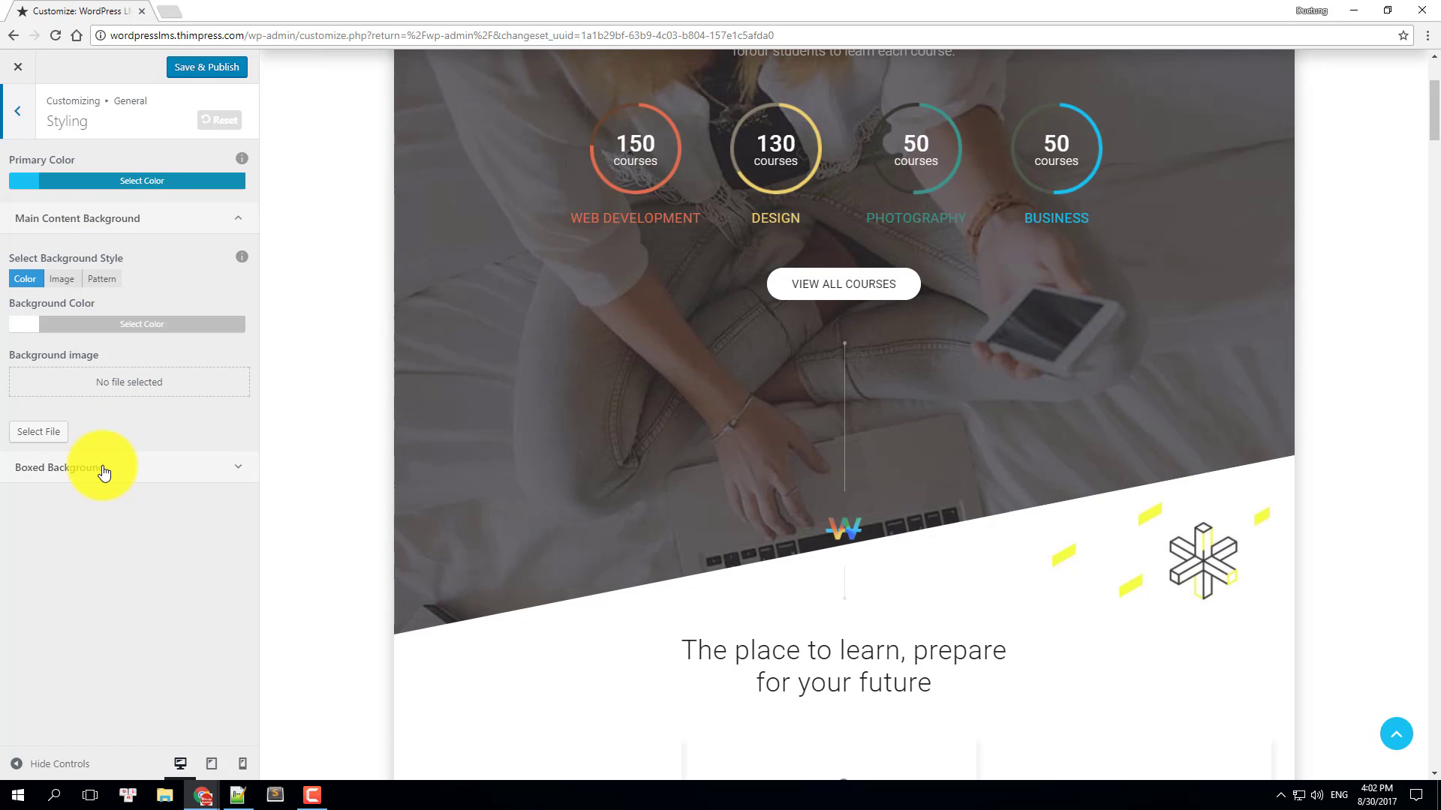
pyautogui.click(103, 471)
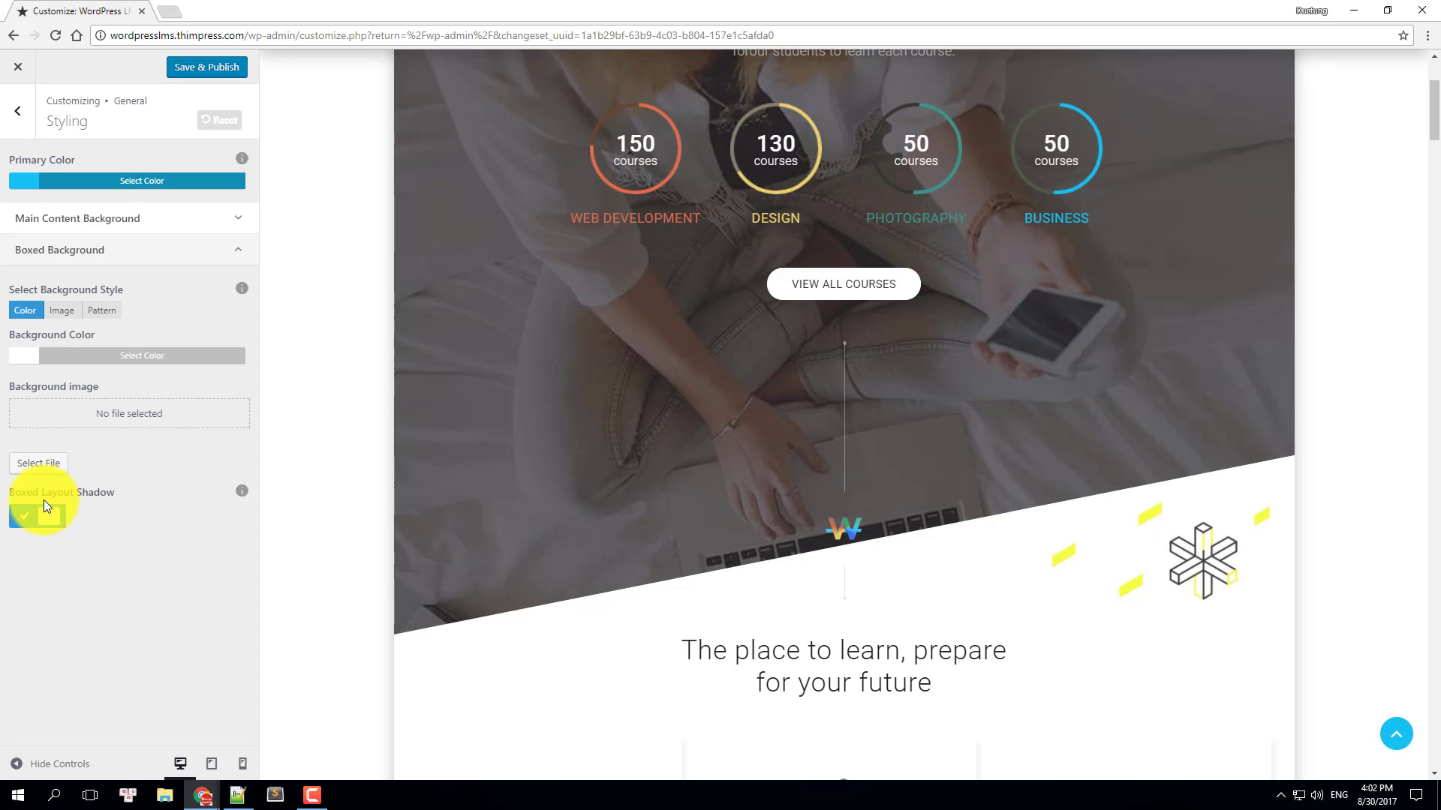
pyautogui.click(22, 516)
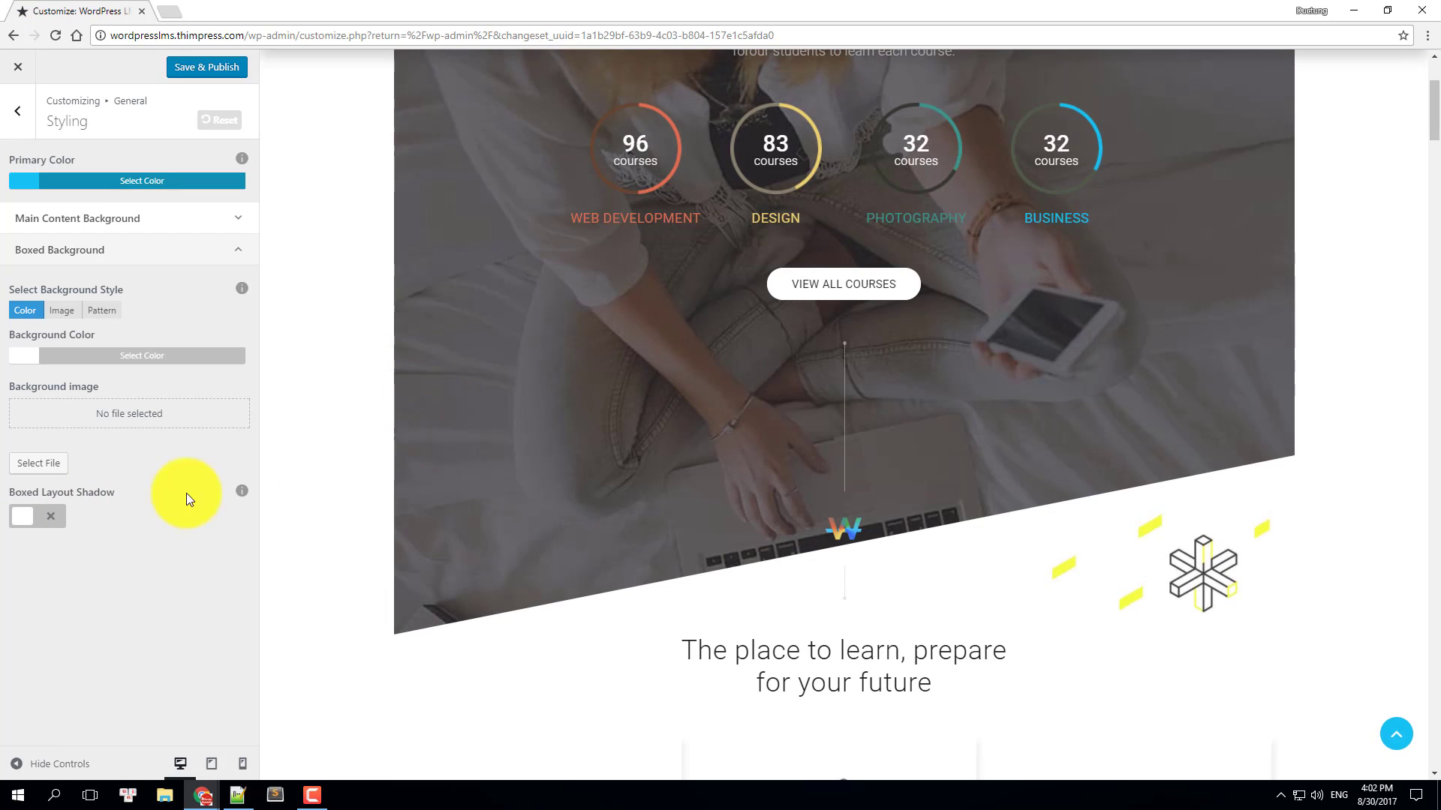
pyautogui.click(37, 516)
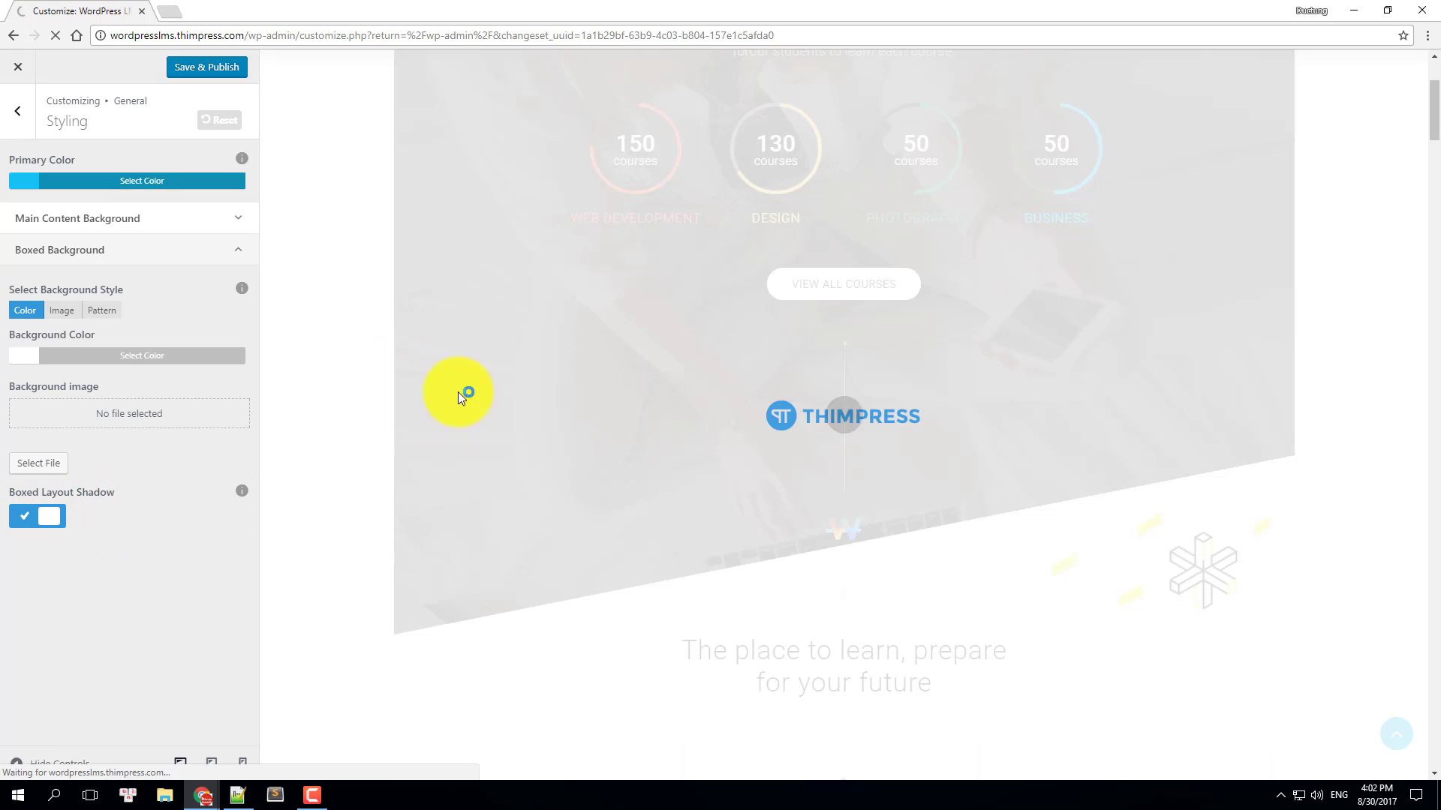
pyautogui.moveTo(385, 393)
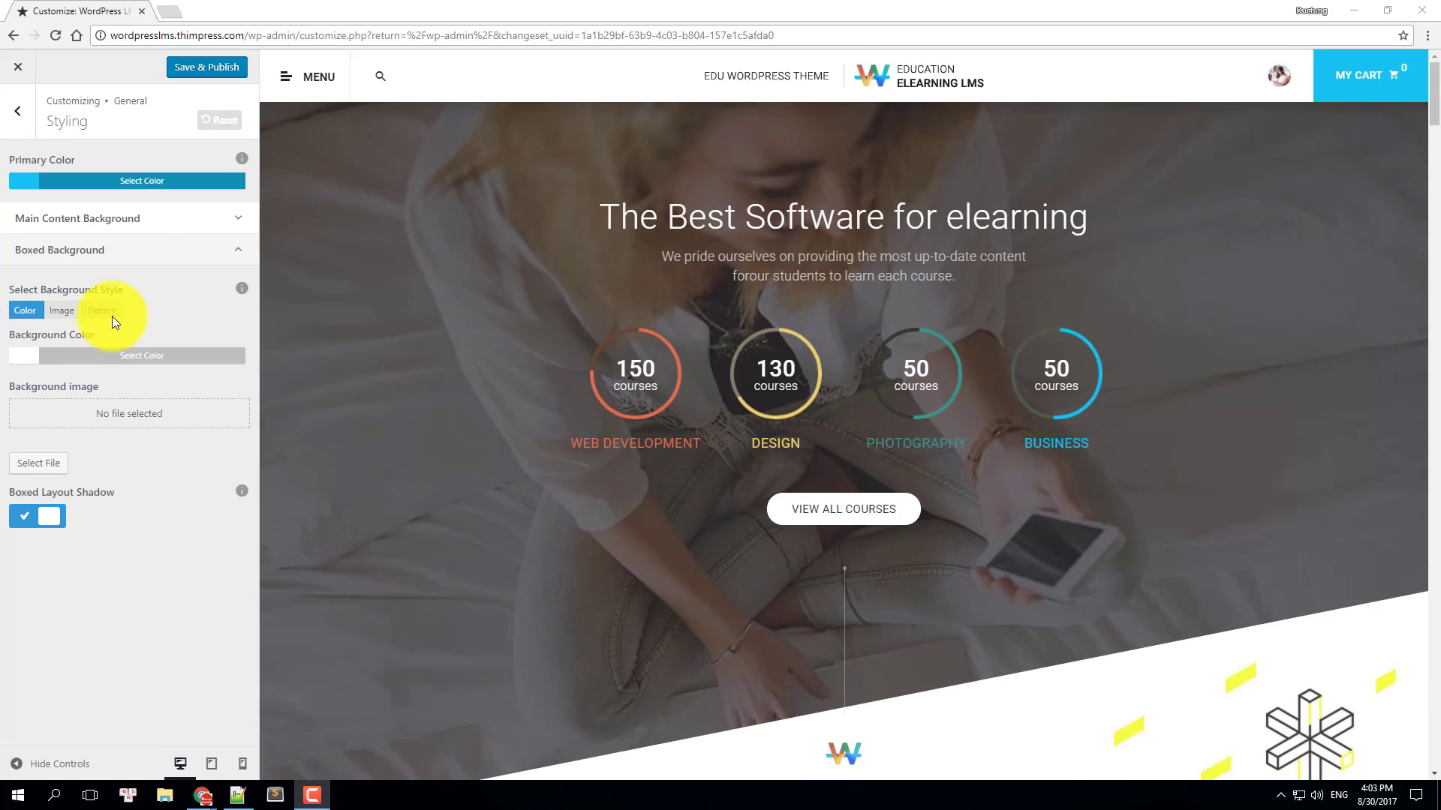
# - Go to Typography and expand the Body font controls (Roboto, Book 300, 18px)
pyautogui.click(16, 110)
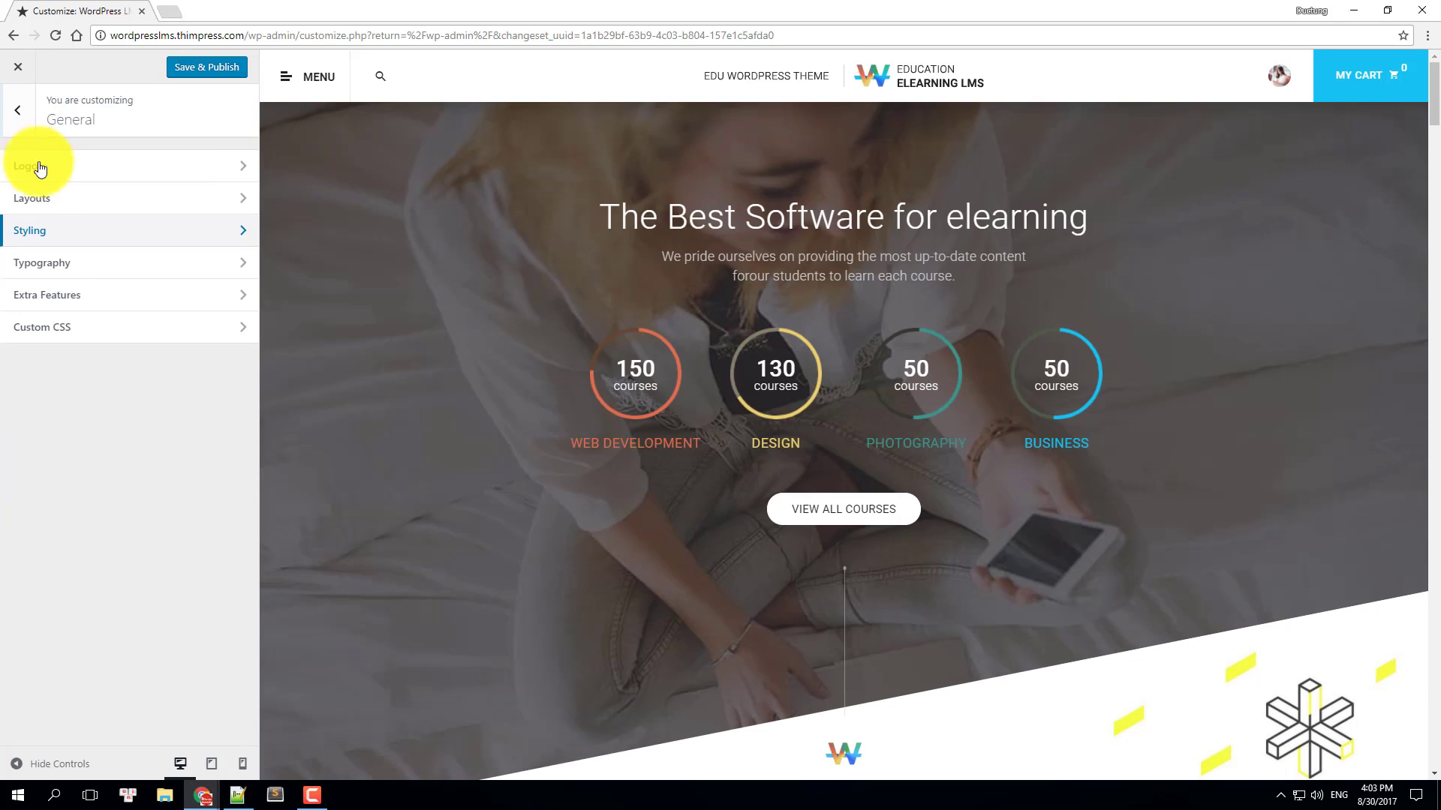
pyautogui.click(41, 263)
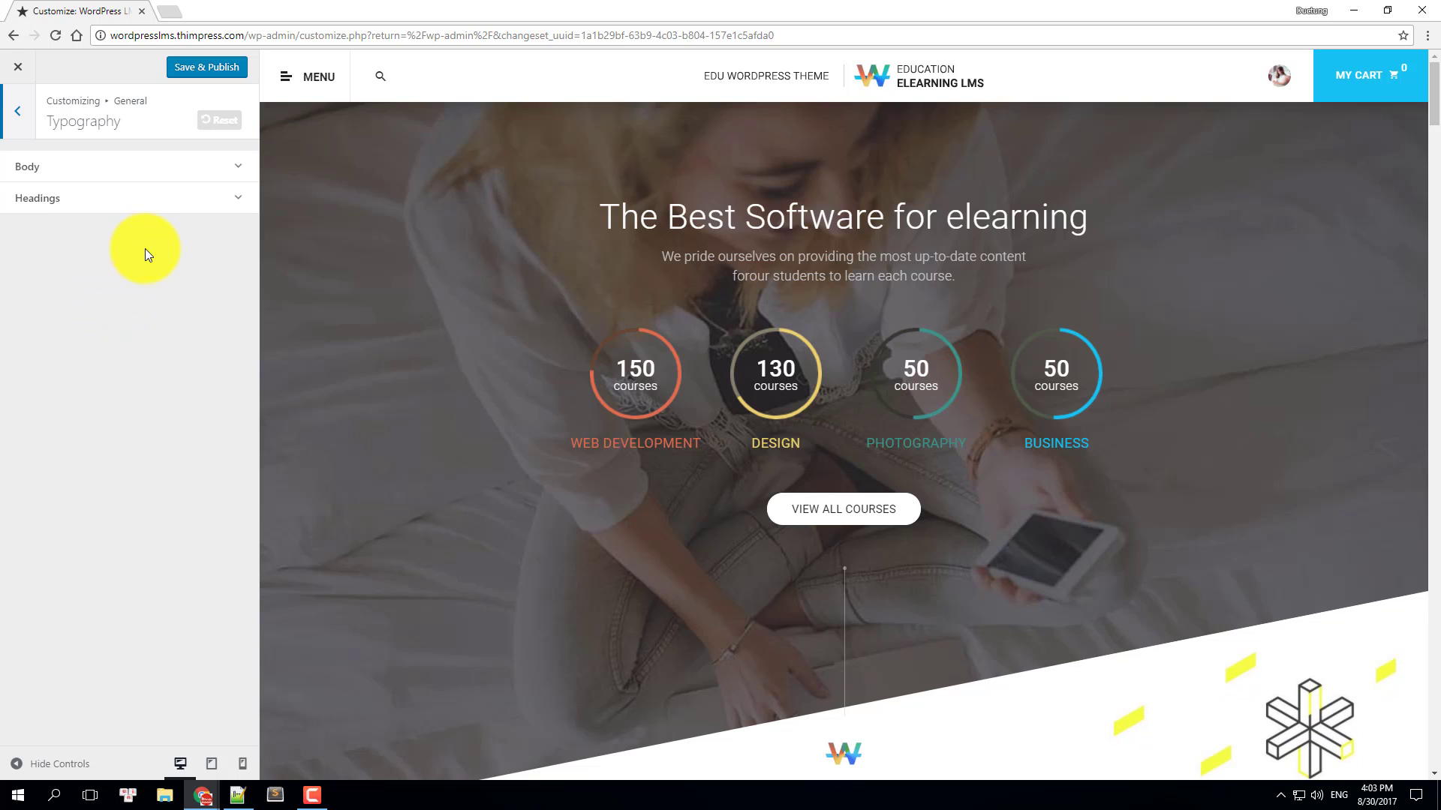
pyautogui.moveTo(147, 190)
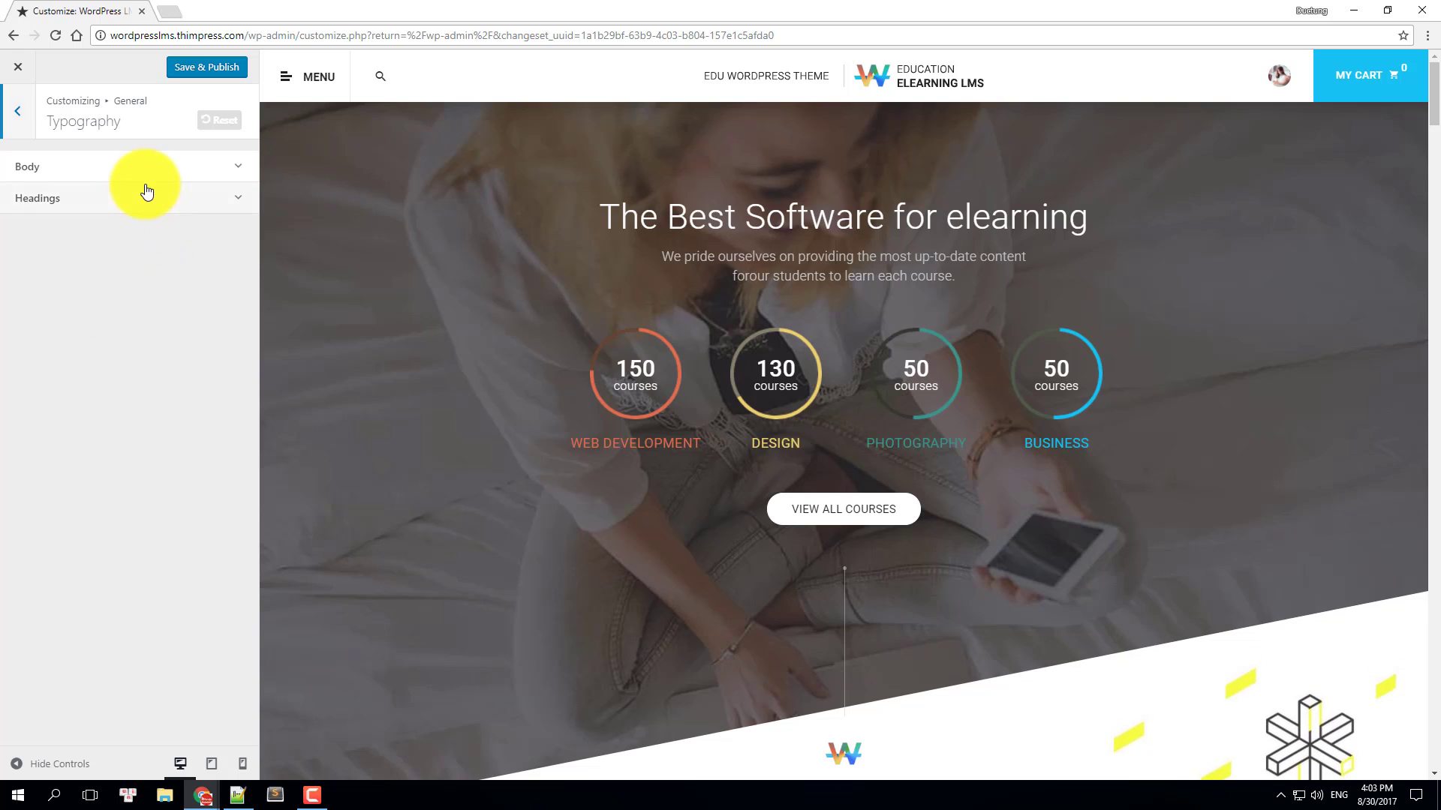
pyautogui.click(37, 197)
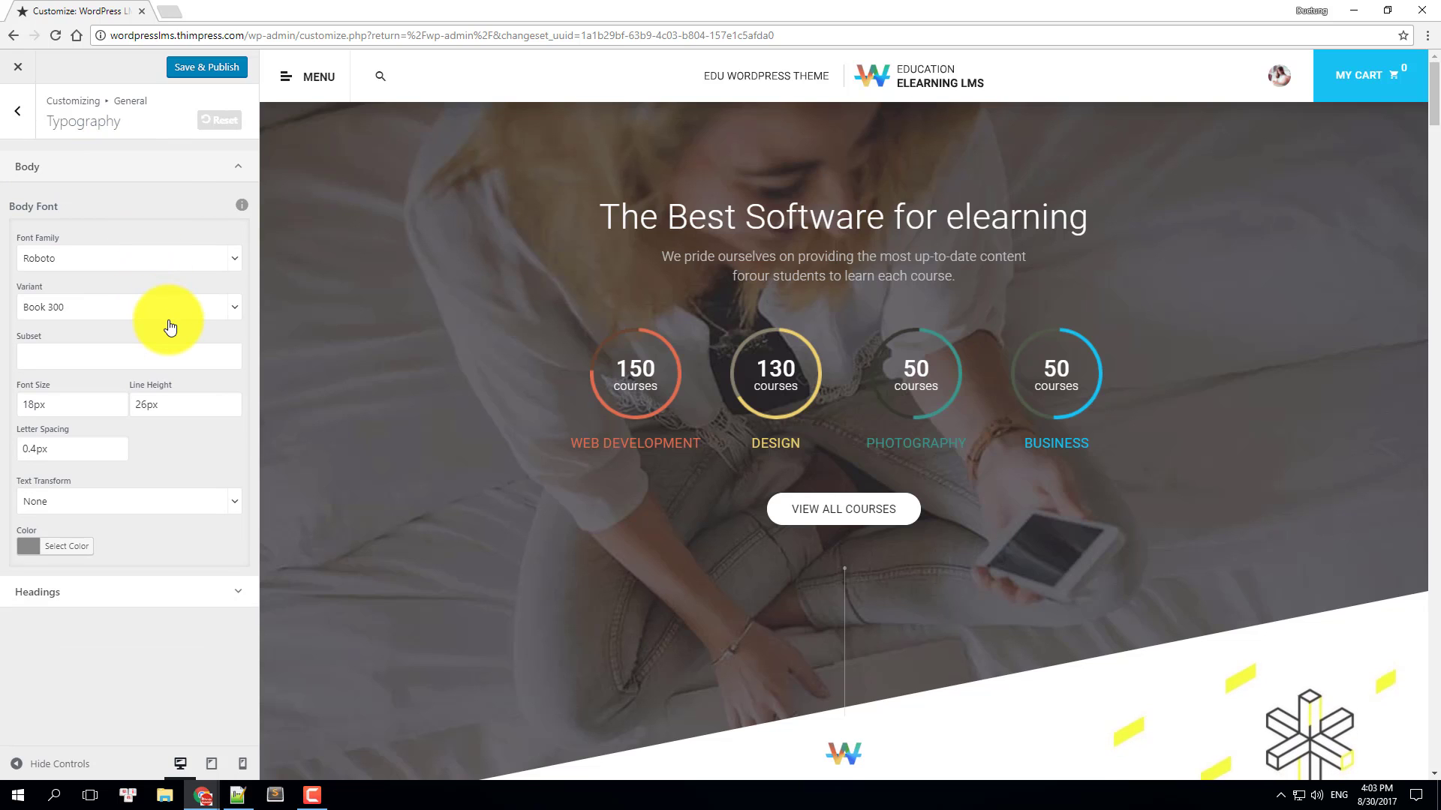
pyautogui.moveTo(156, 472)
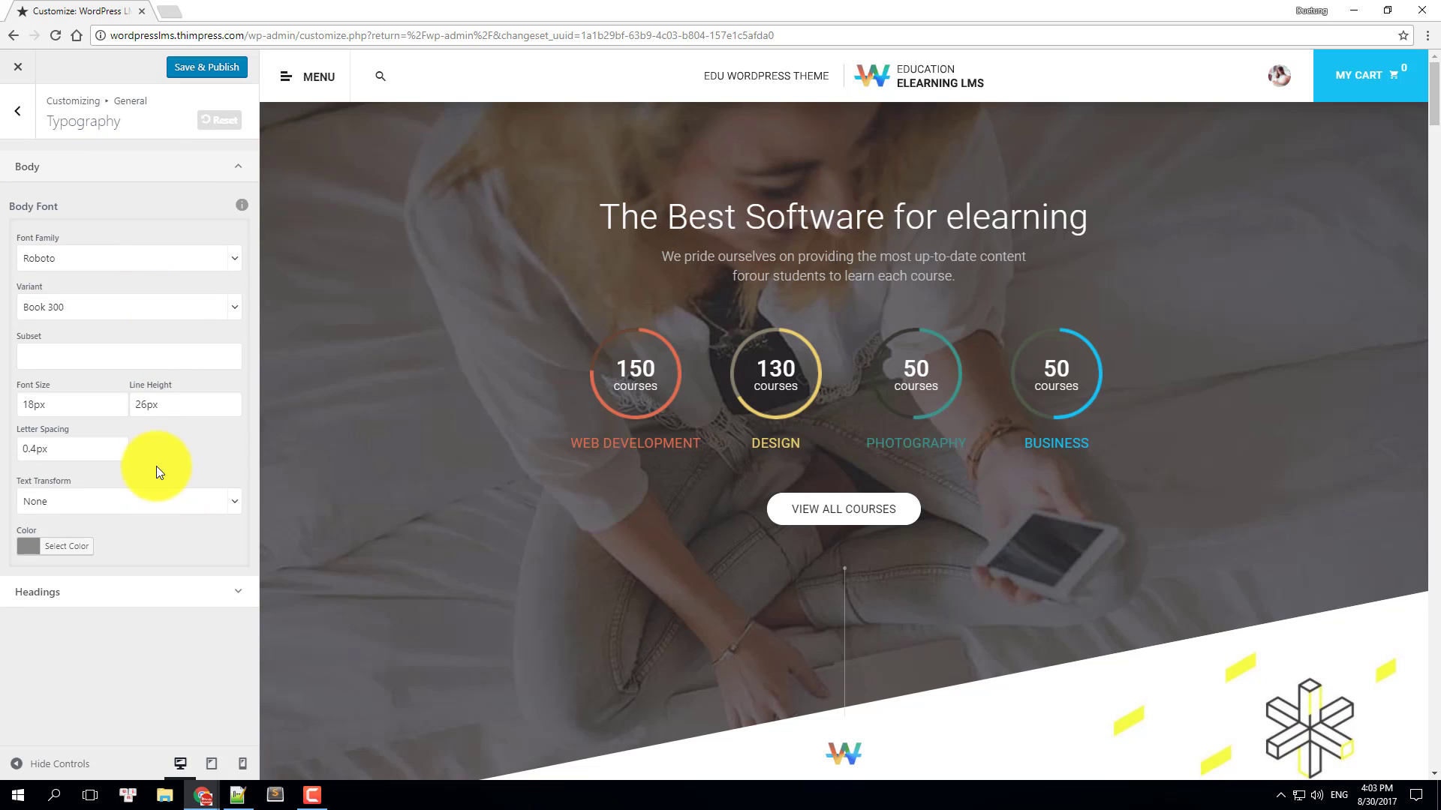
pyautogui.moveTo(306, 97)
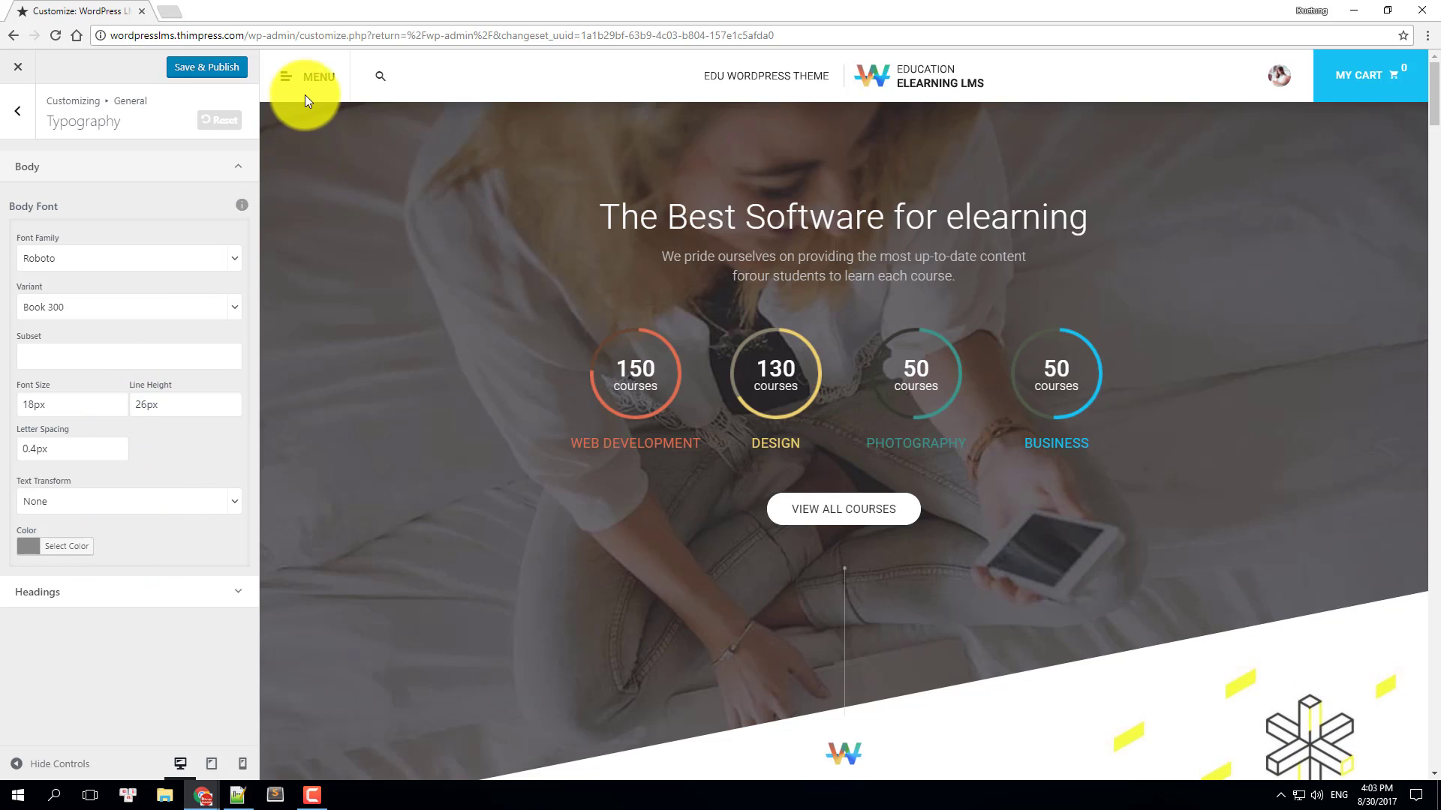
# - Load the About us page in the preview and change the body font family to Ribeye
pyautogui.click(304, 75)
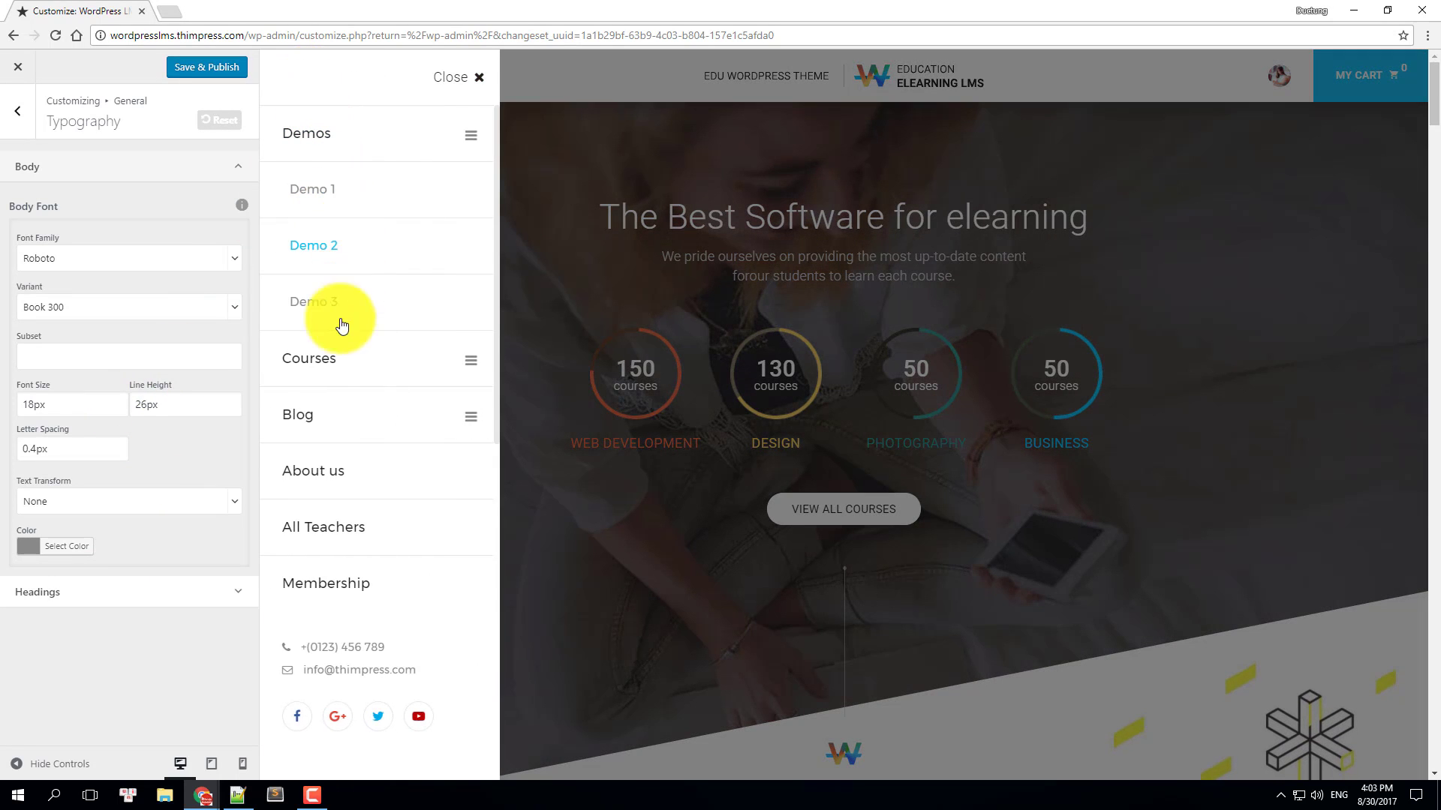
pyautogui.moveTo(316, 487)
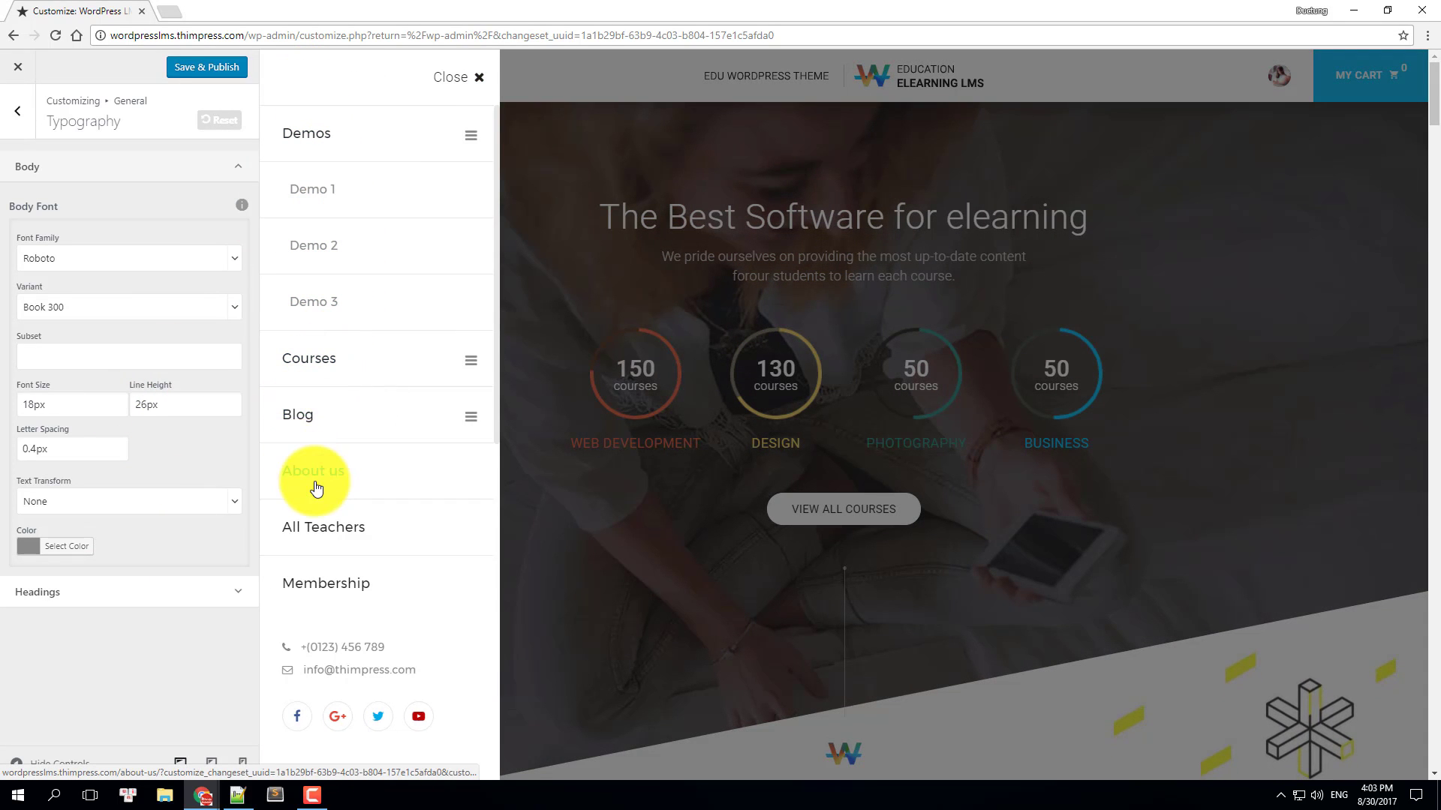
pyautogui.click(314, 471)
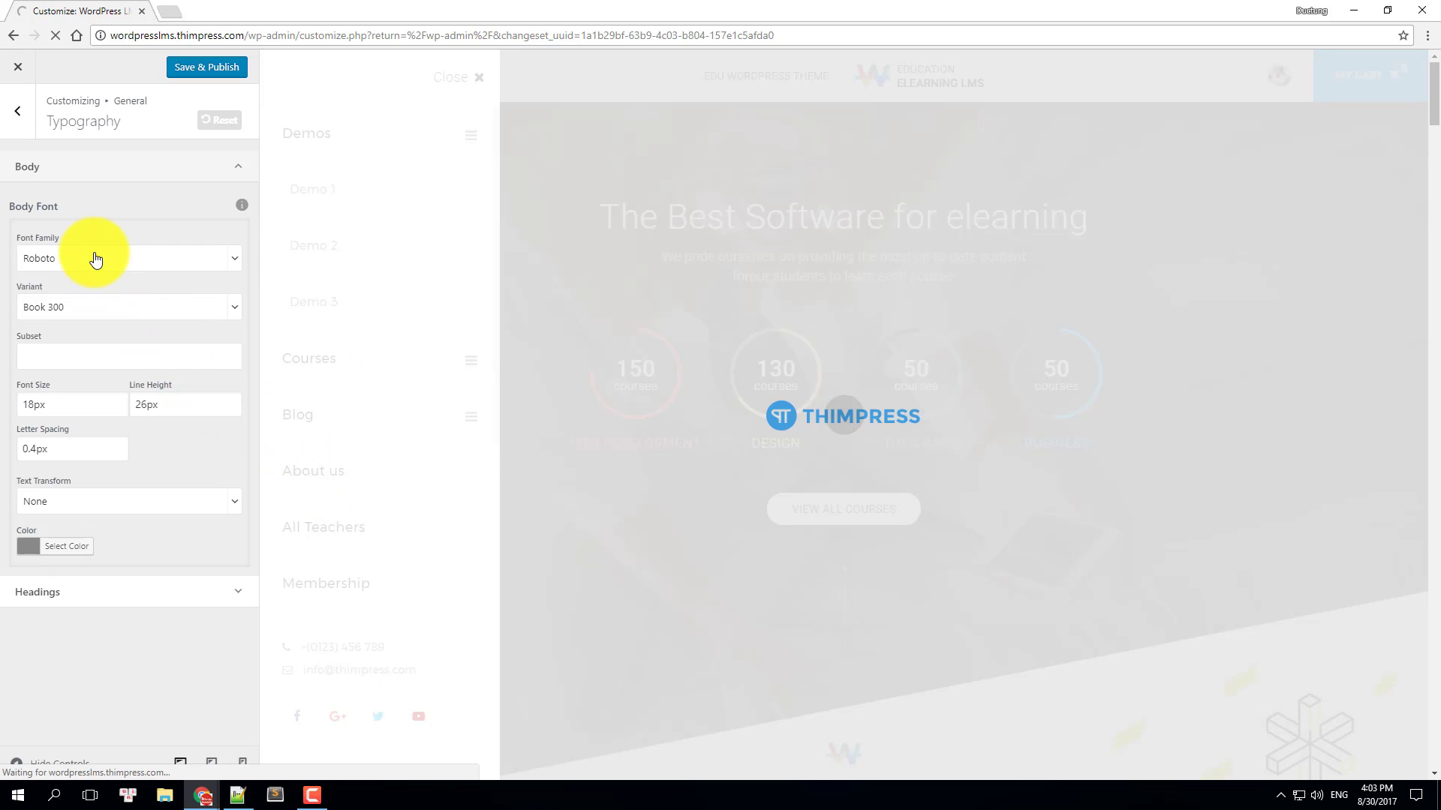
pyautogui.click(120, 258)
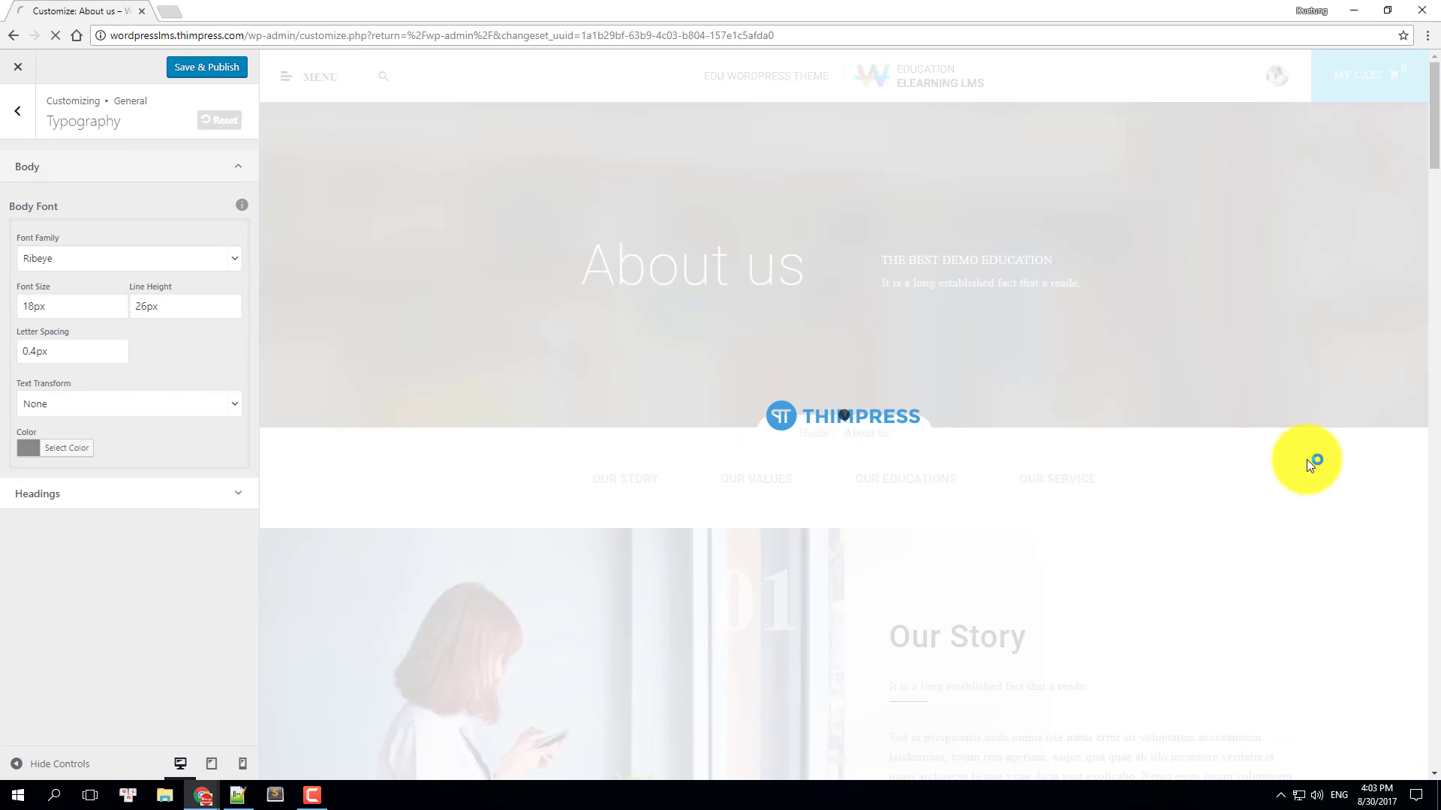
pyautogui.scroll(-3)
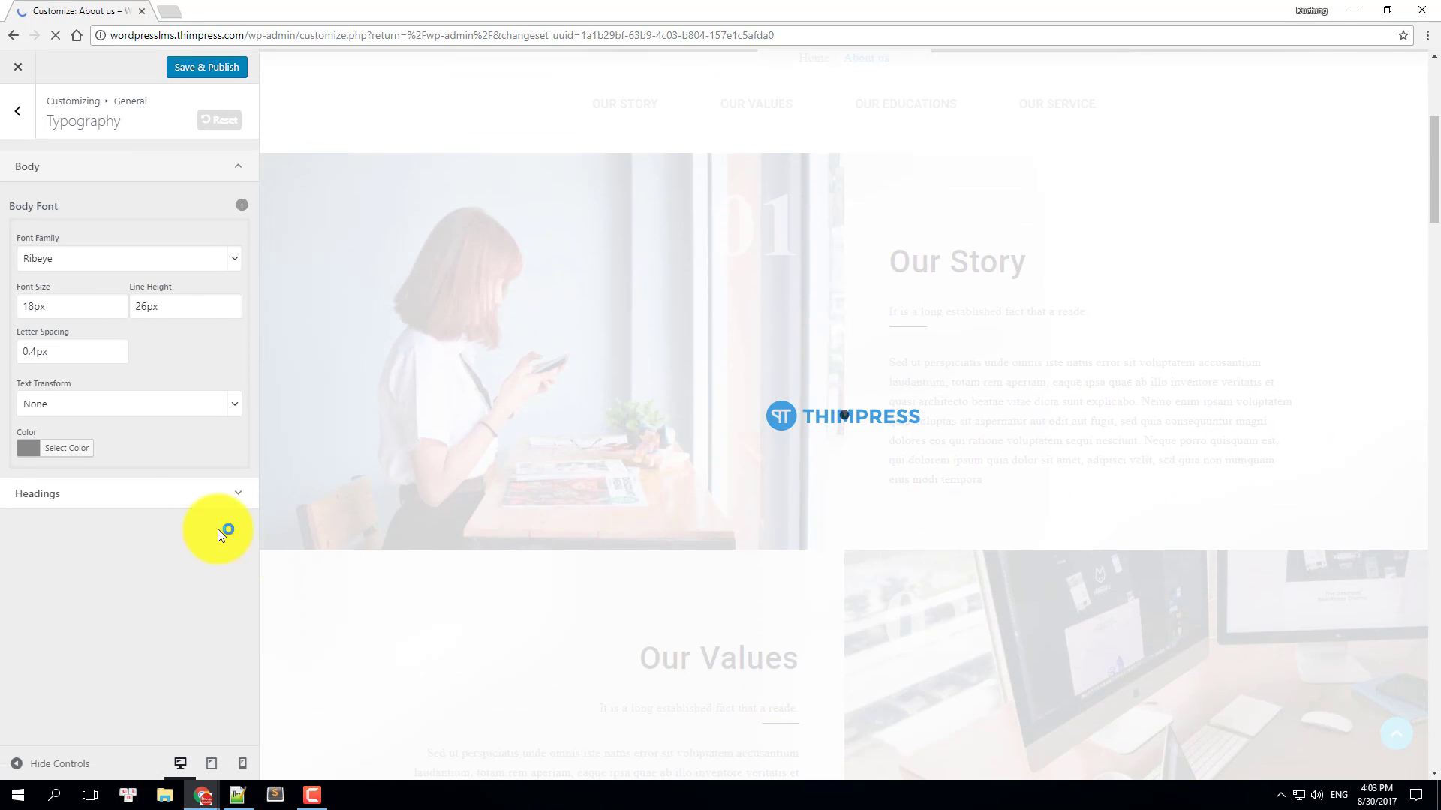
# - Set the body font colour to the yellow swatch
pyautogui.click(66, 447)
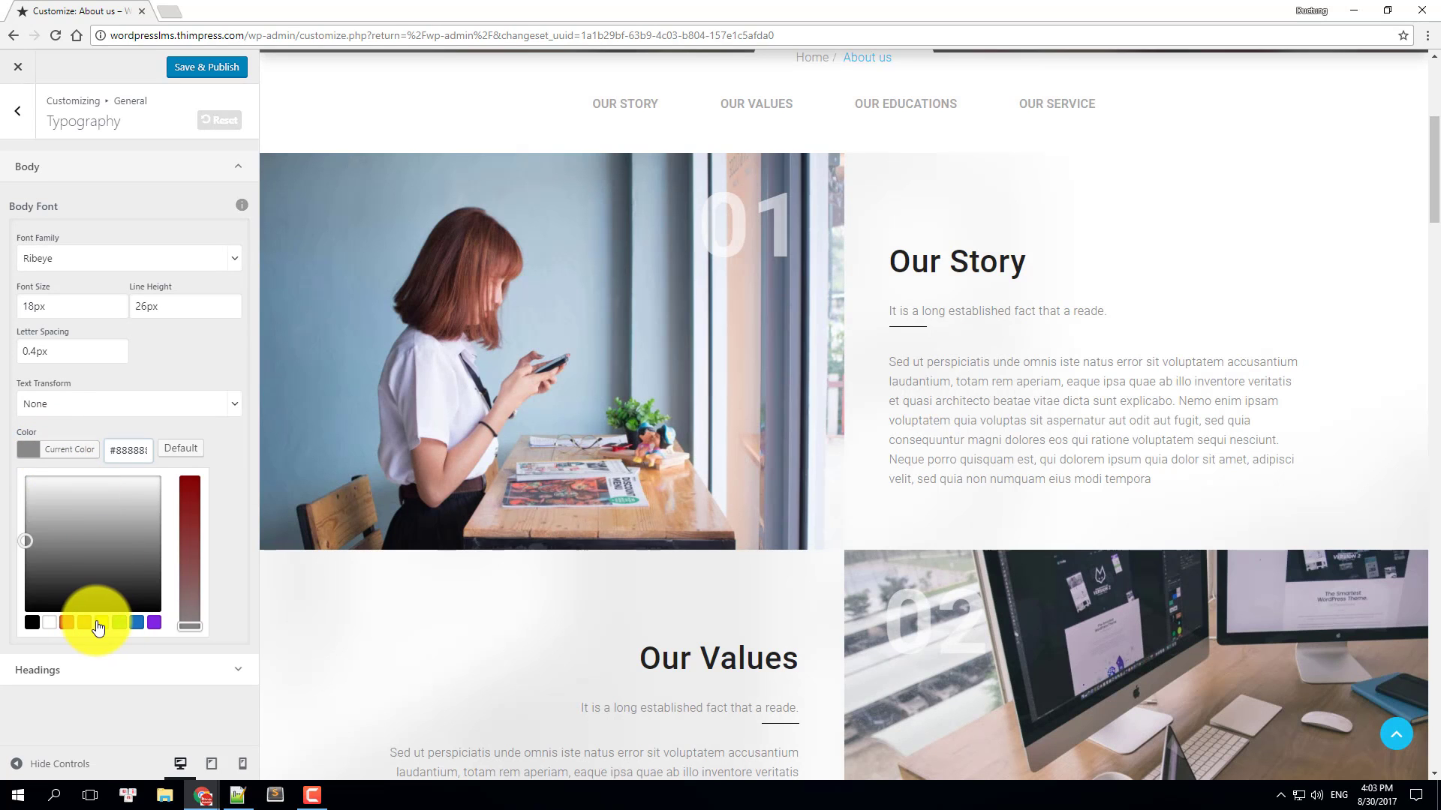
pyautogui.click(100, 623)
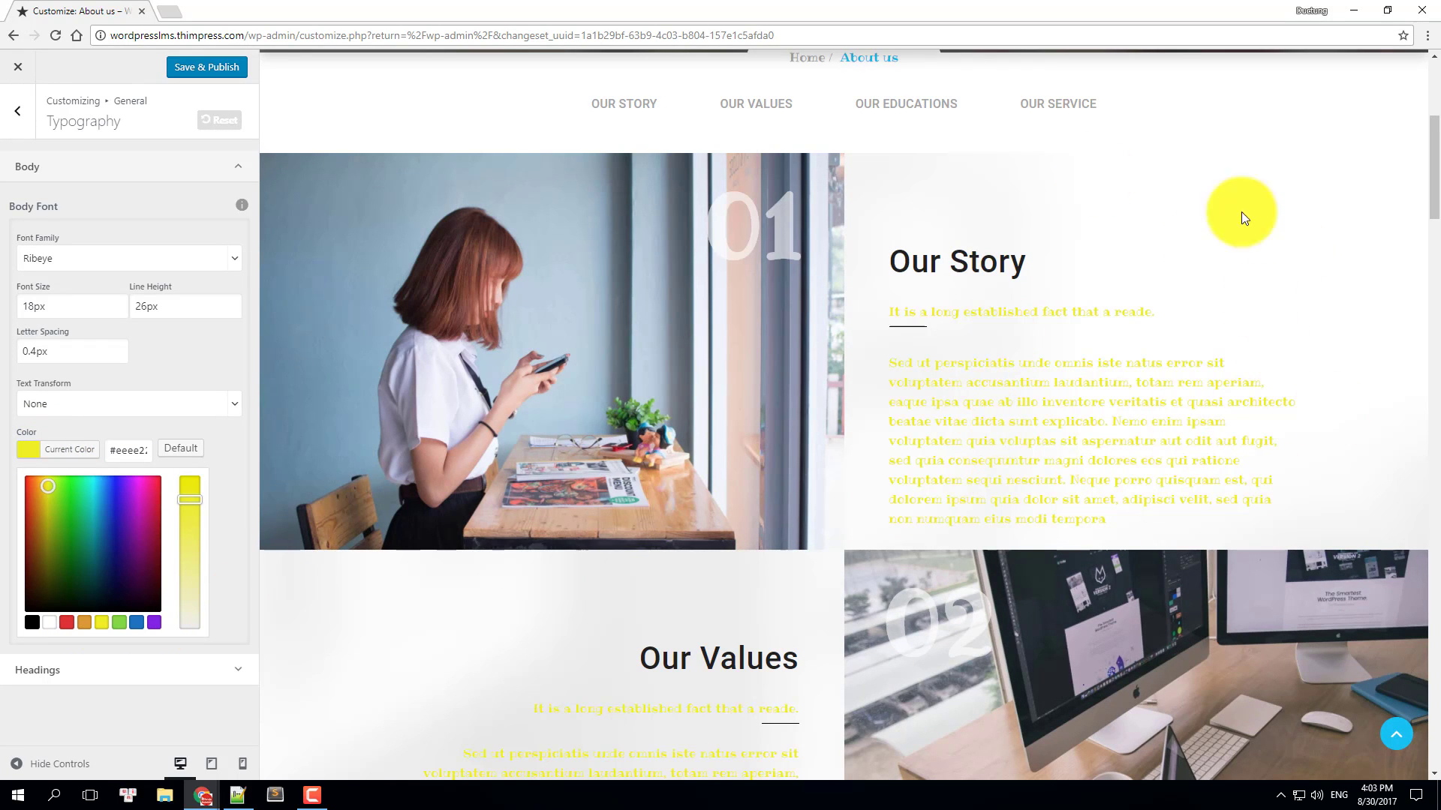
pyautogui.moveTo(374, 348)
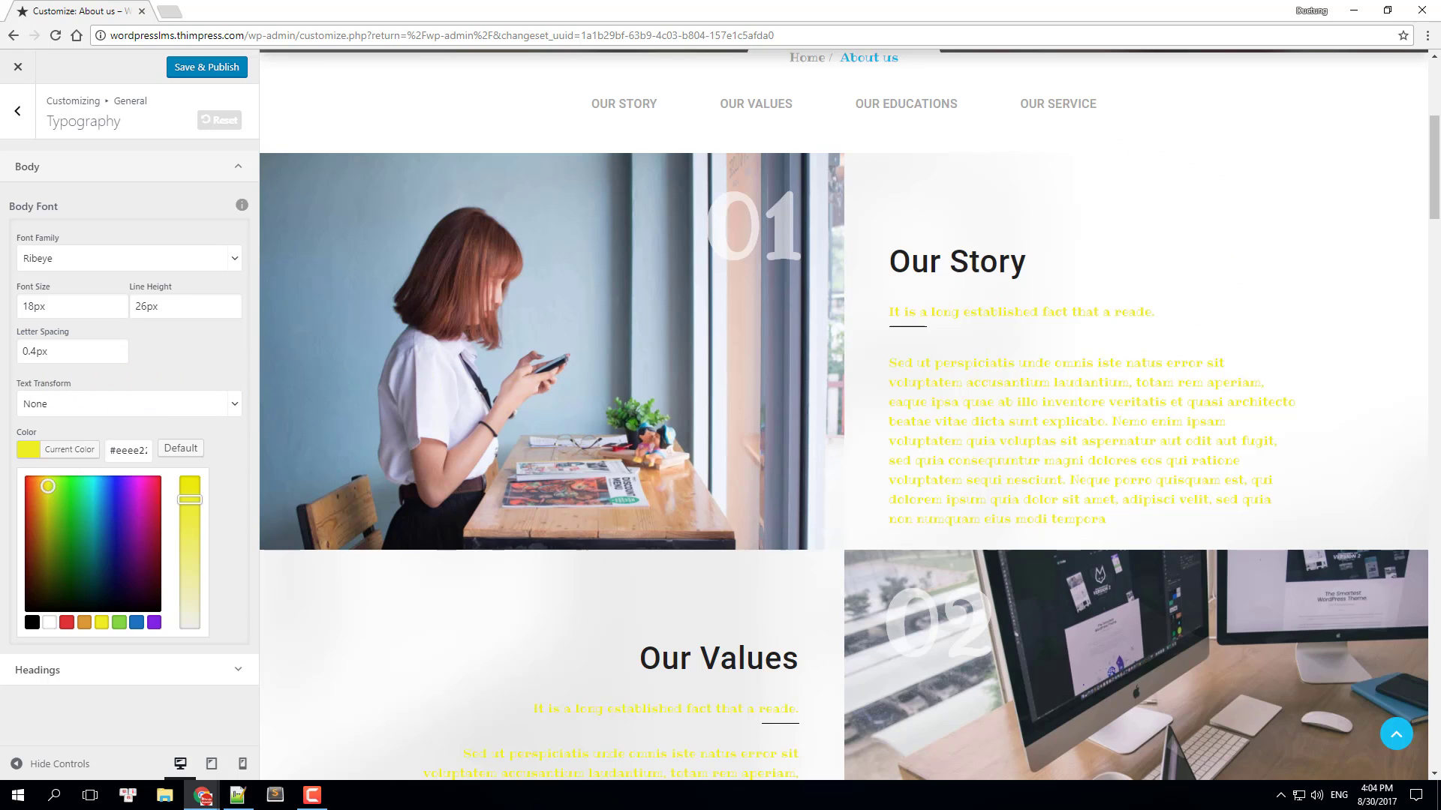
pyautogui.click(218, 120)
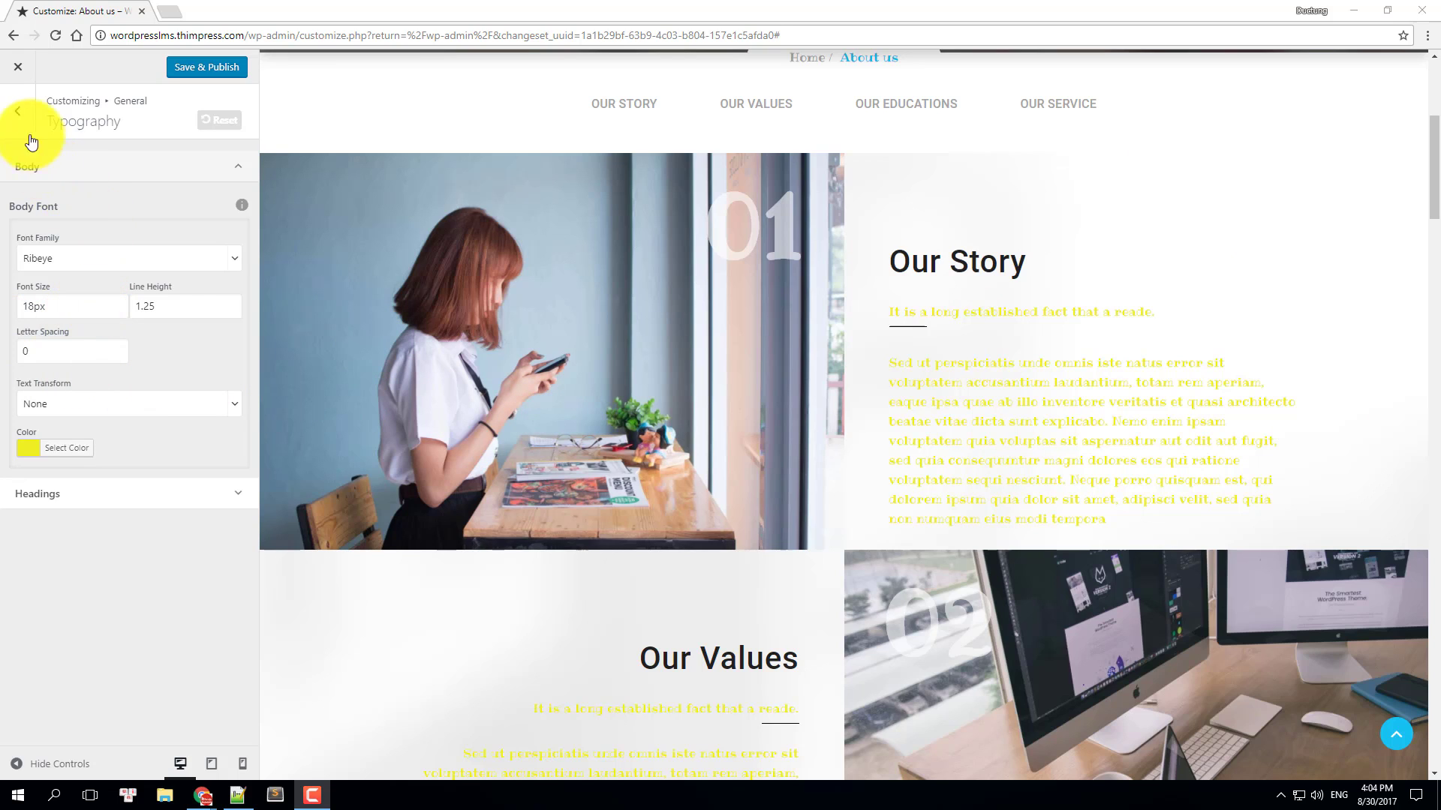
# - Review Extra Features, leaving Back To Top and Preload enabled, and return to the General sections
pyautogui.click(17, 110)
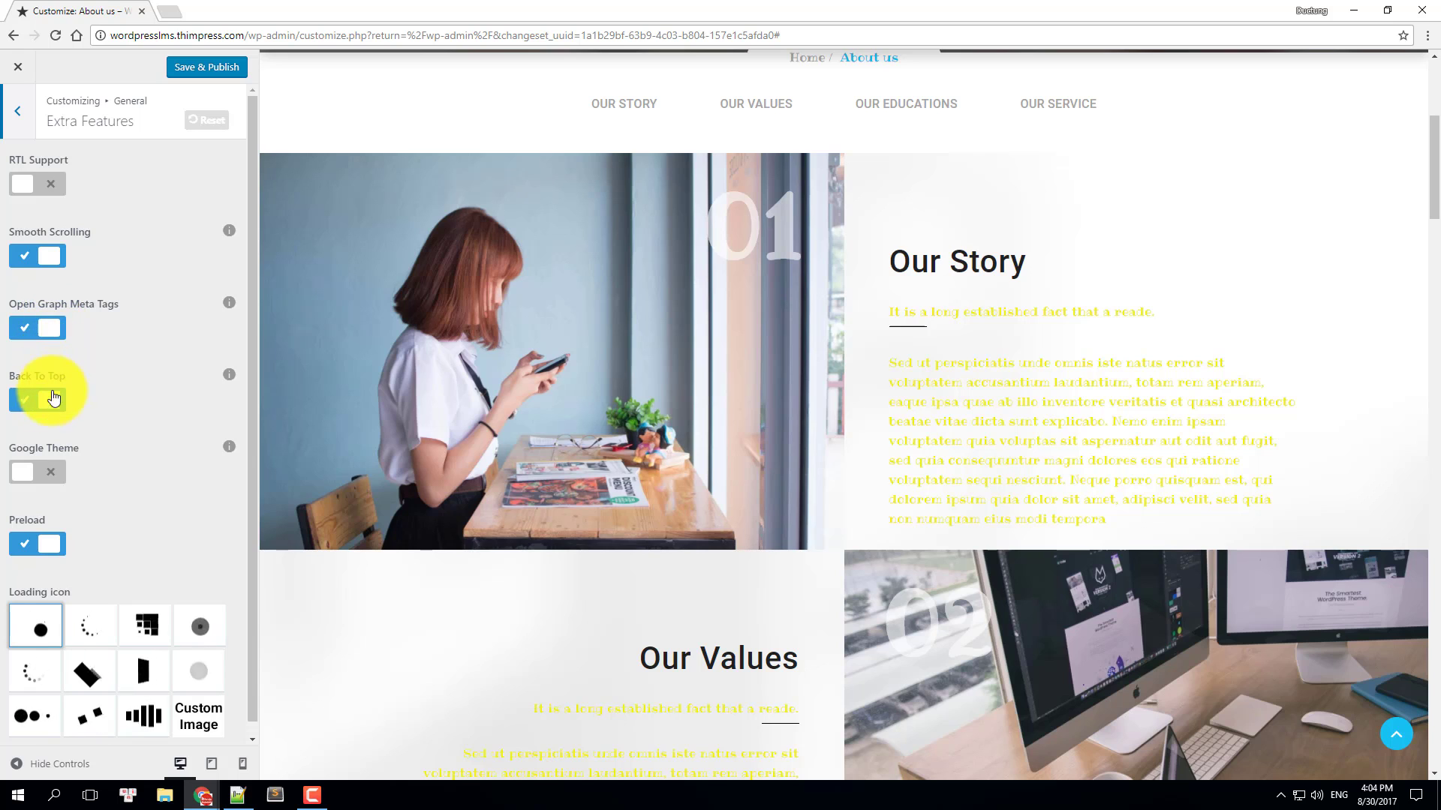
pyautogui.click(36, 400)
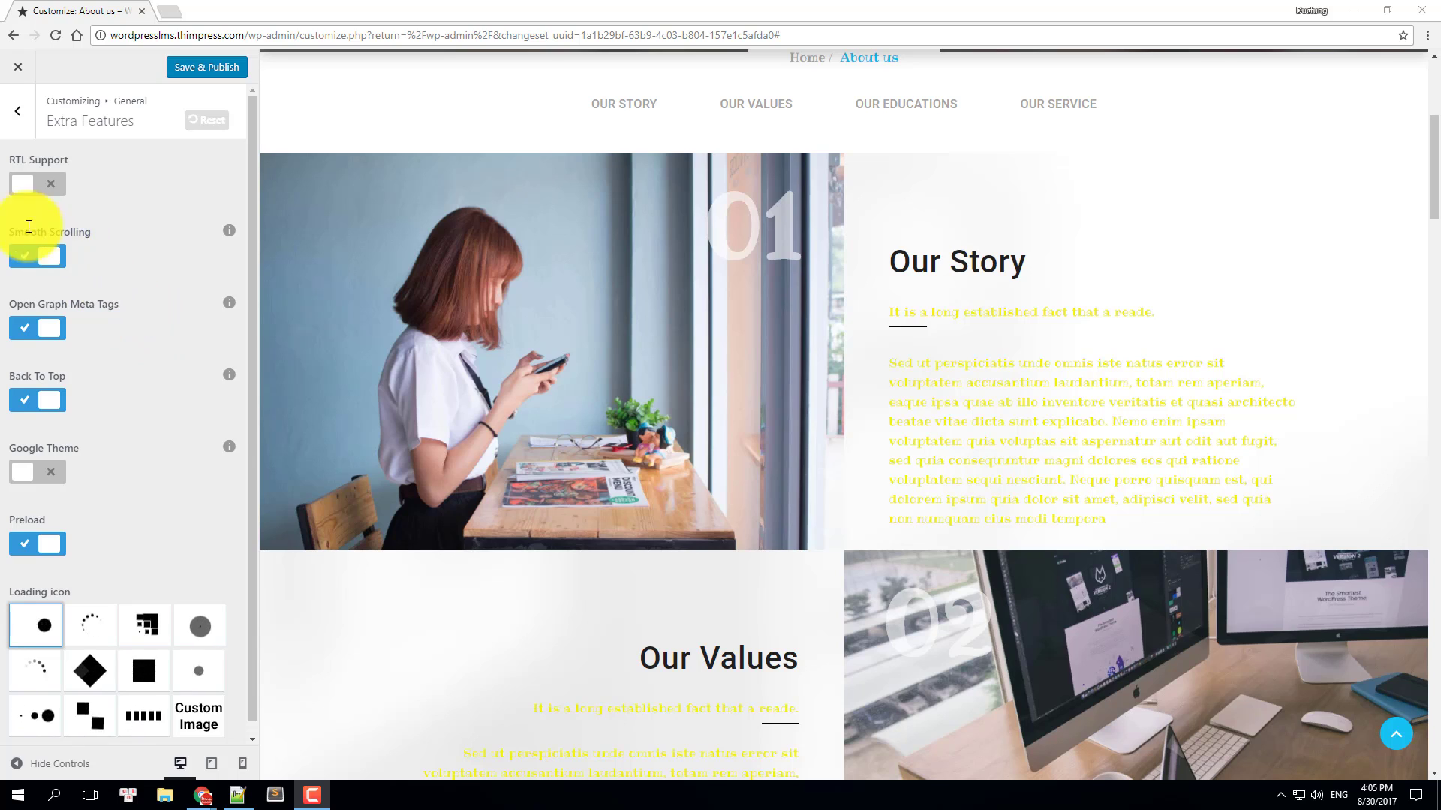
pyautogui.click(16, 110)
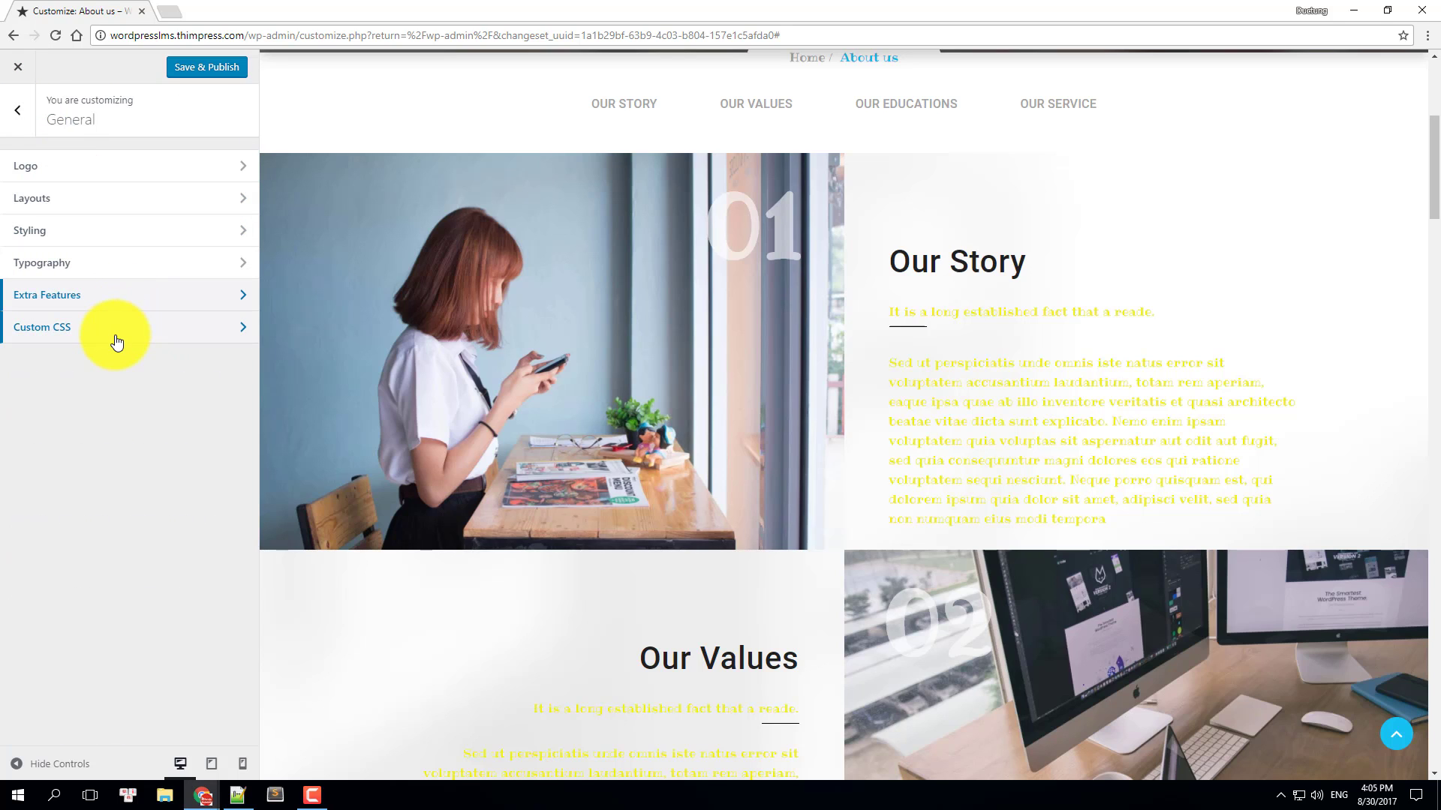
# - Enter the Custom CSS panel to add a rule hiding header#masthead.site-header.affix-top
pyautogui.click(41, 327)
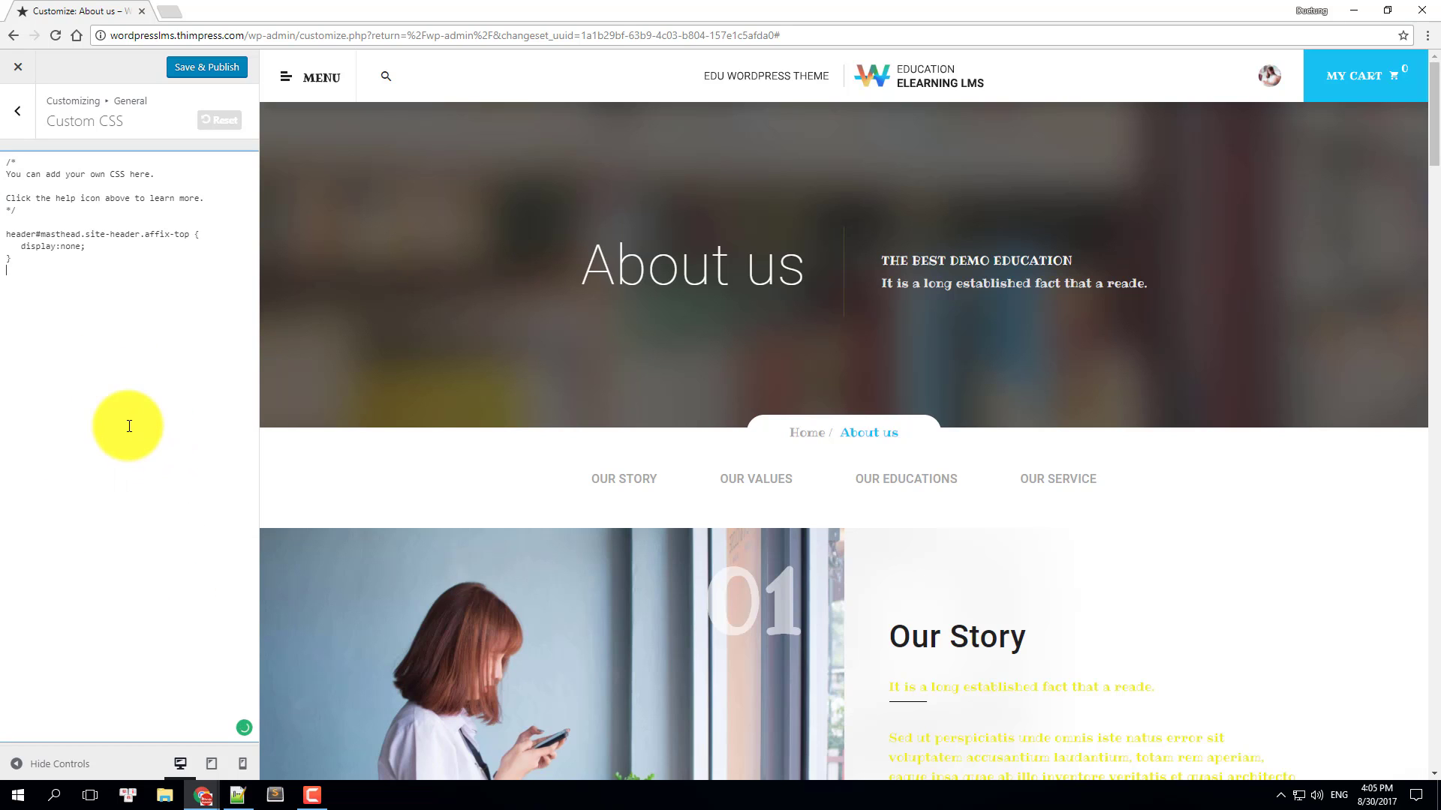
pyautogui.moveTo(389, 136)
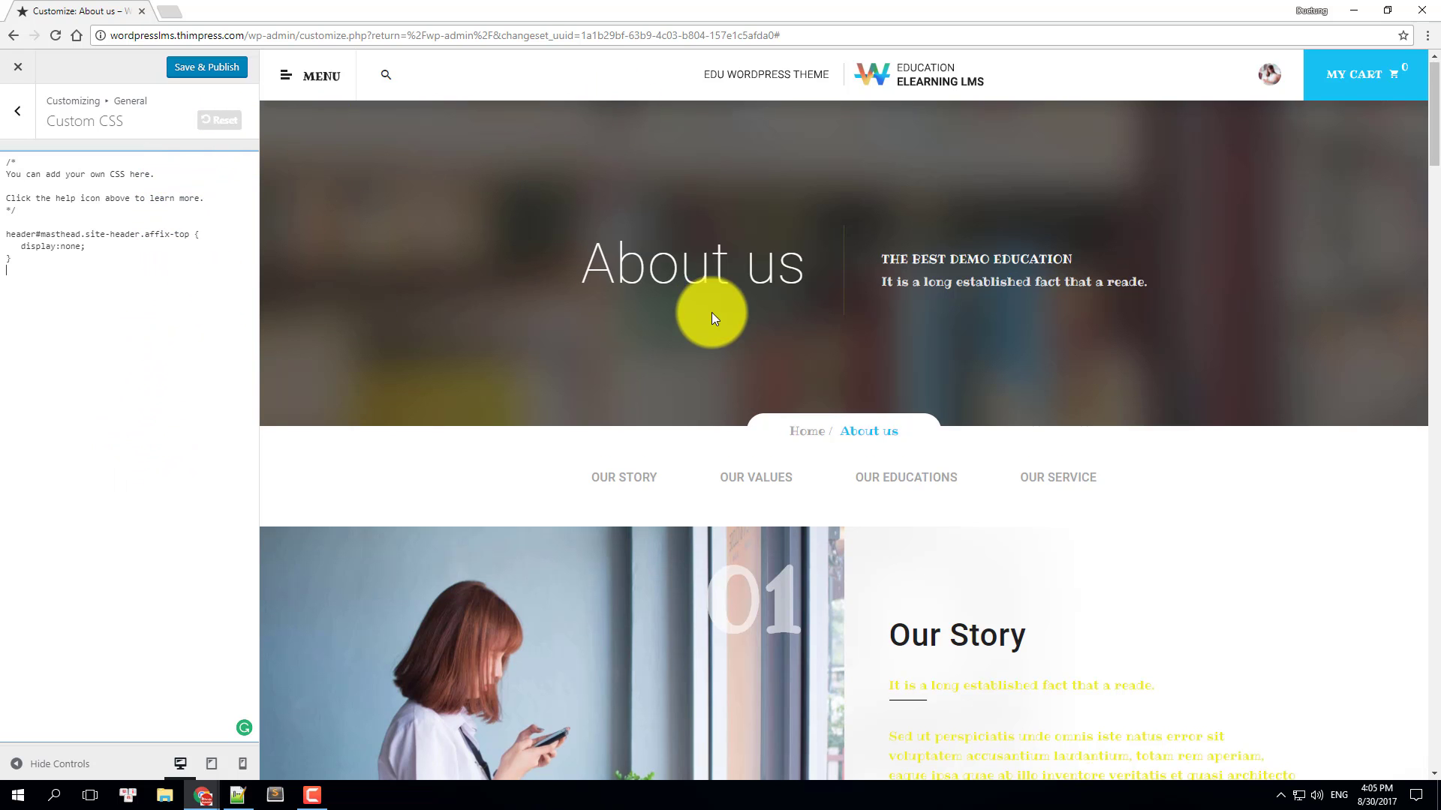
pyautogui.moveTo(211, 110)
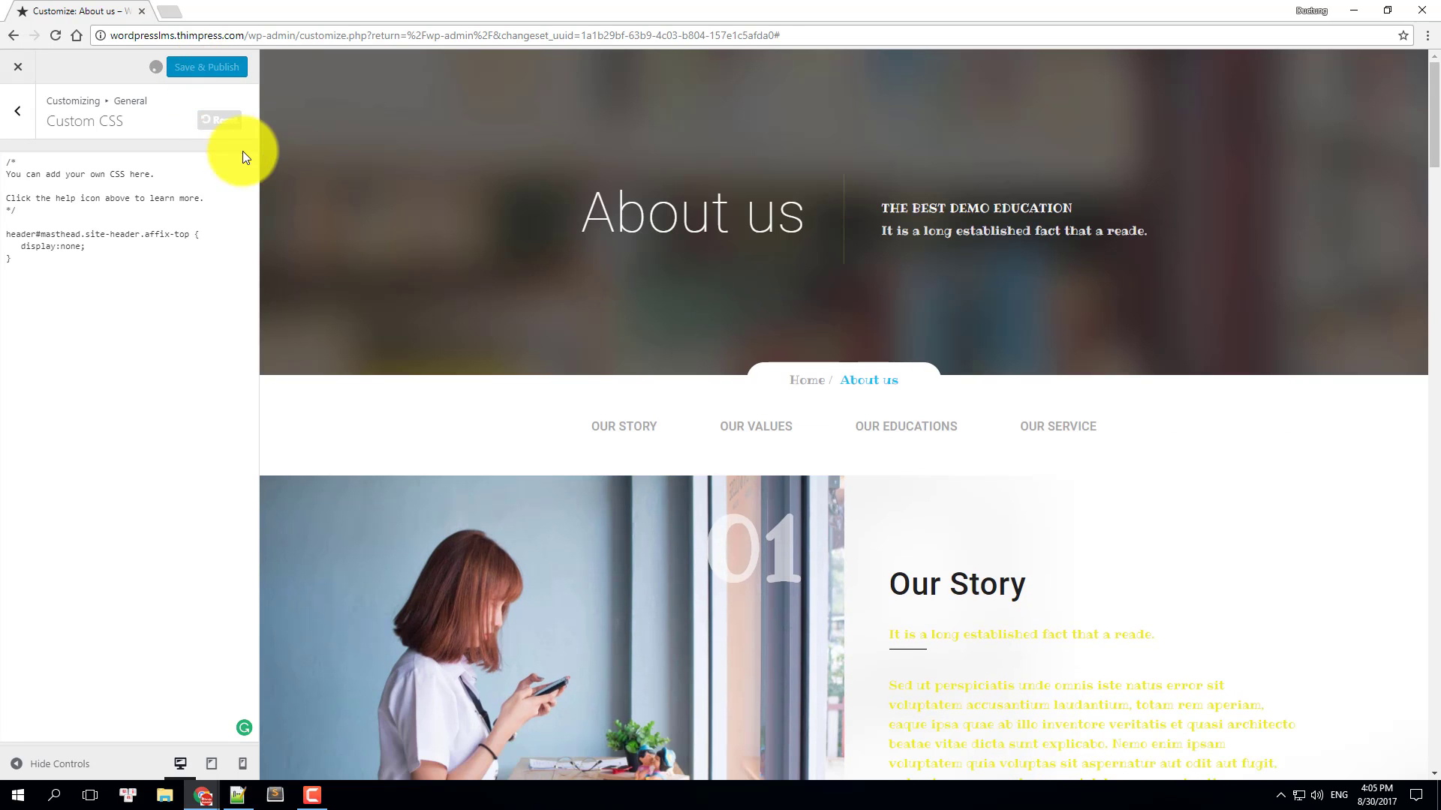
pyautogui.moveTo(590, 69)
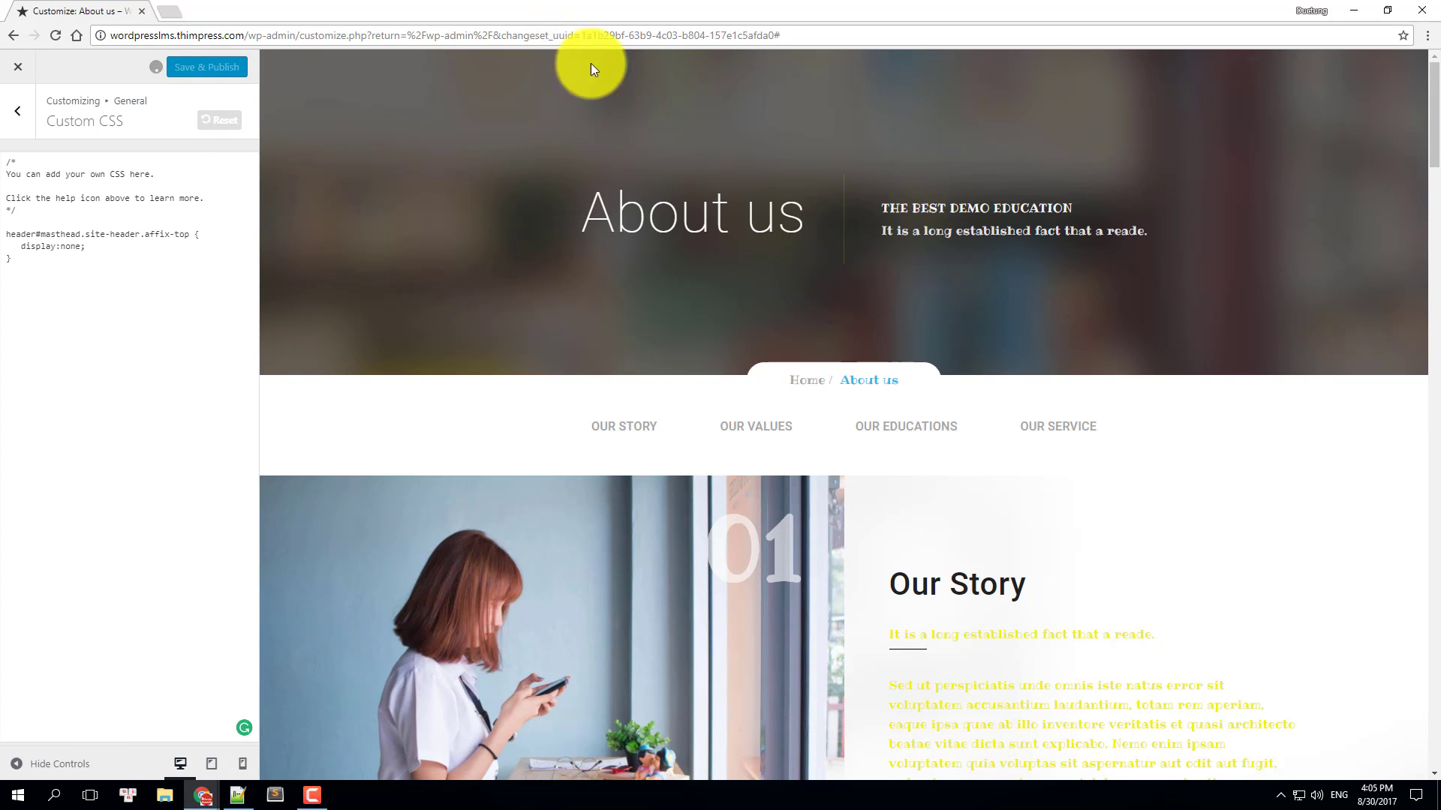
pyautogui.moveTo(488, 89)
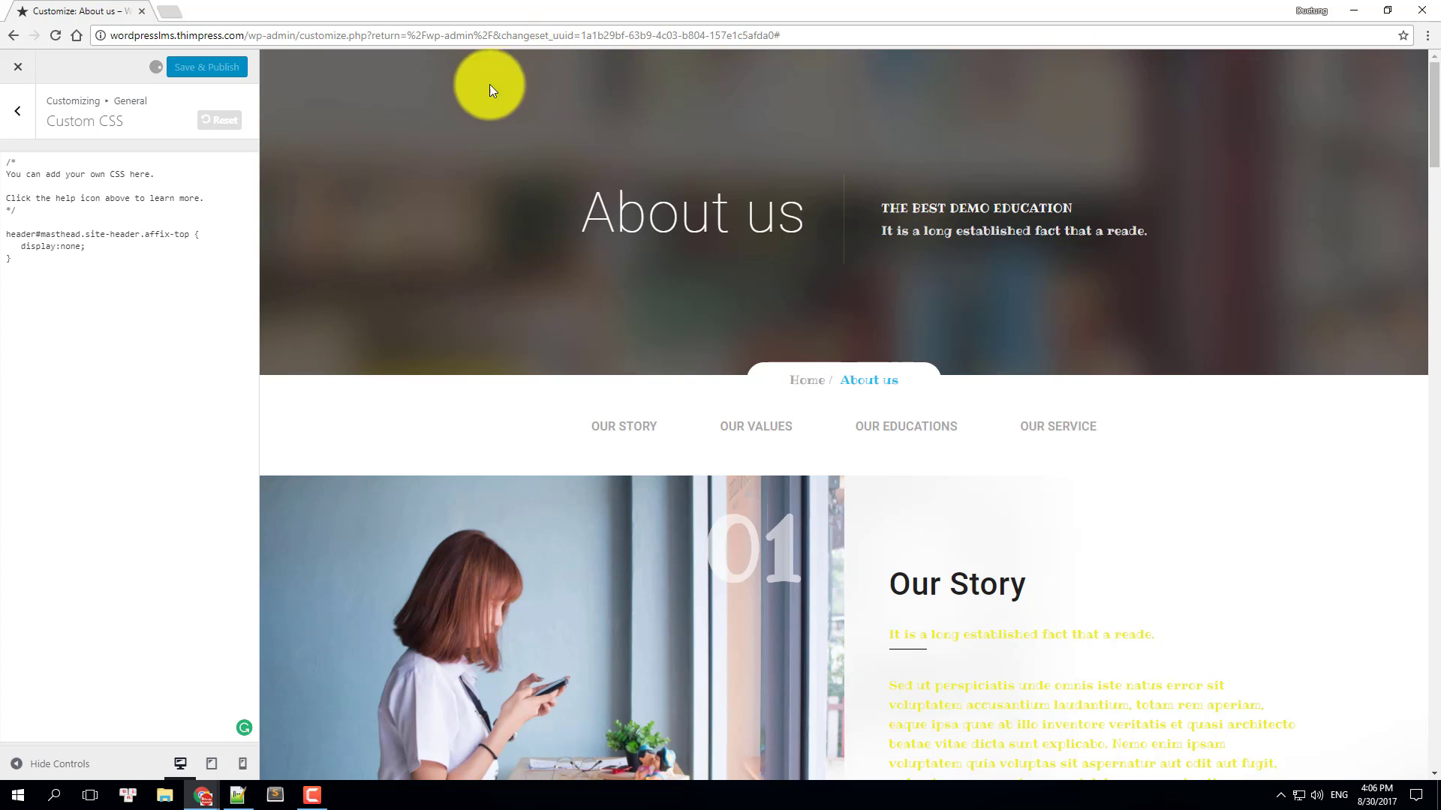